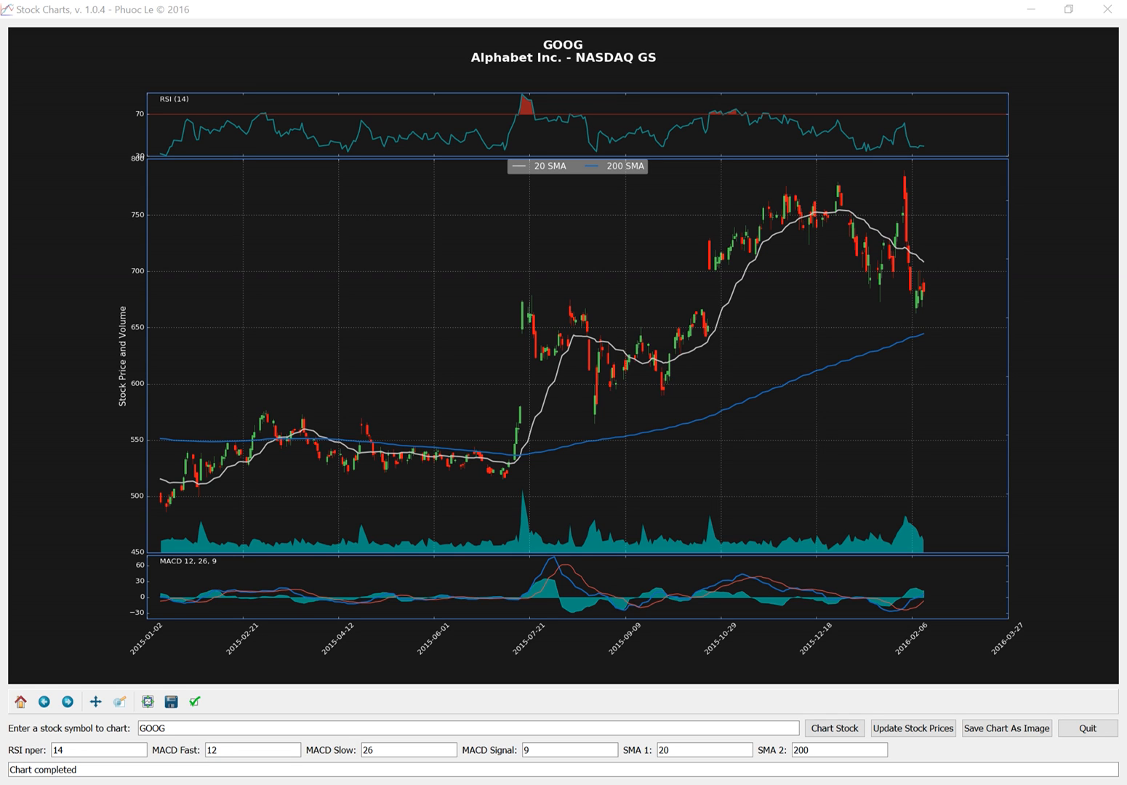
mouse_move(89, 16)
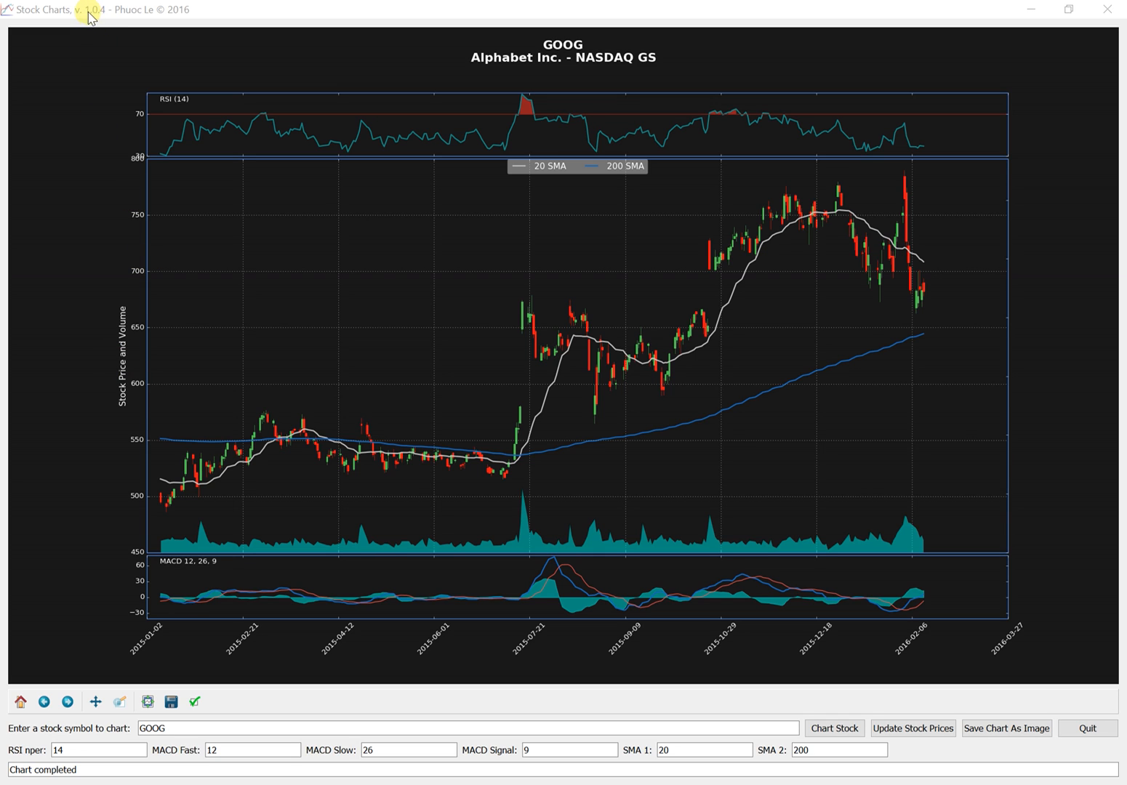
mouse_move(104, 24)
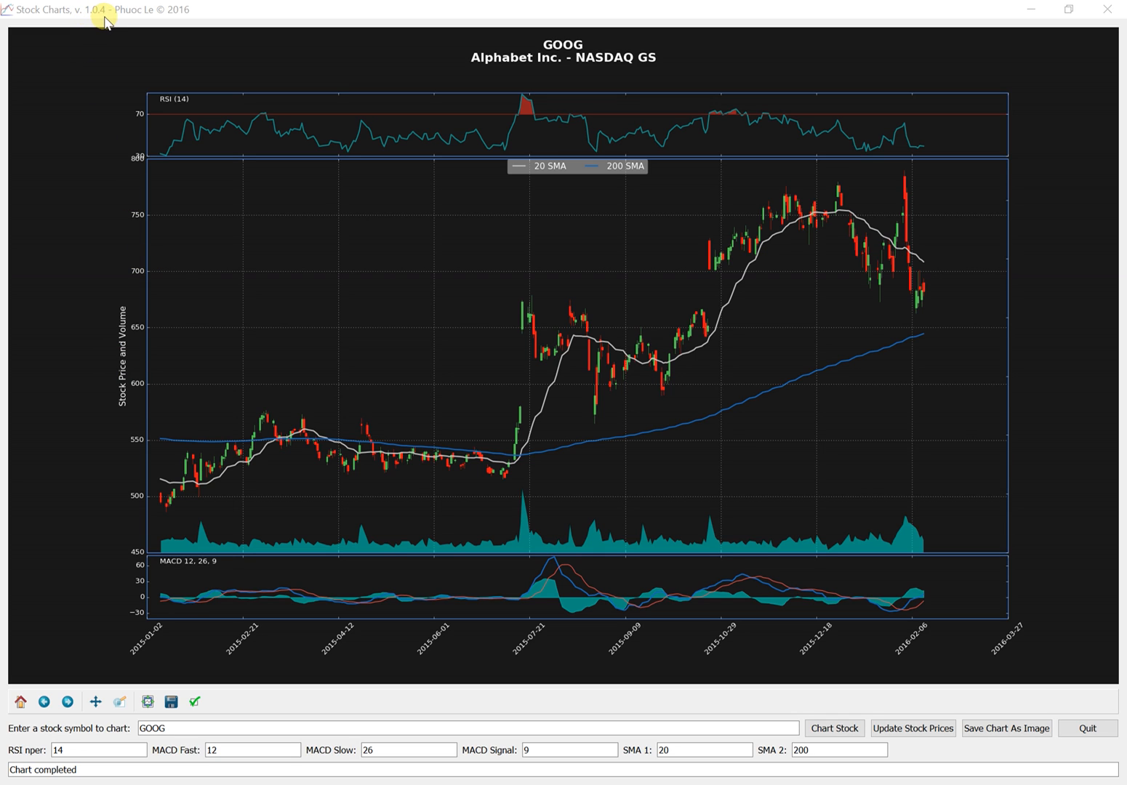
mouse_move(234, 227)
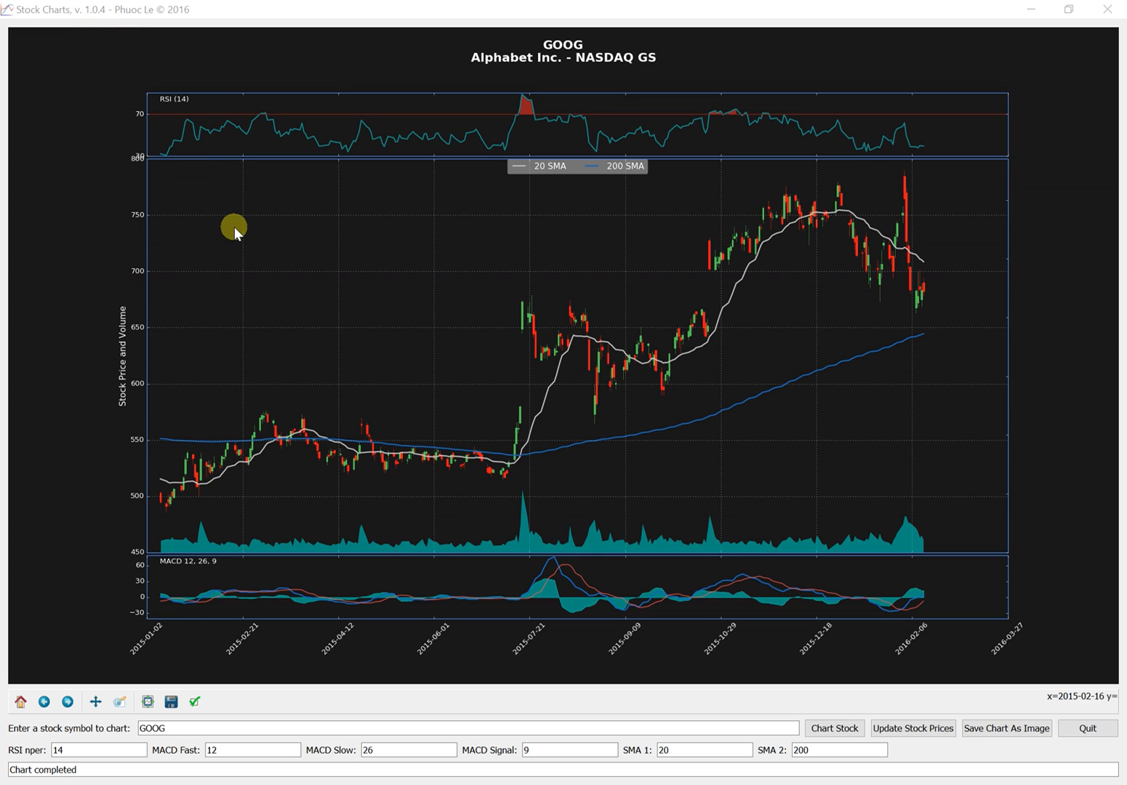
mouse_move(701, 309)
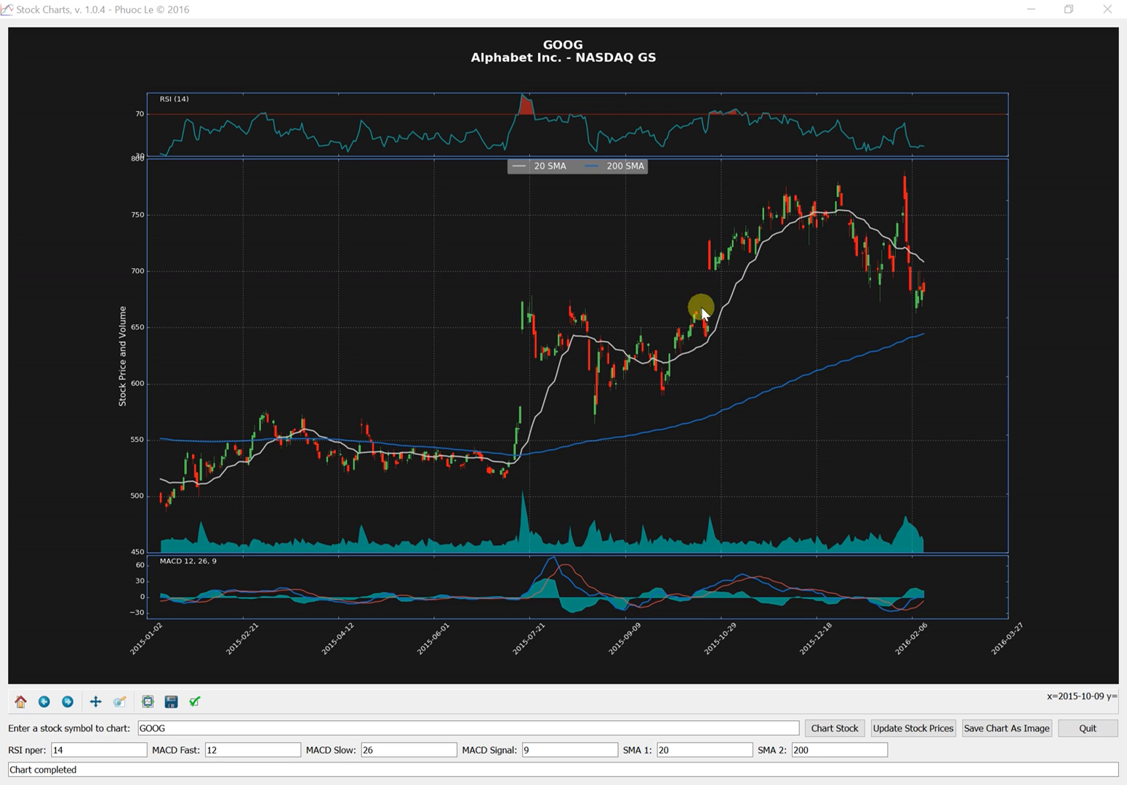
mouse_move(589, 407)
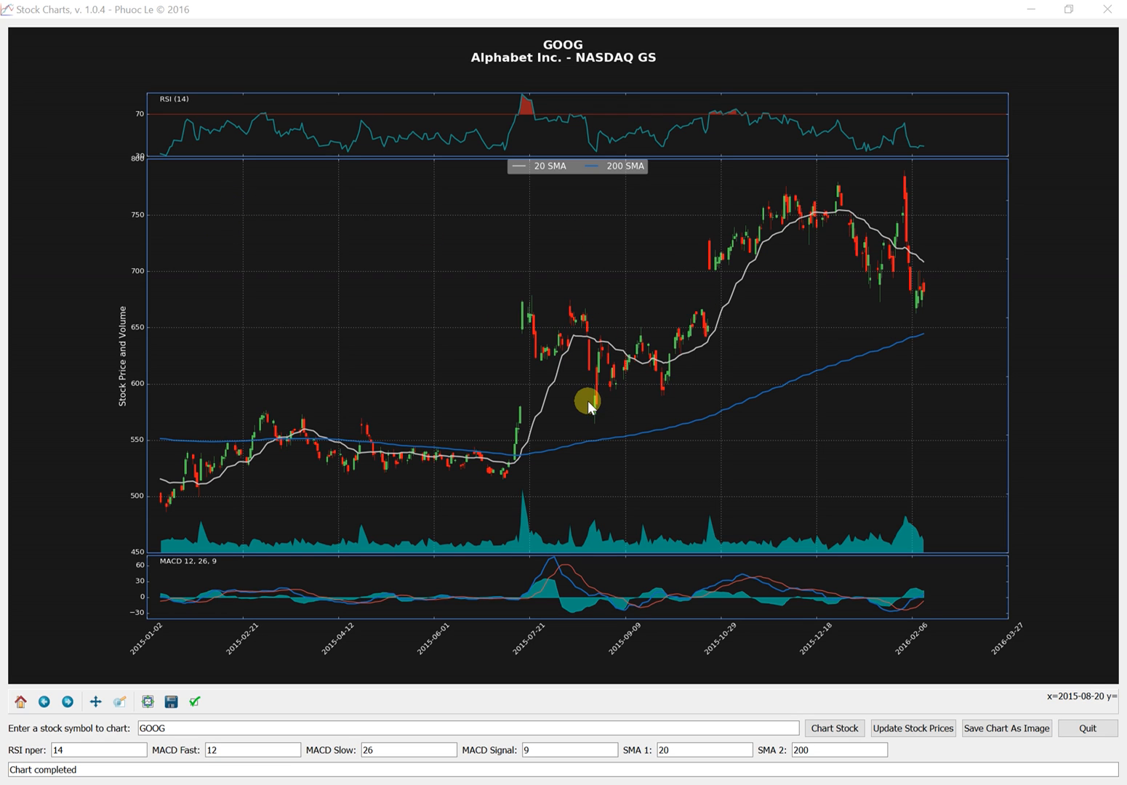
mouse_move(587, 405)
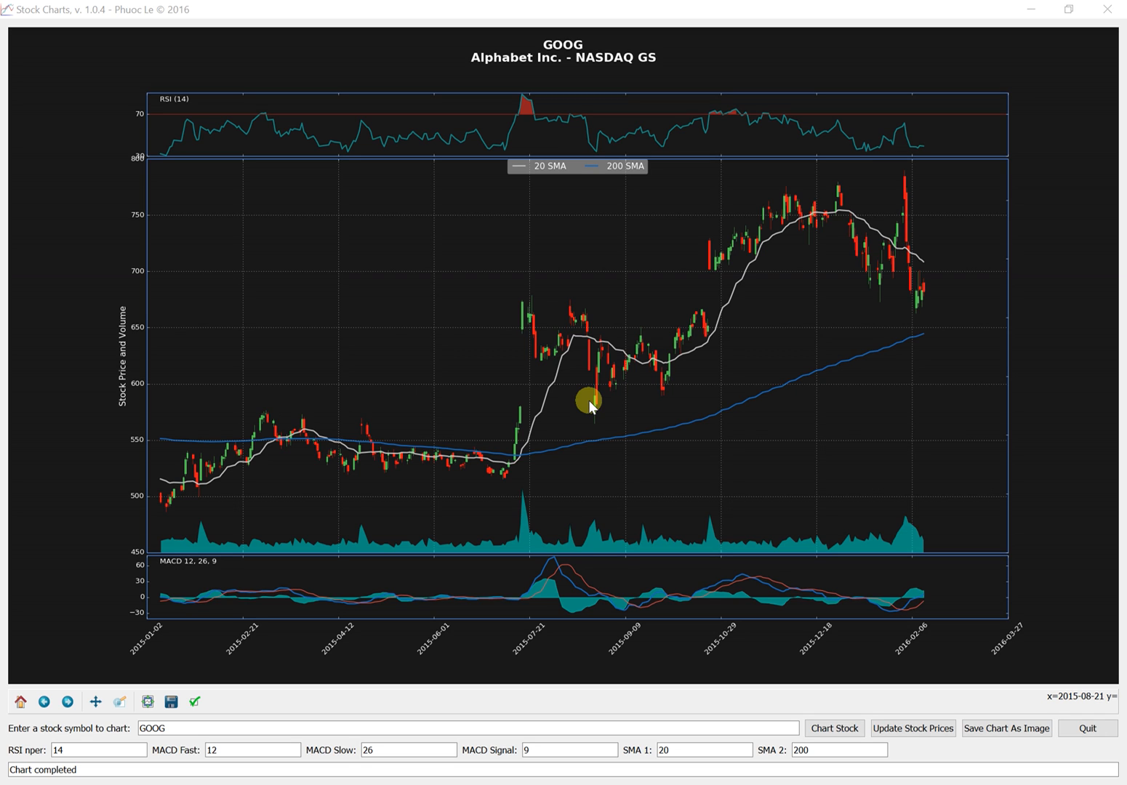
mouse_move(613, 433)
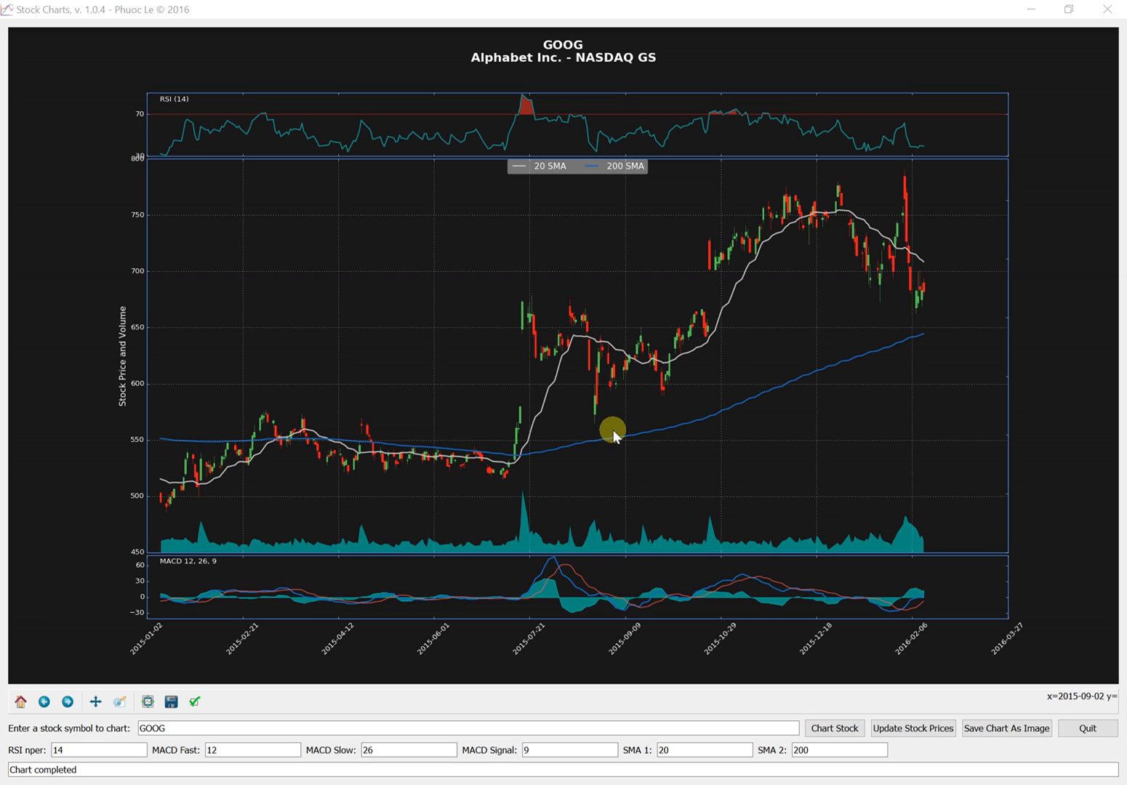
mouse_move(586, 421)
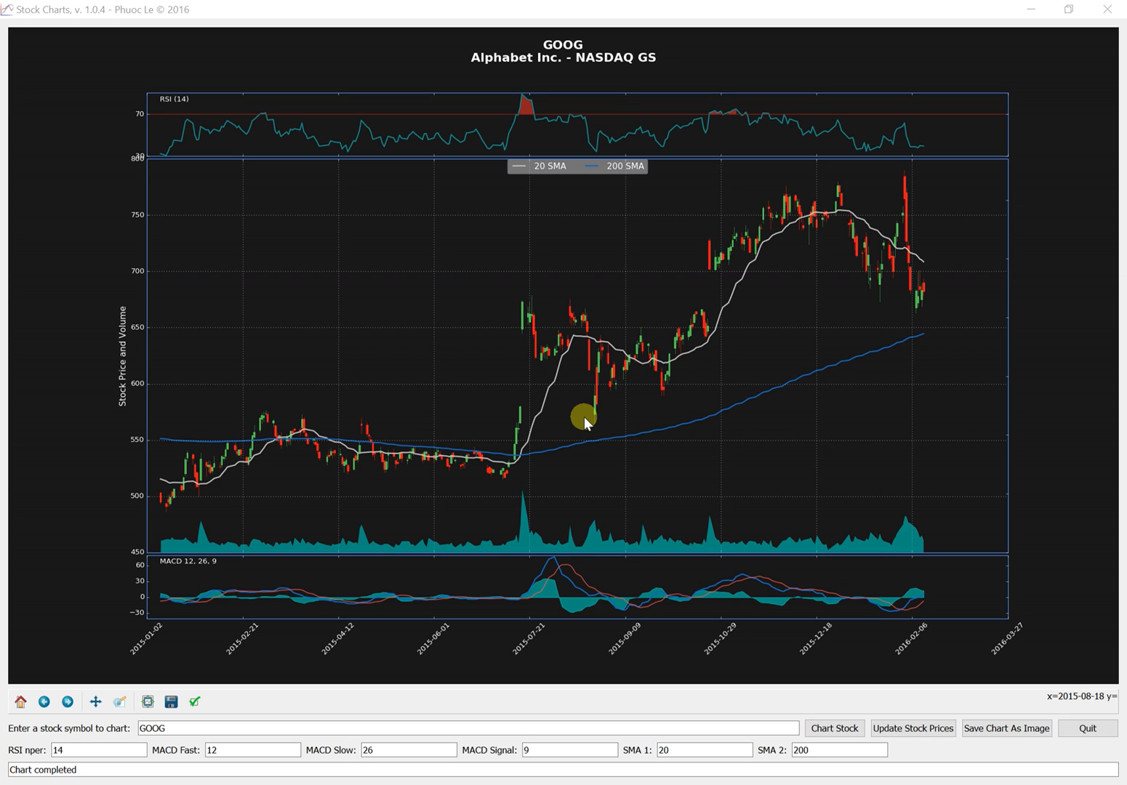
mouse_move(651, 556)
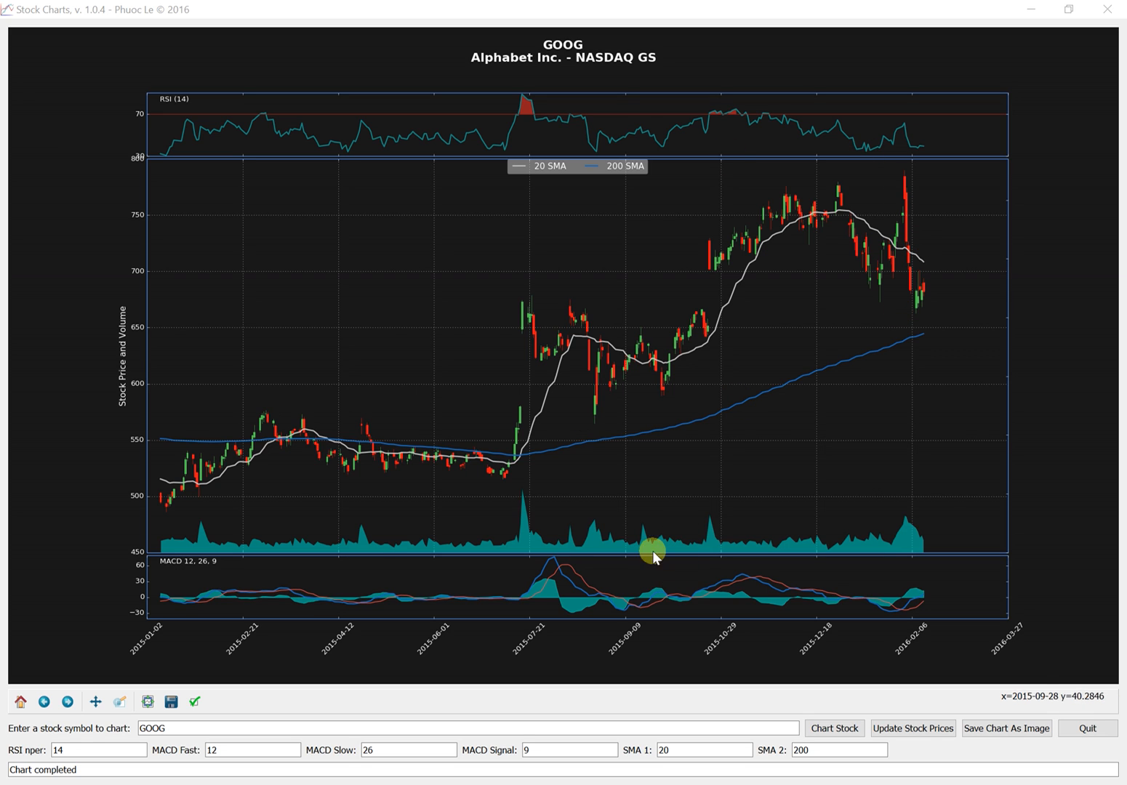
mouse_move(404, 522)
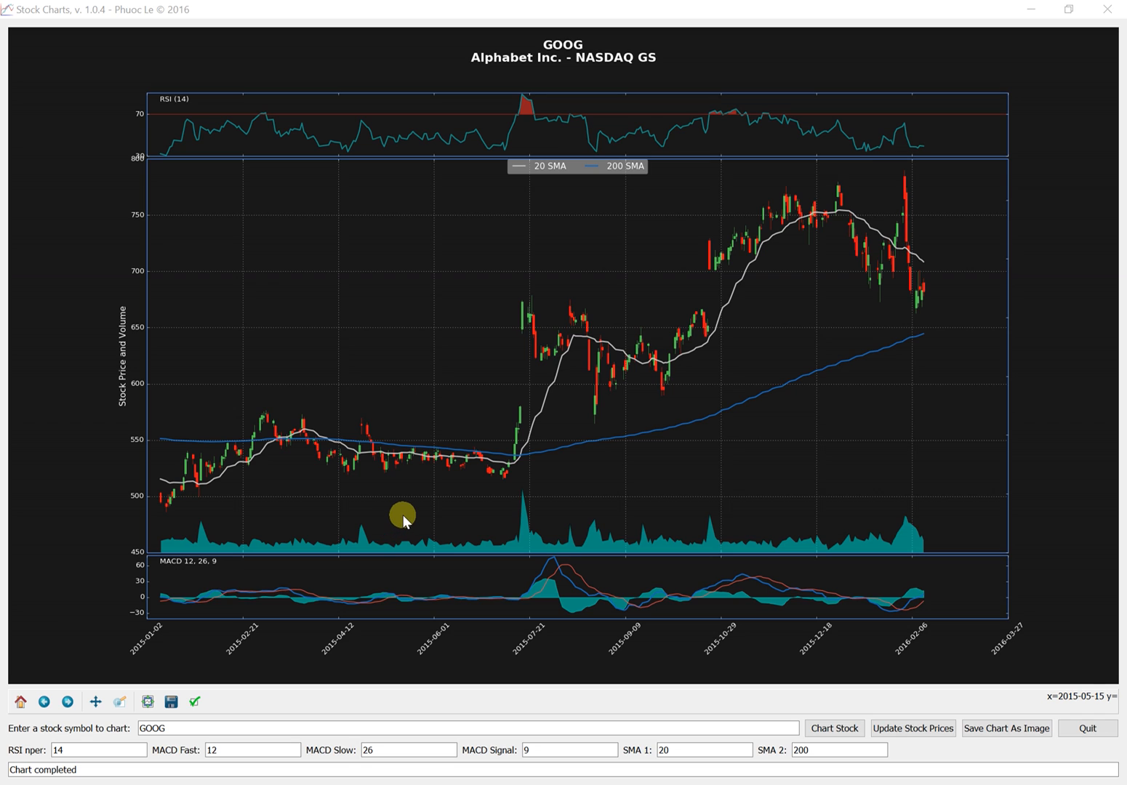
mouse_move(405, 518)
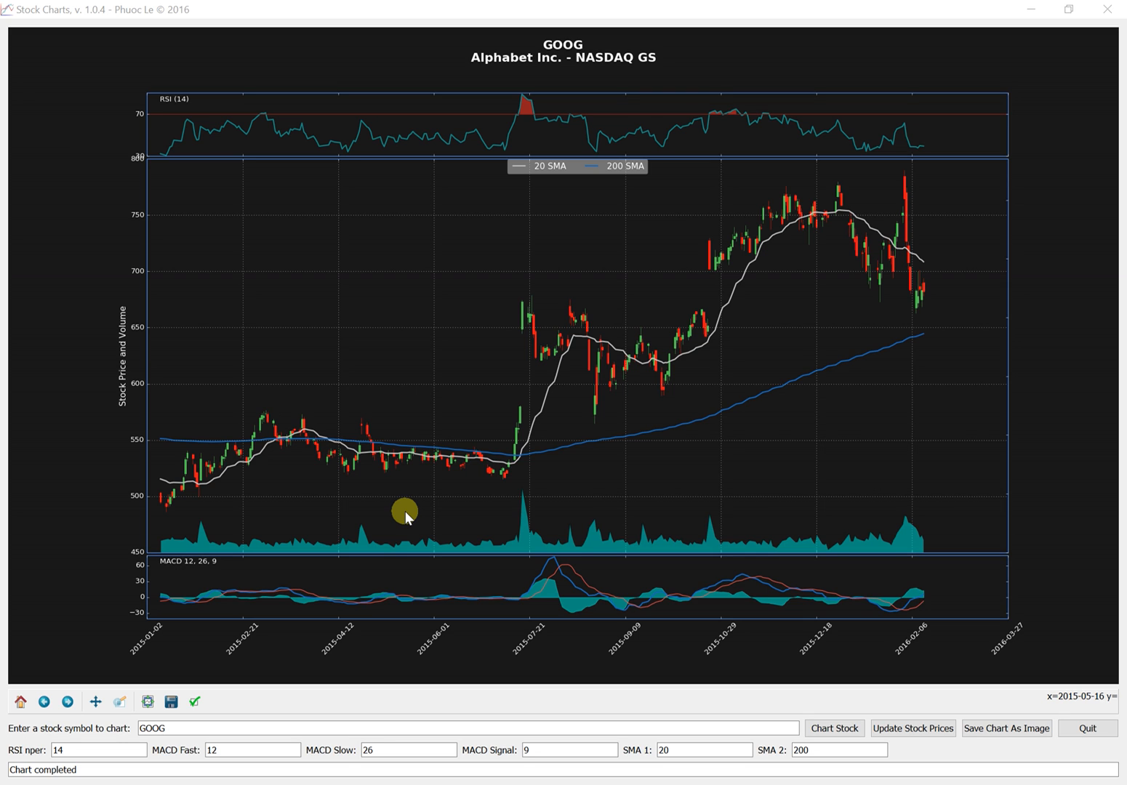
mouse_move(236, 316)
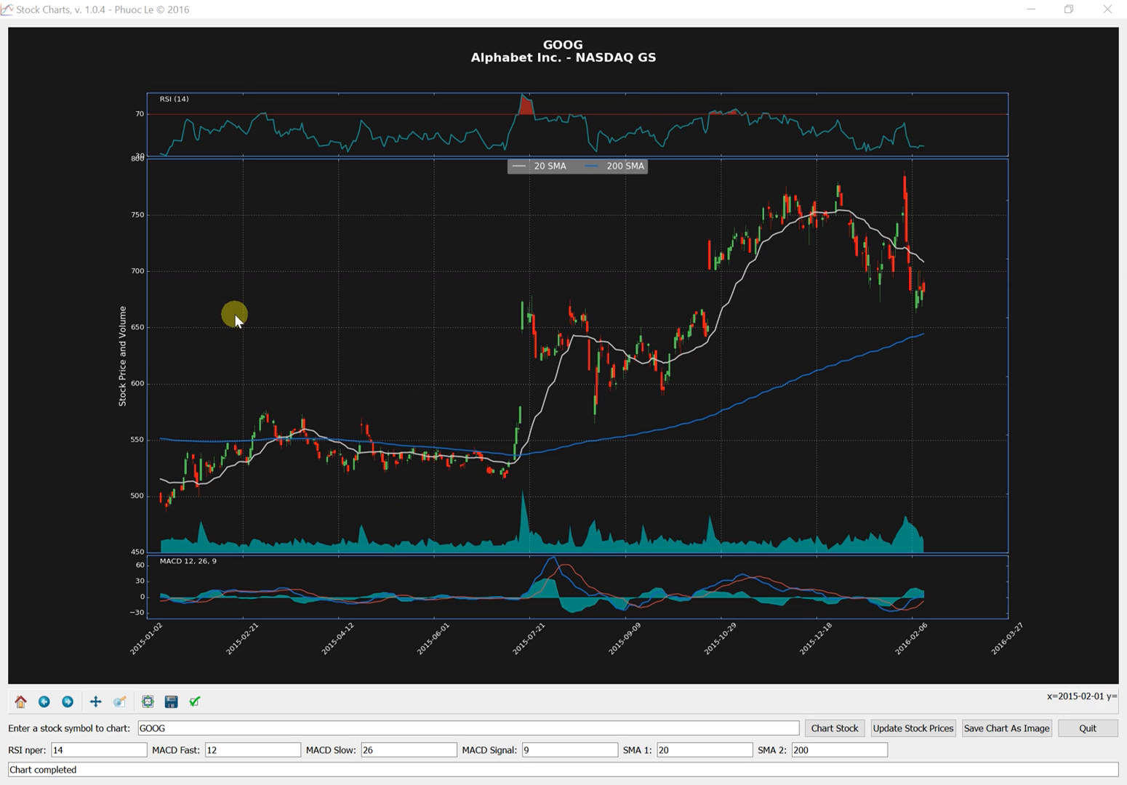
mouse_move(421, 604)
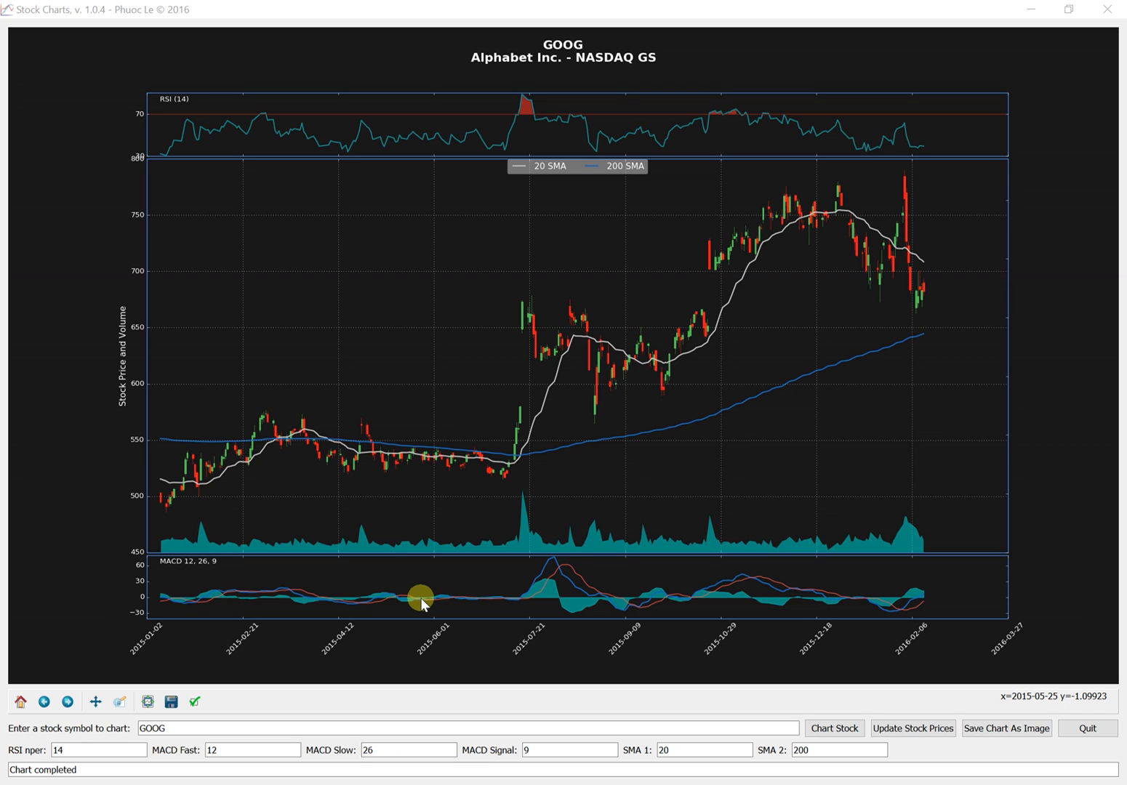
mouse_move(146, 655)
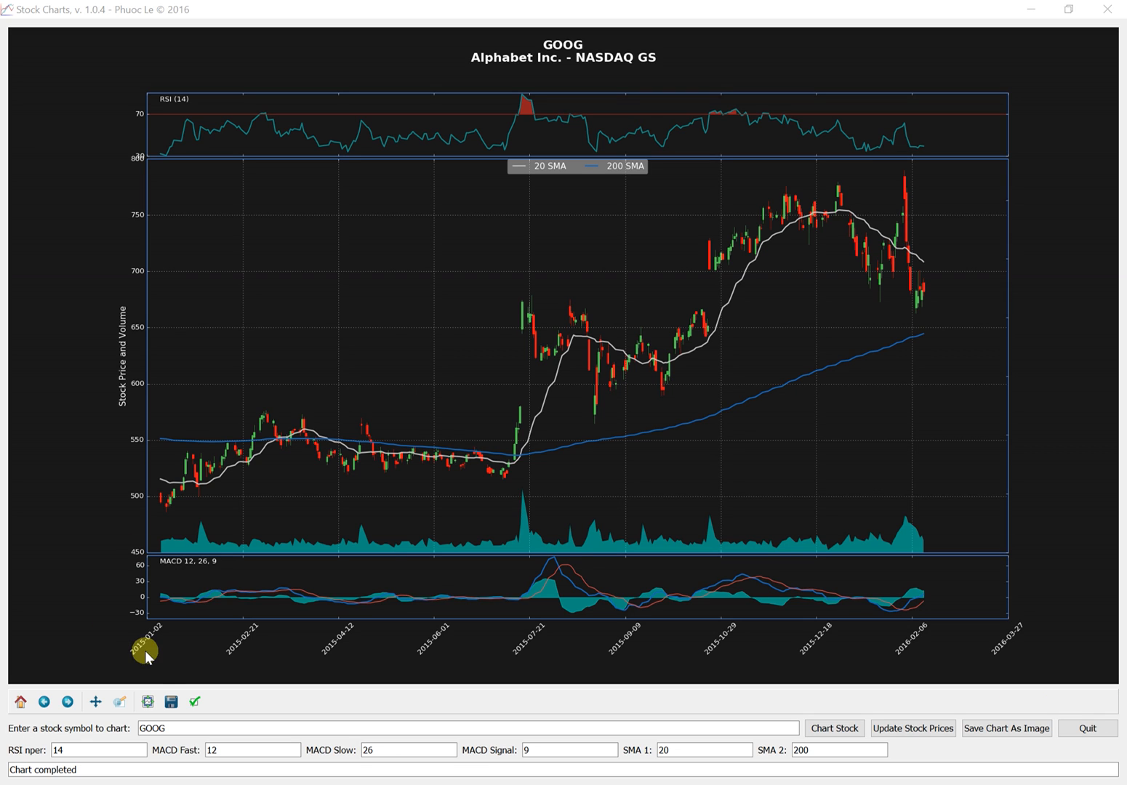
mouse_move(177, 657)
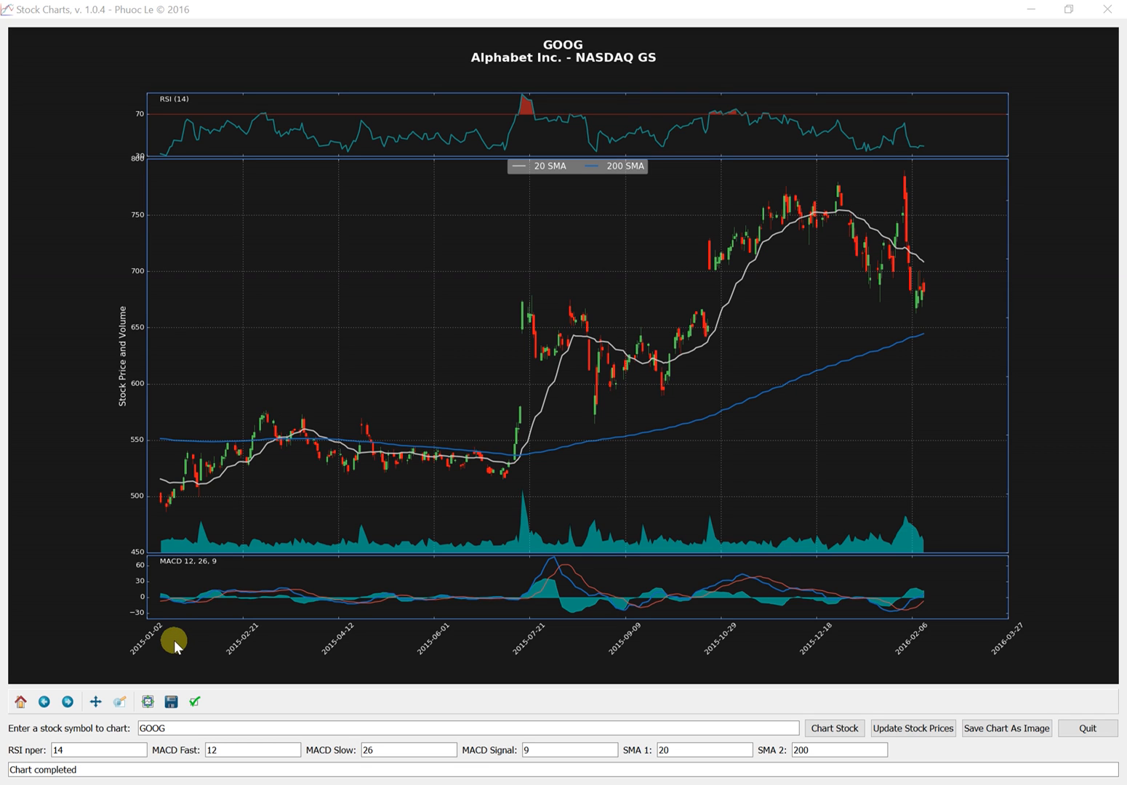
mouse_move(210, 660)
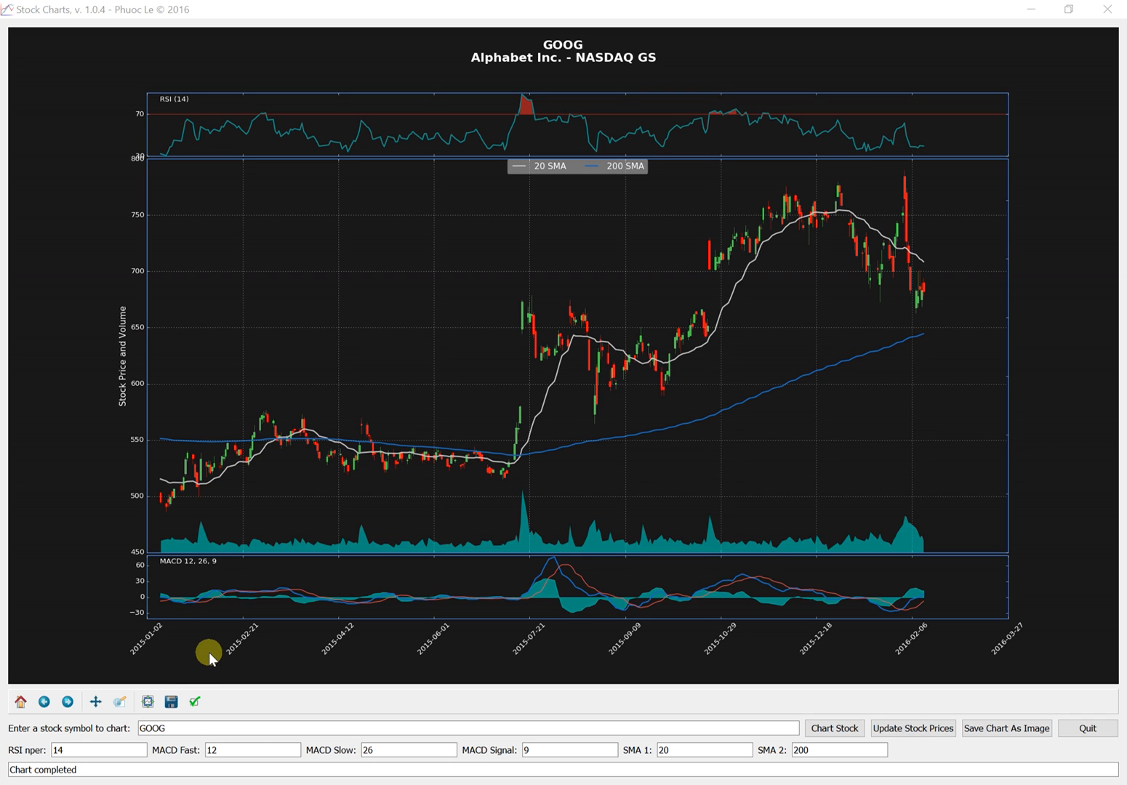
mouse_move(194, 628)
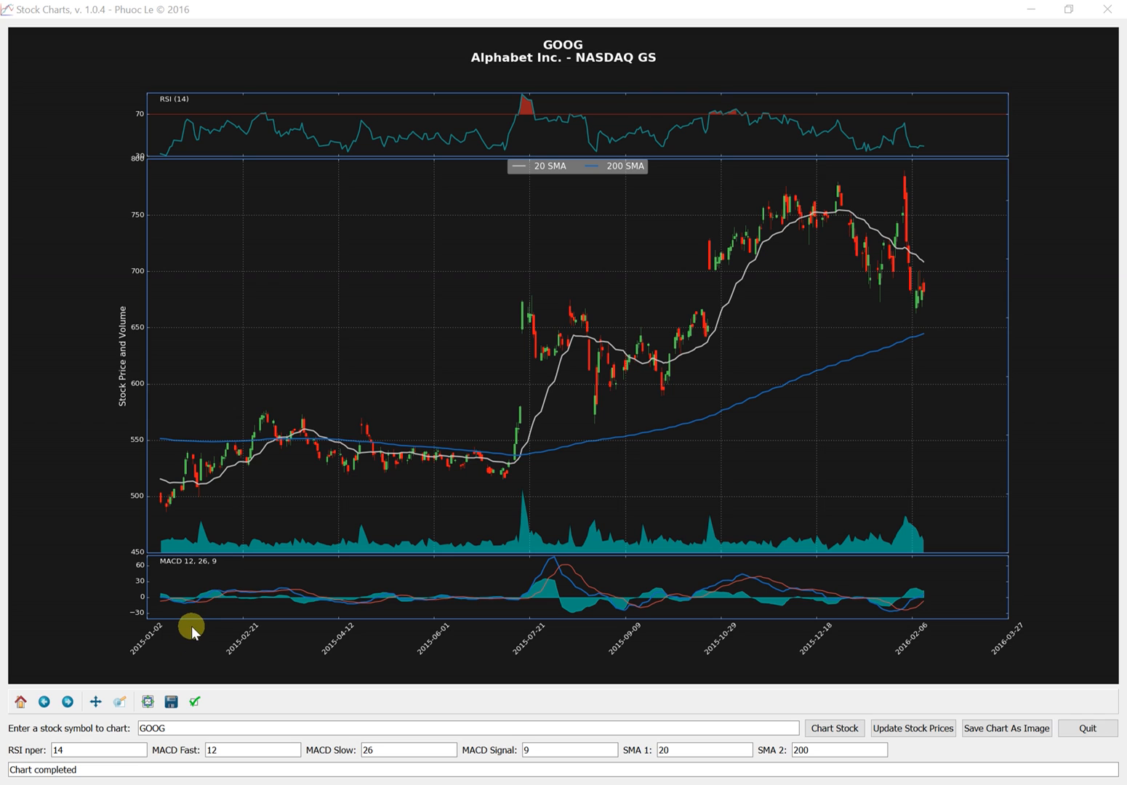
mouse_move(202, 639)
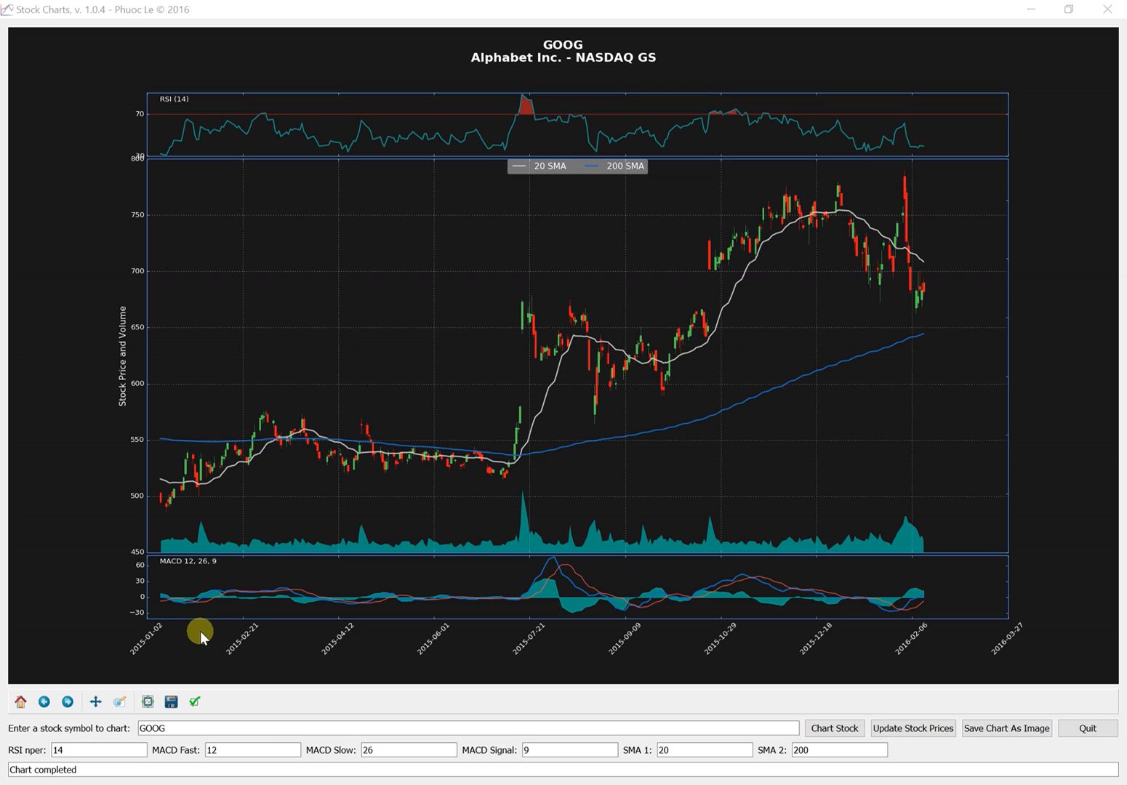
mouse_move(273, 616)
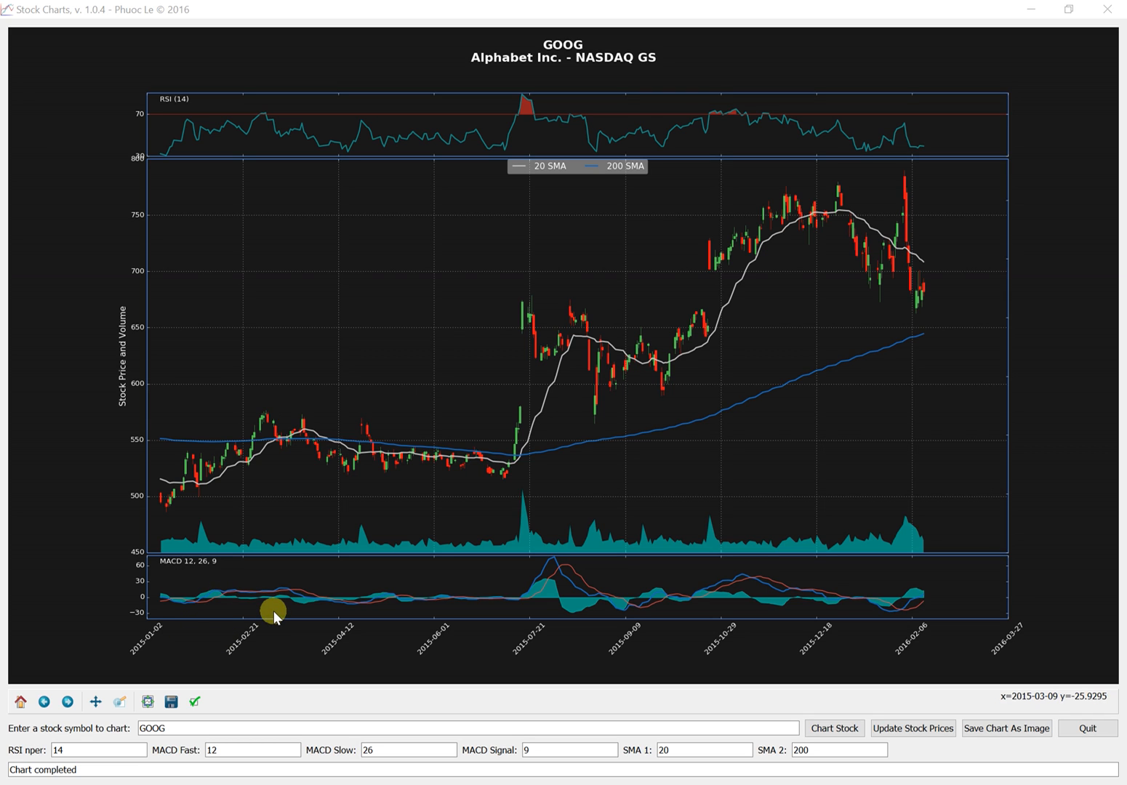
mouse_move(242, 462)
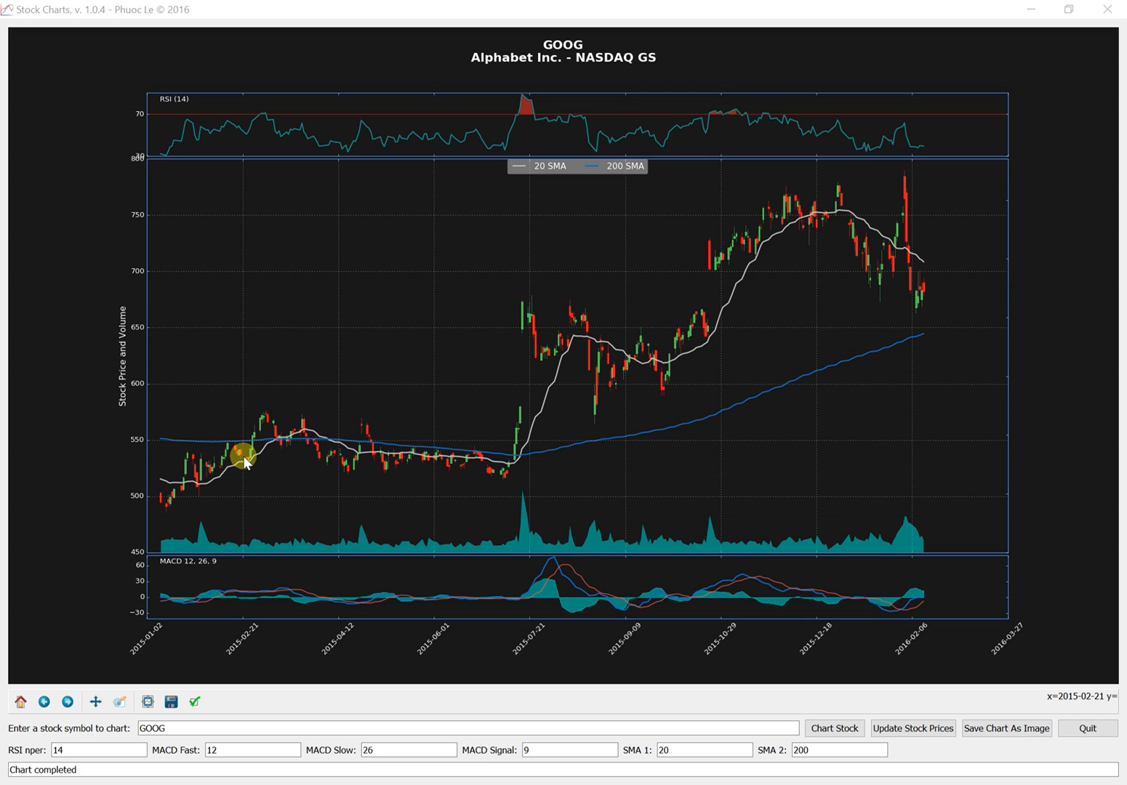
mouse_move(196, 49)
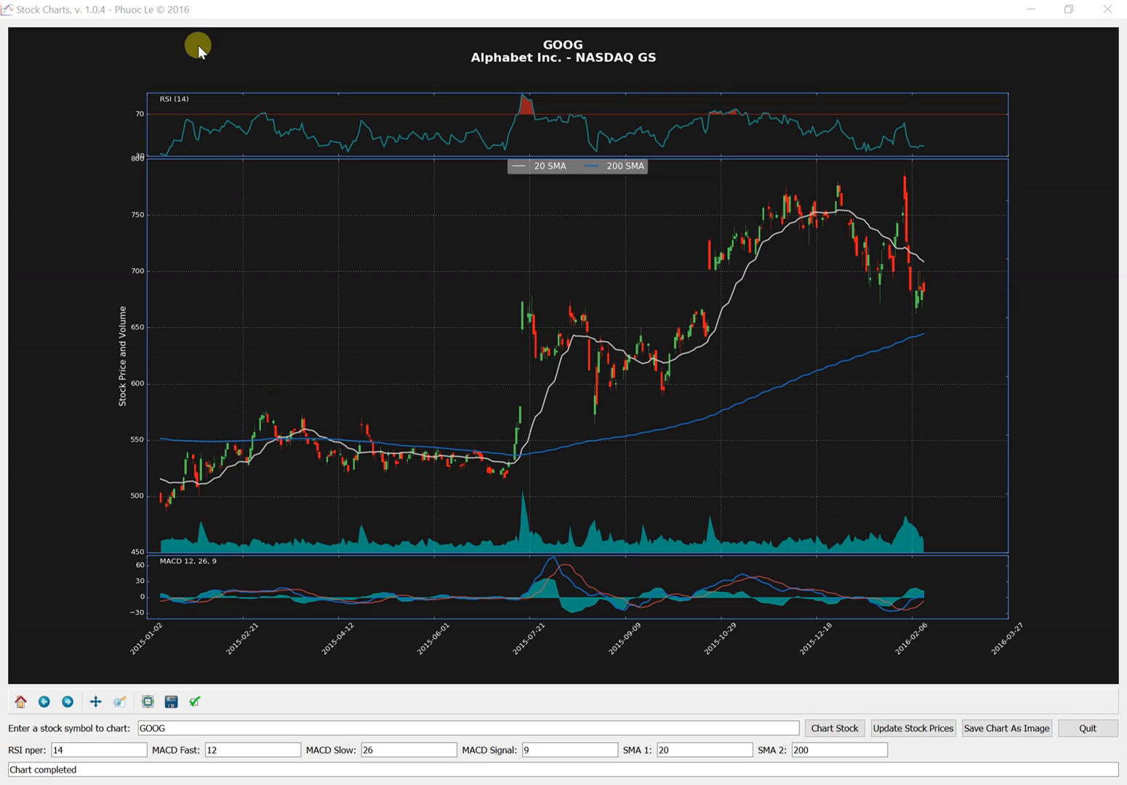
mouse_move(59, 72)
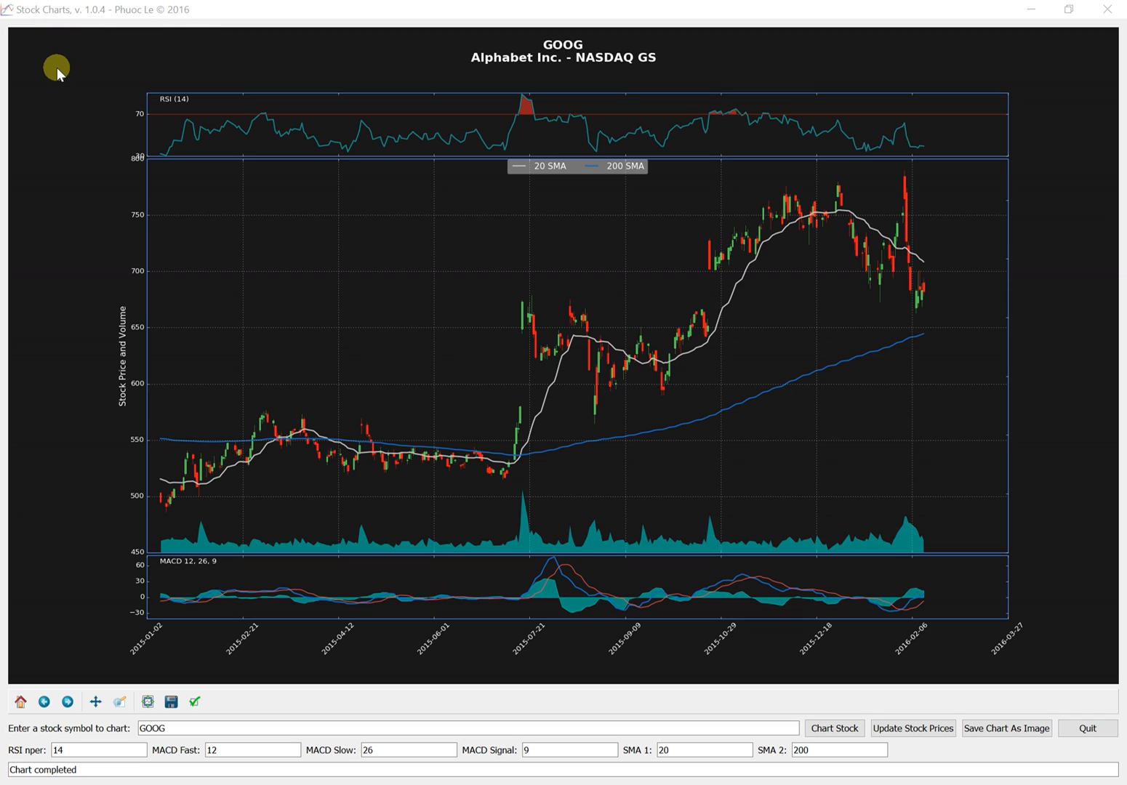
mouse_move(22, 32)
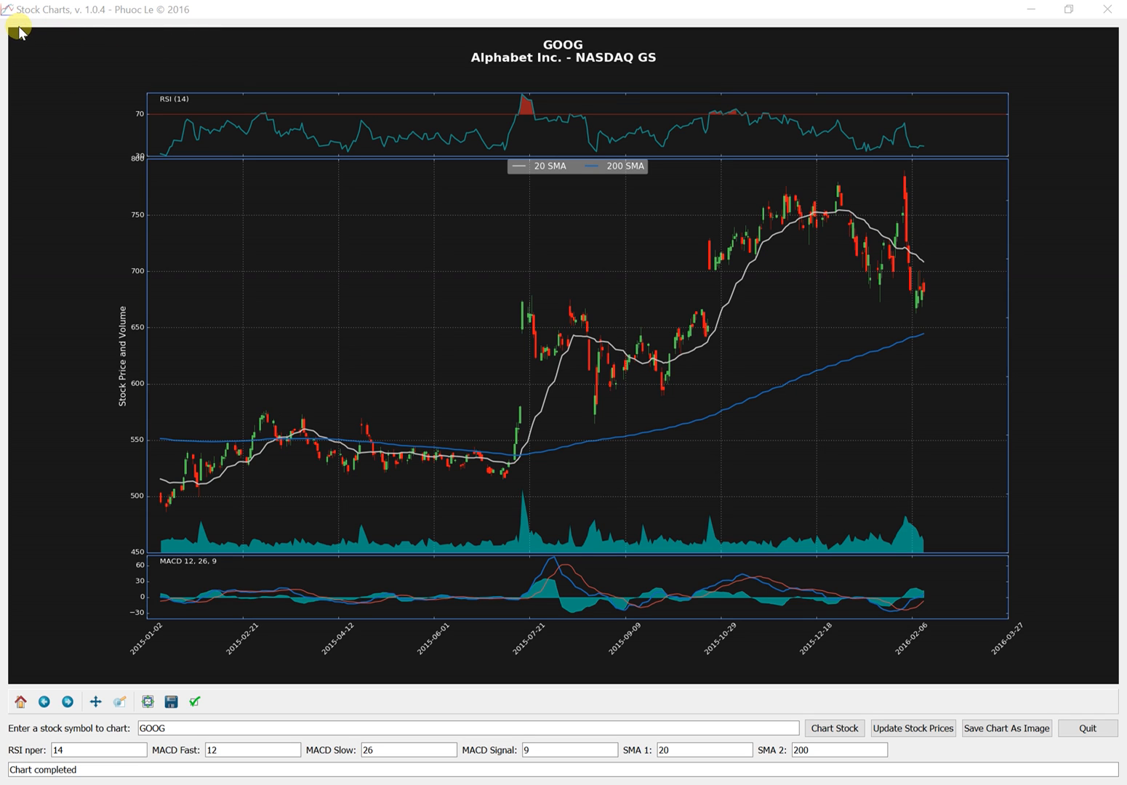
mouse_move(22, 29)
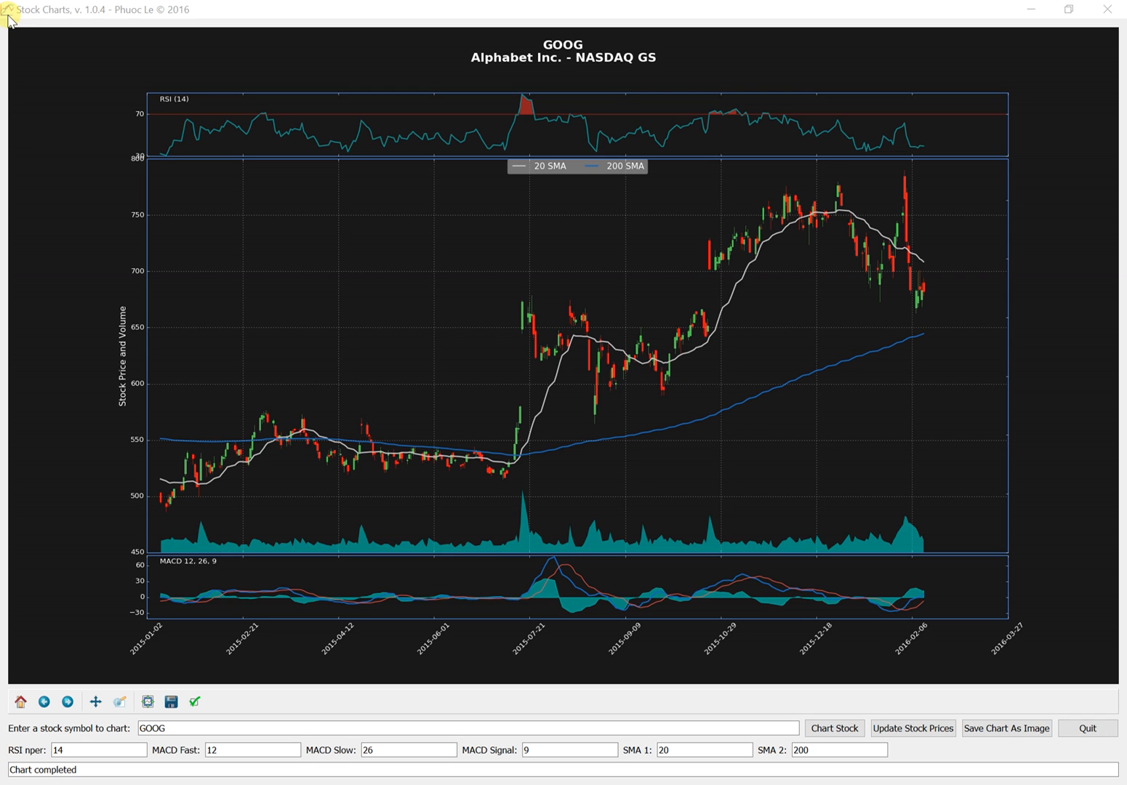
mouse_move(79, 327)
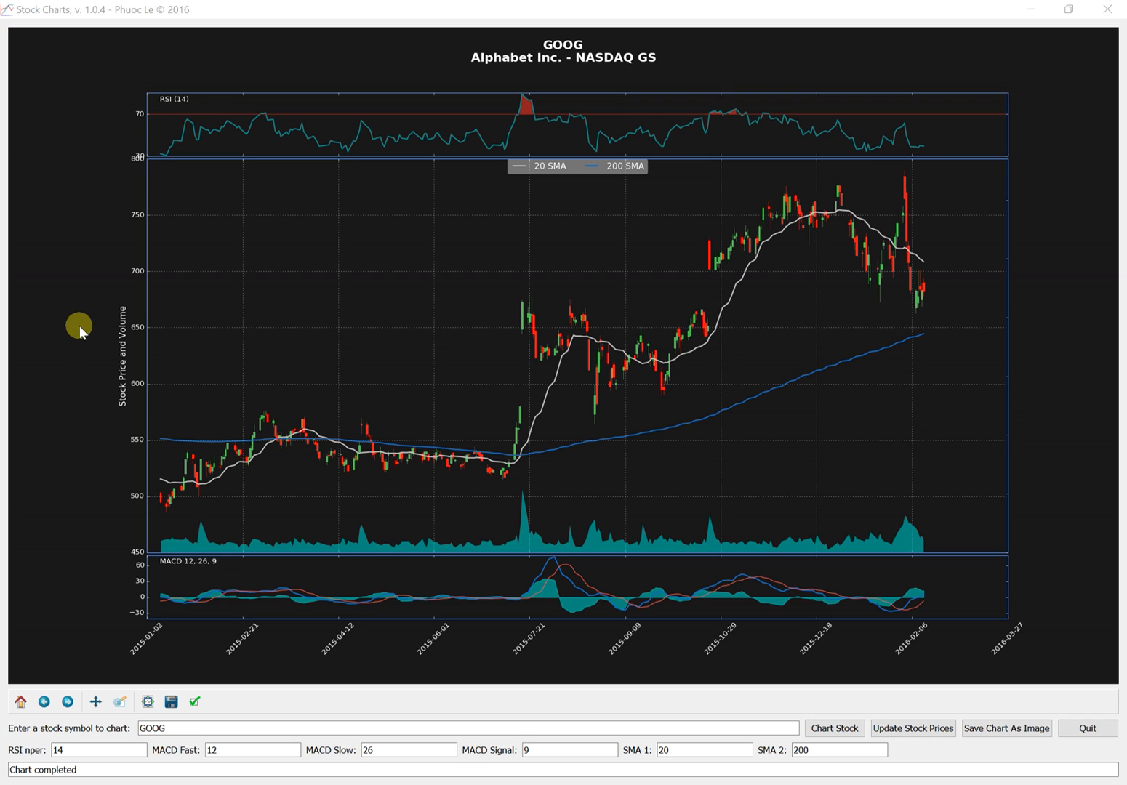
mouse_move(94, 349)
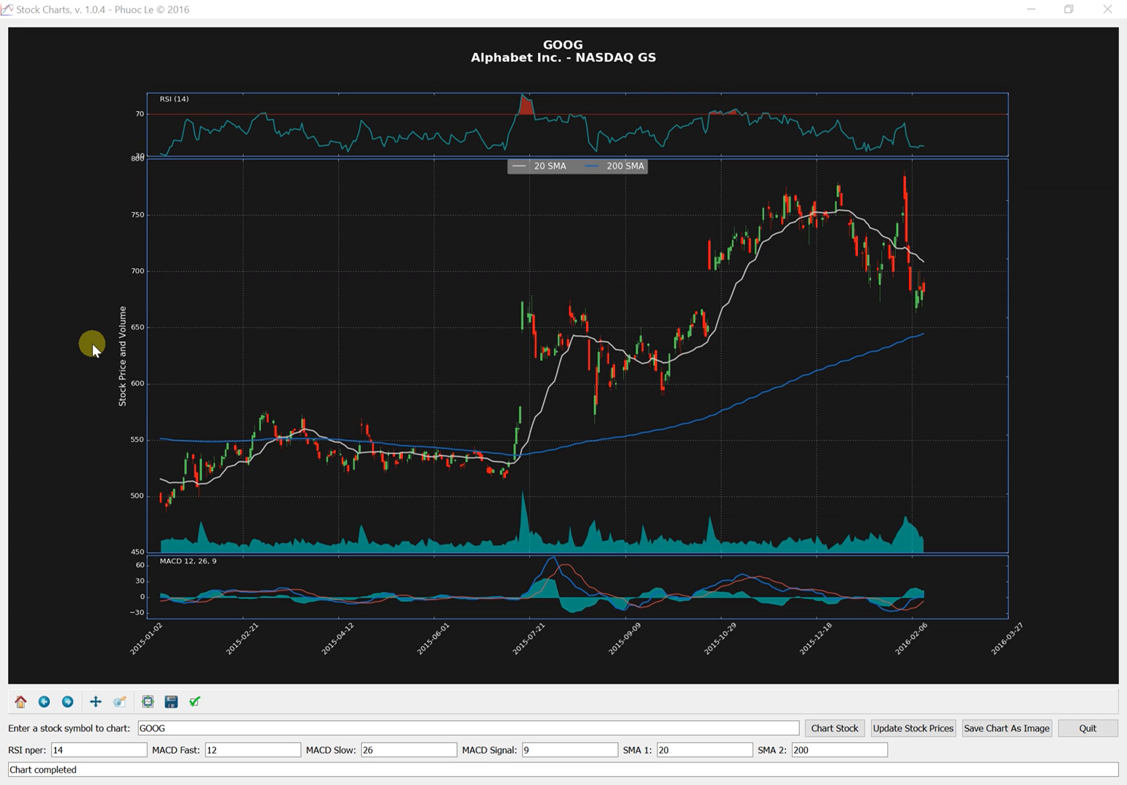
mouse_move(22, 28)
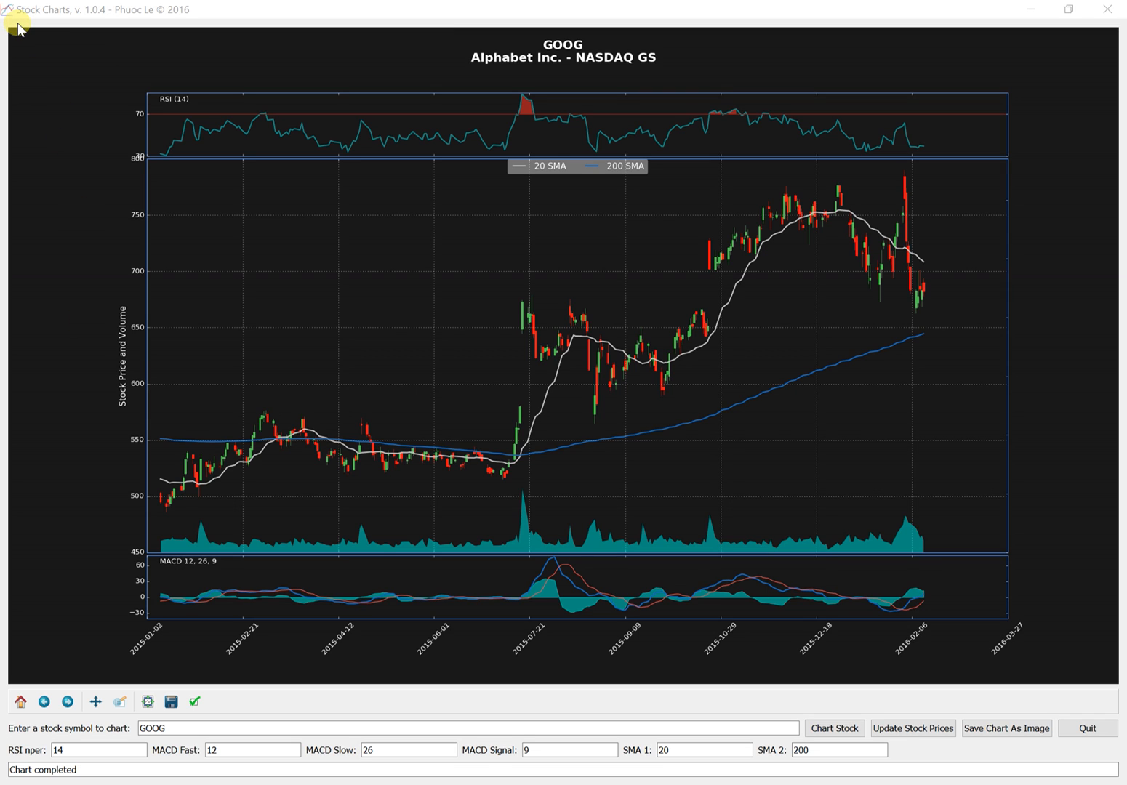
mouse_move(99, 291)
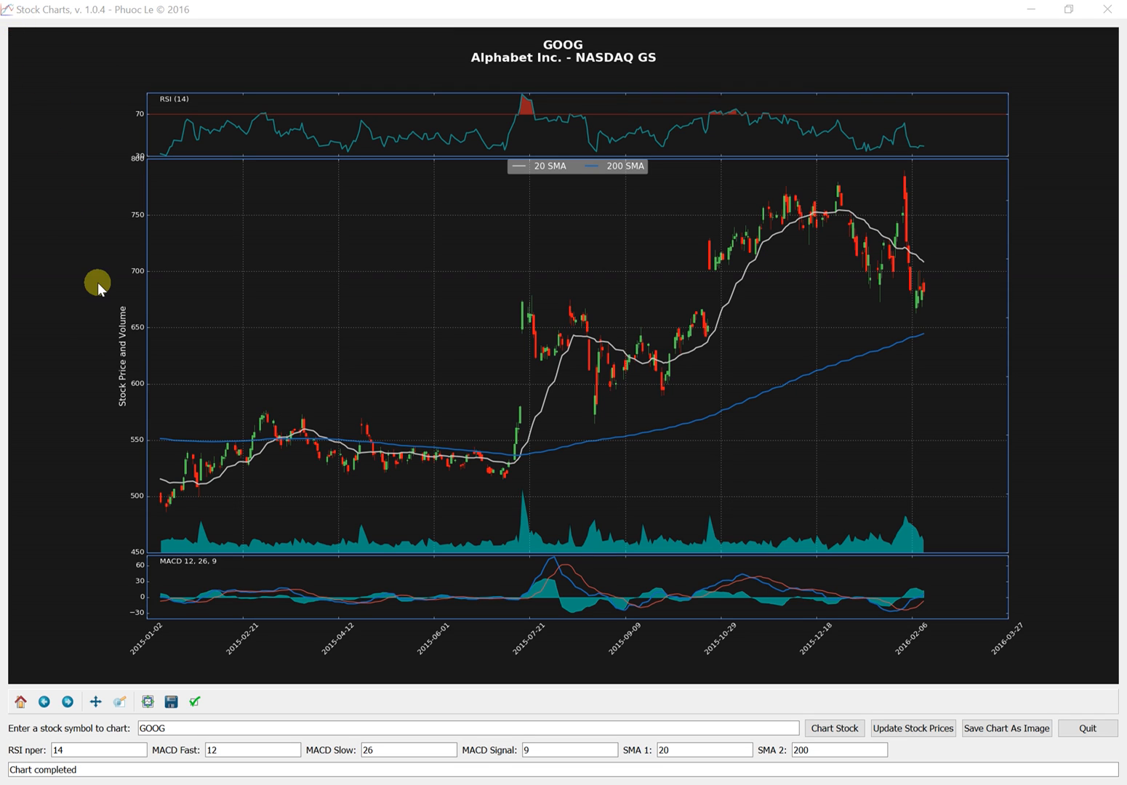
mouse_move(99, 262)
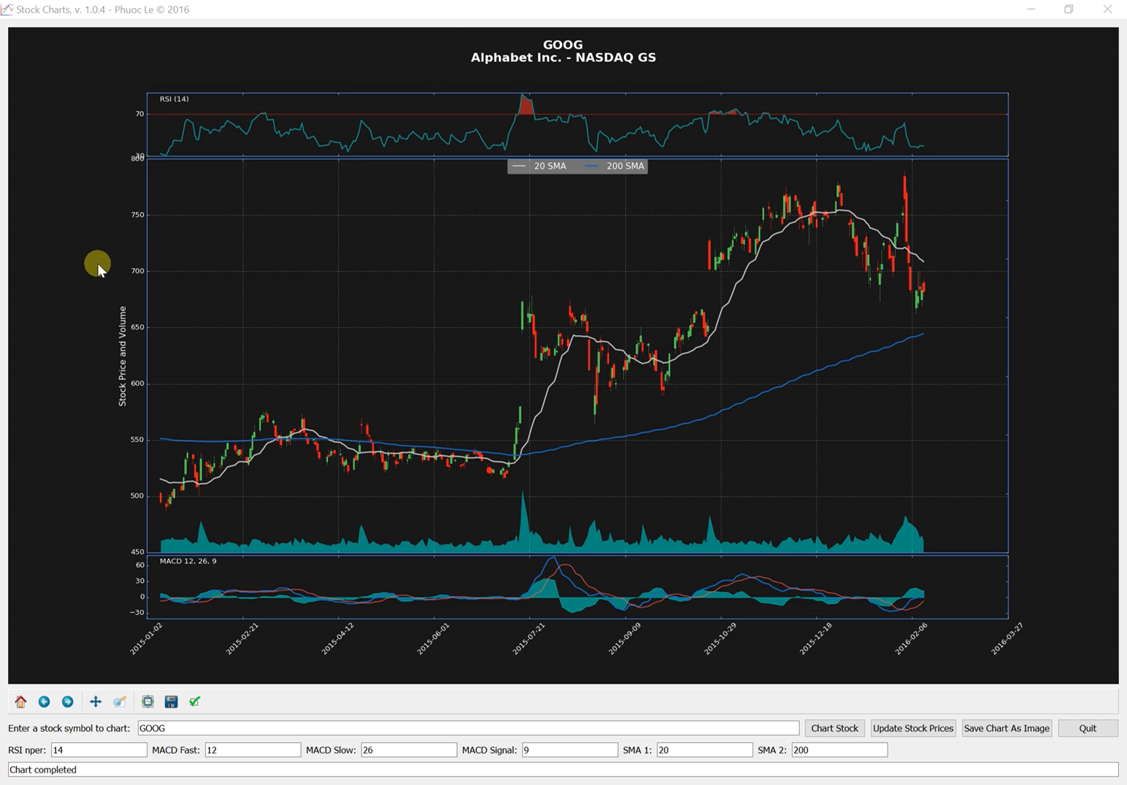
mouse_move(890, 80)
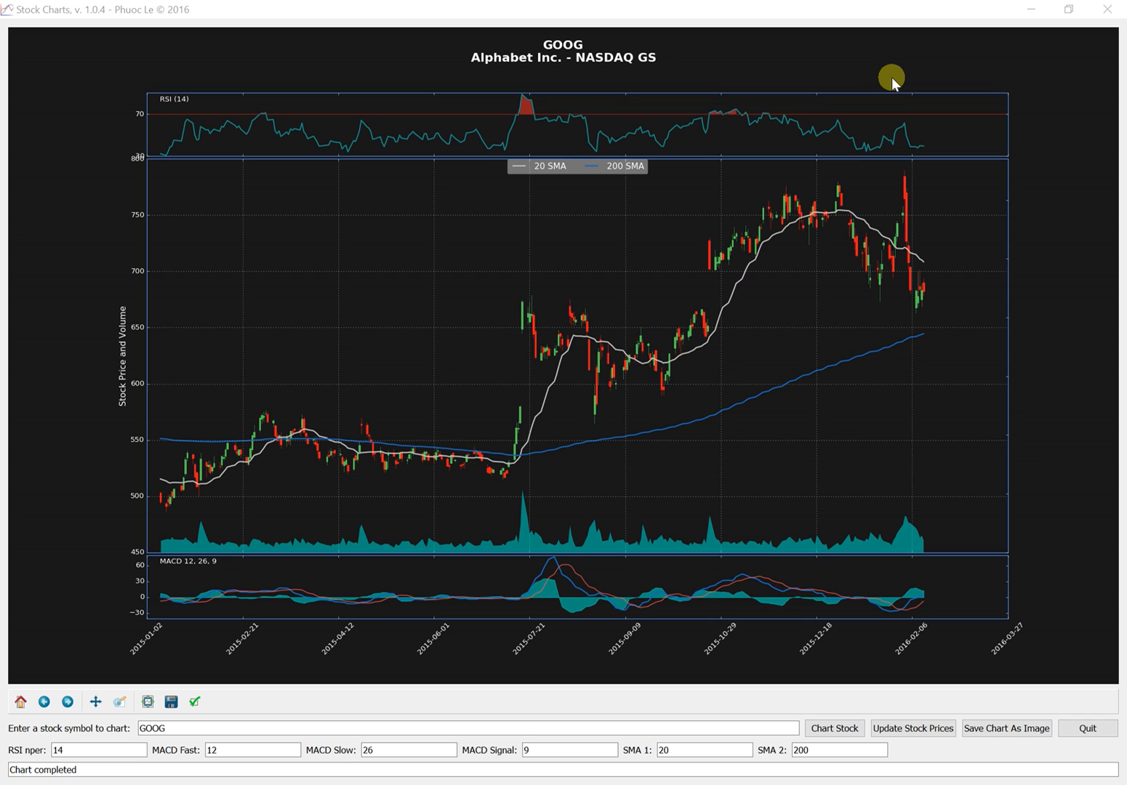
mouse_move(816, 187)
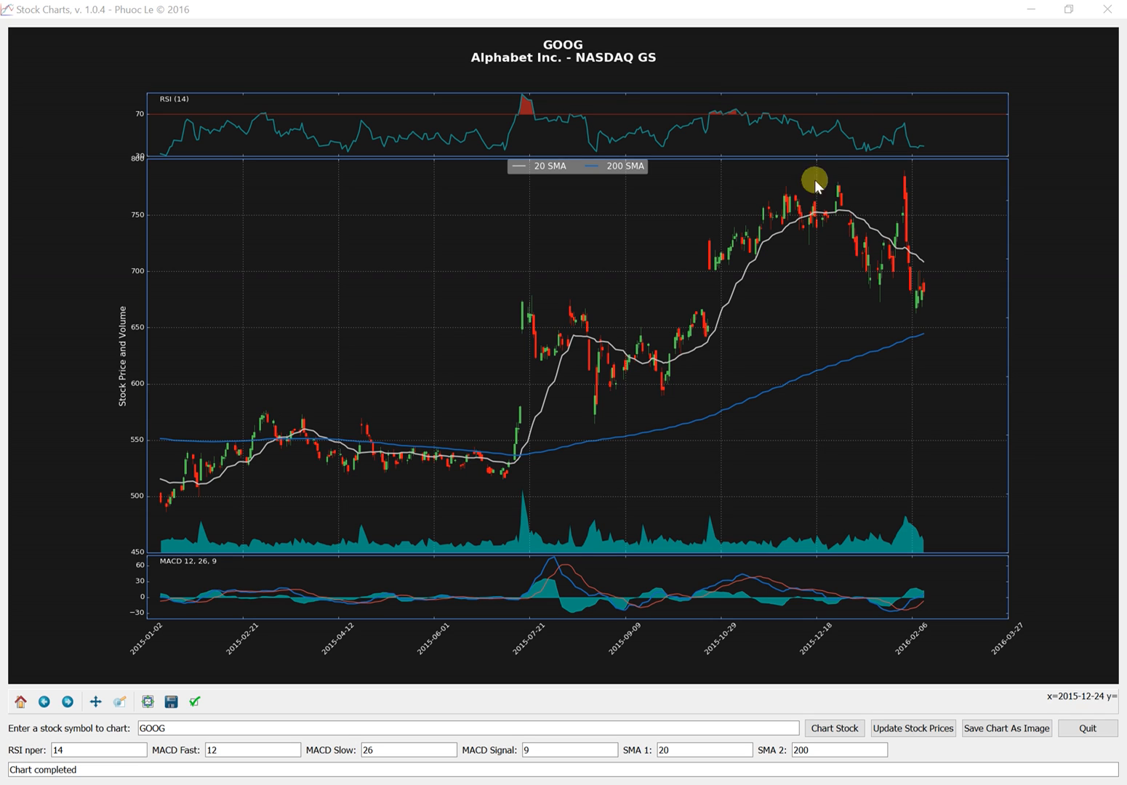
mouse_move(579, 181)
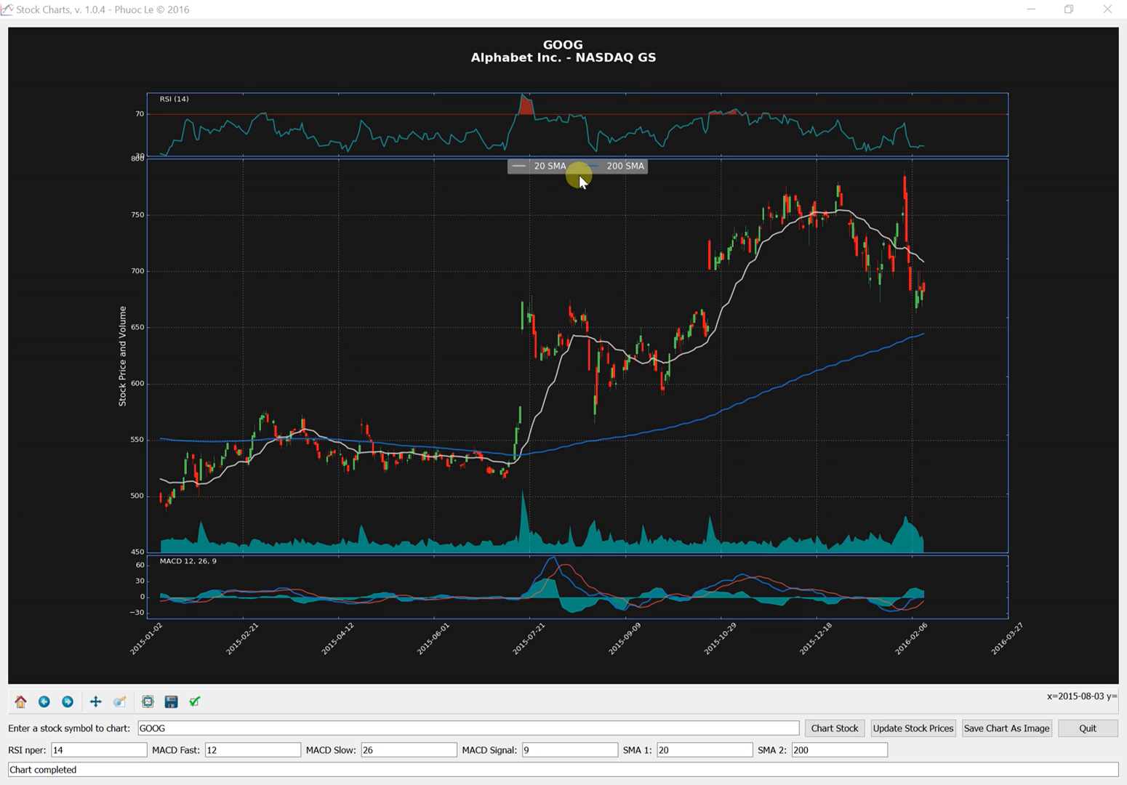
mouse_move(576, 178)
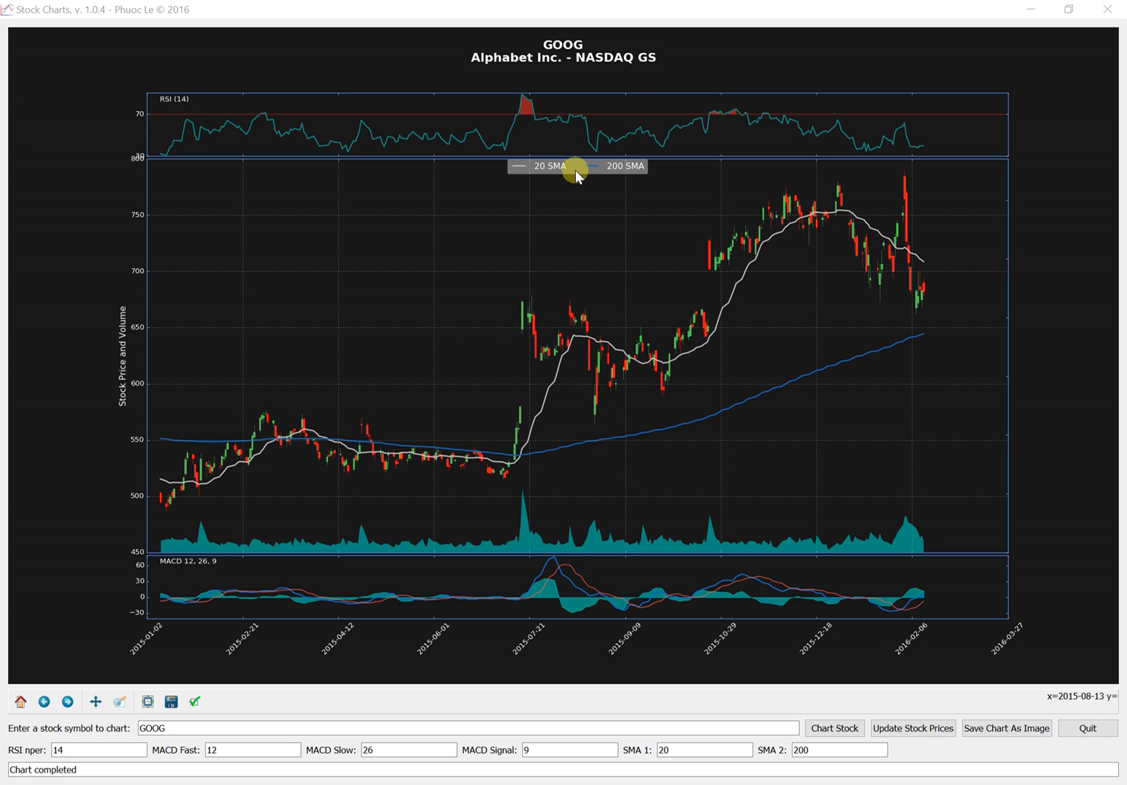
mouse_move(166, 774)
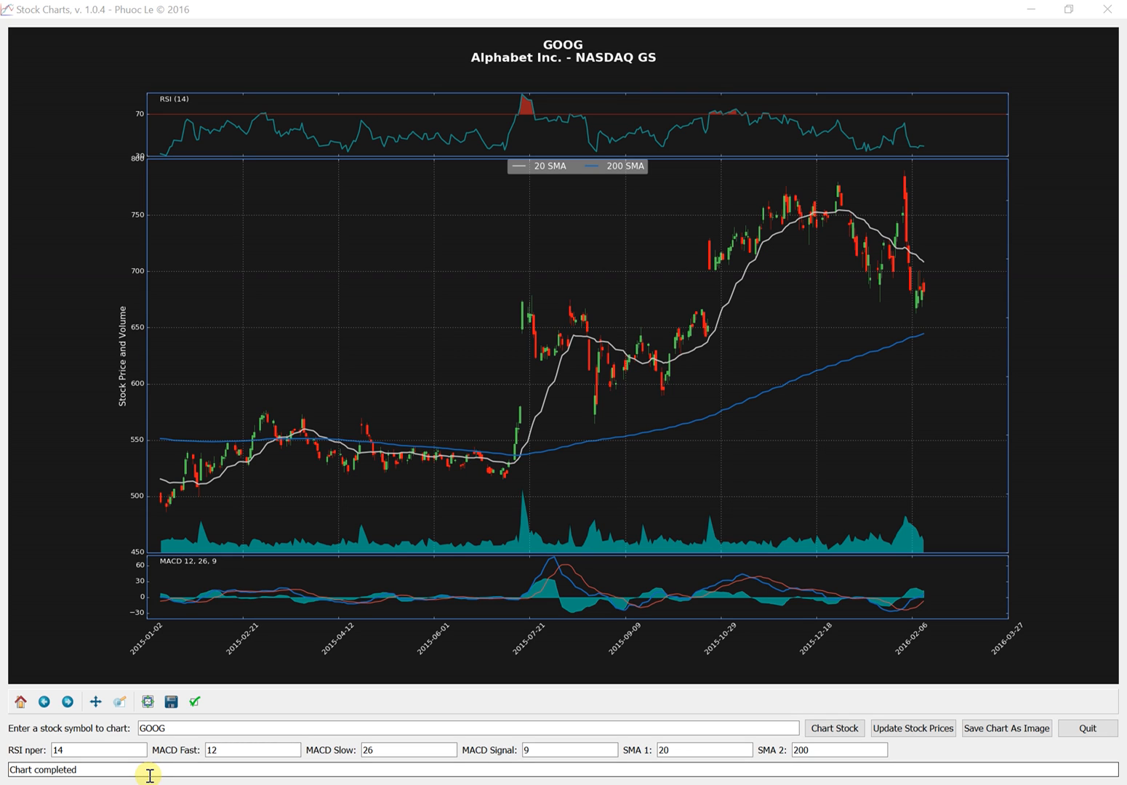
mouse_move(945, 783)
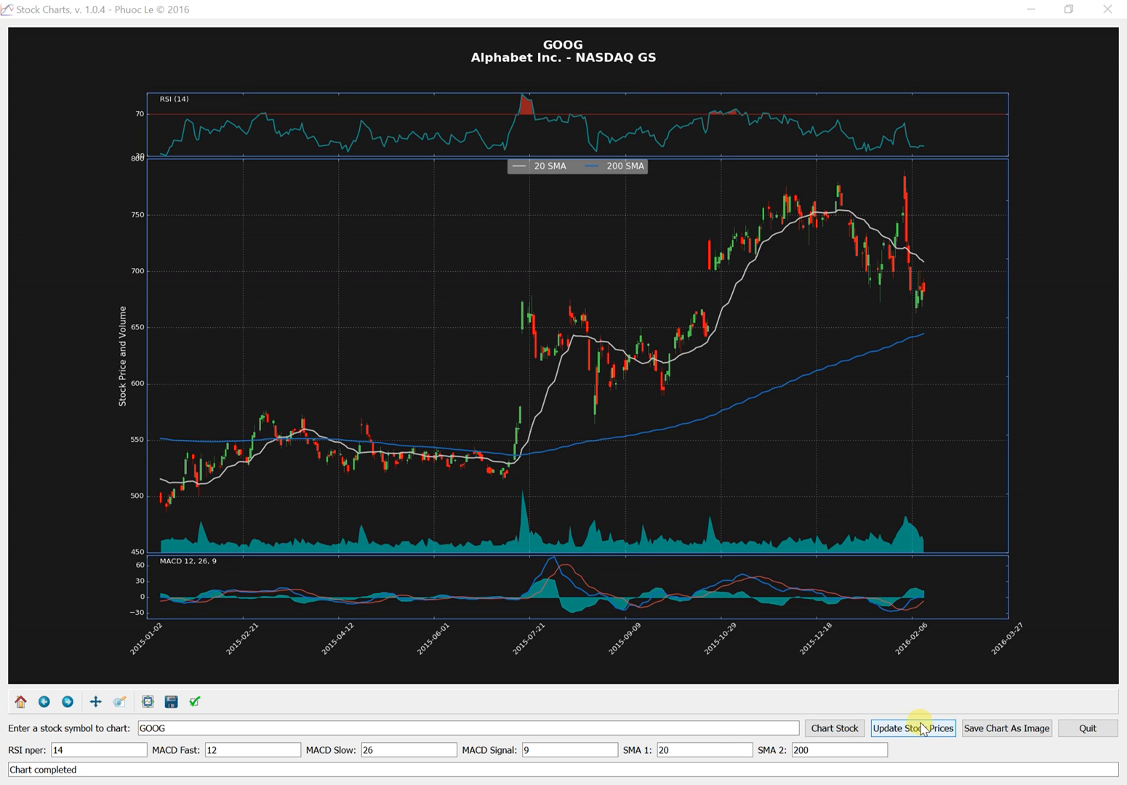
mouse_move(707, 751)
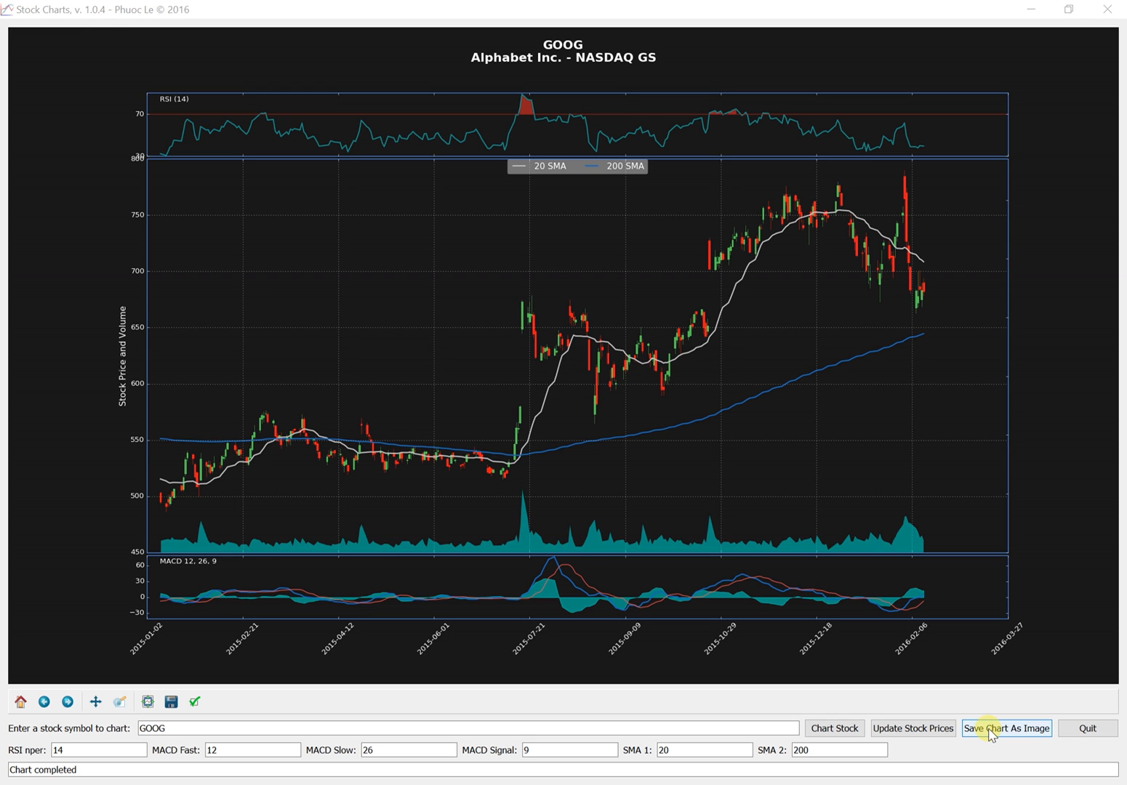
- Save the GOOG chart as image 'GOOG Chart' in C:\Temp, keeping the folder after browsing
left_click(1007, 729)
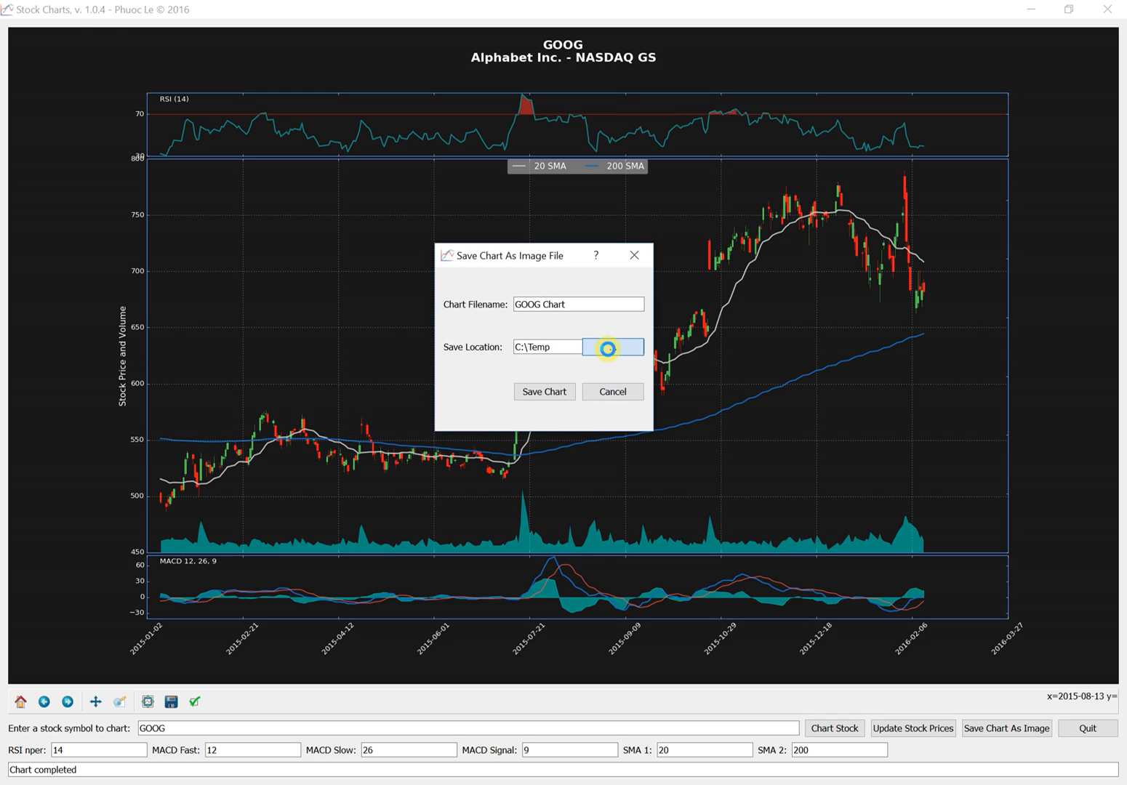
left_click(610, 346)
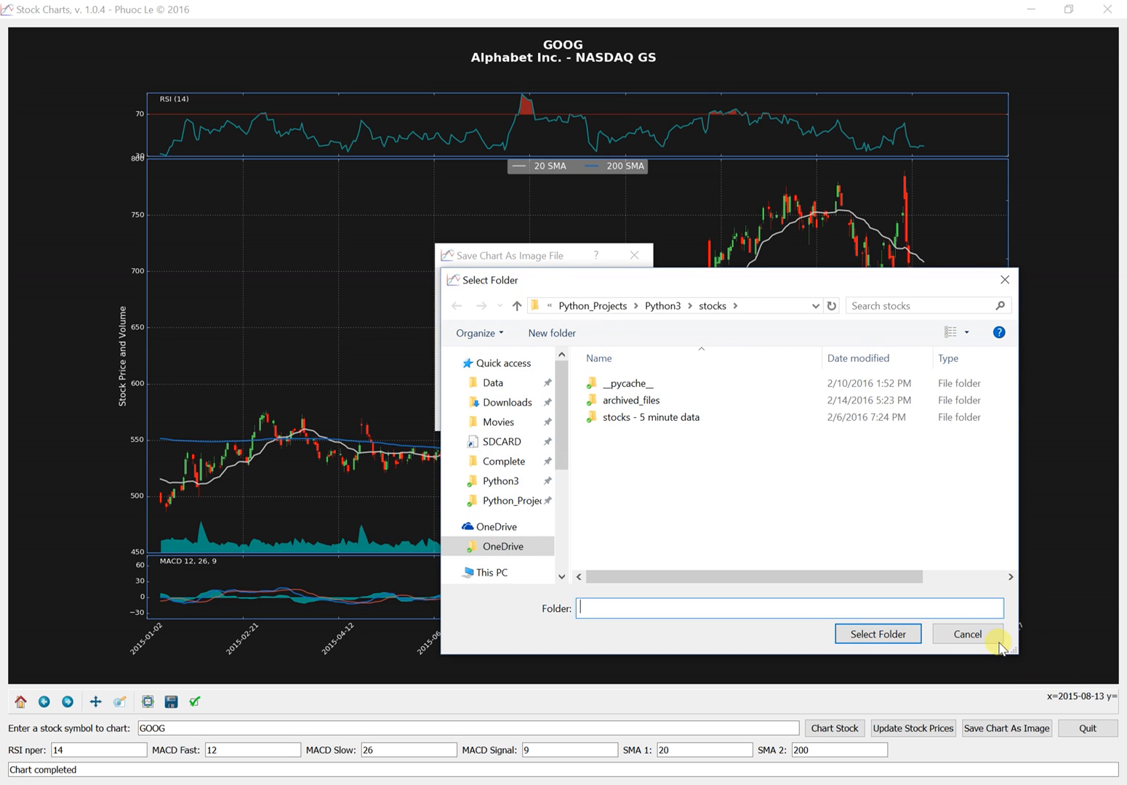
left_click(966, 634)
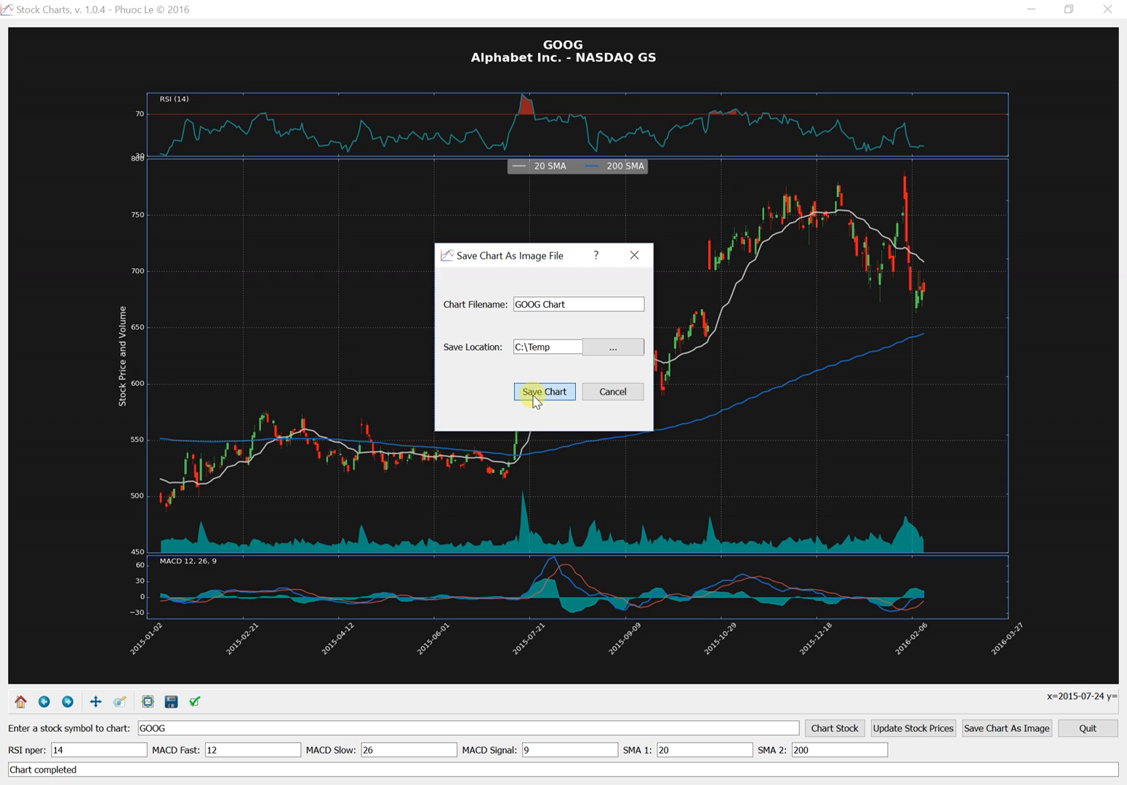
left_click(544, 391)
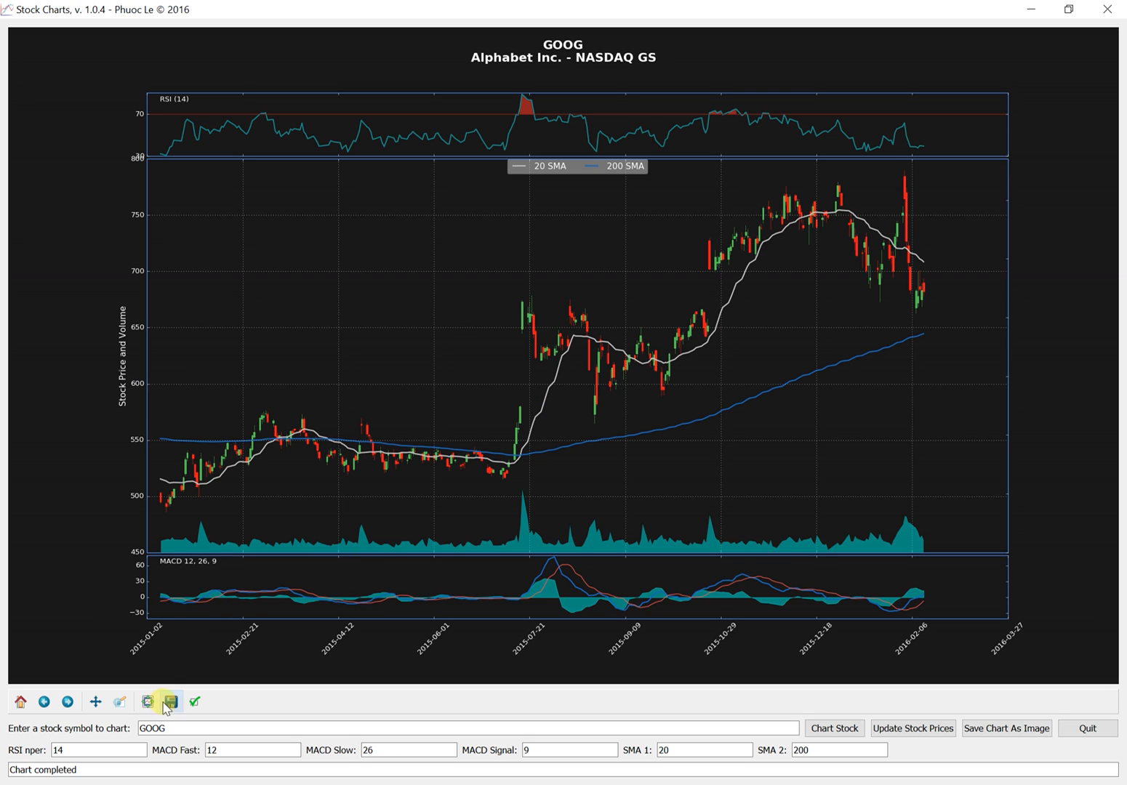
mouse_move(172, 702)
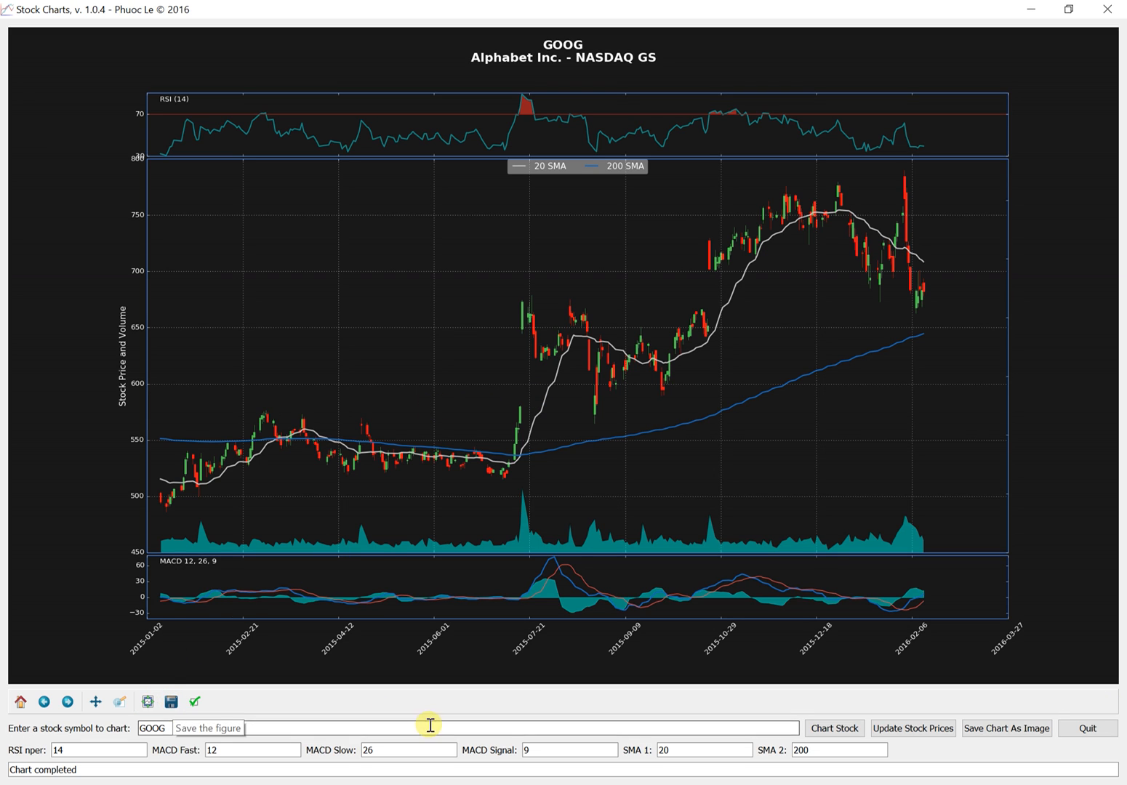
mouse_move(653, 390)
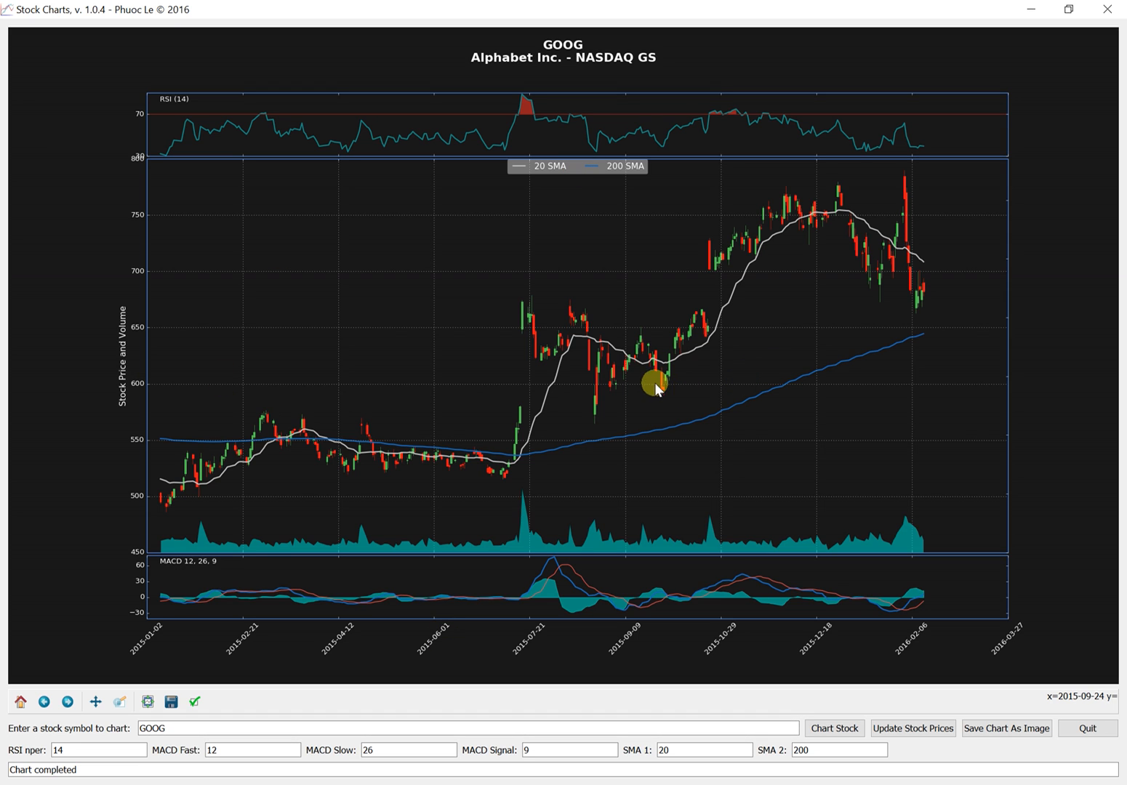
mouse_move(145, 102)
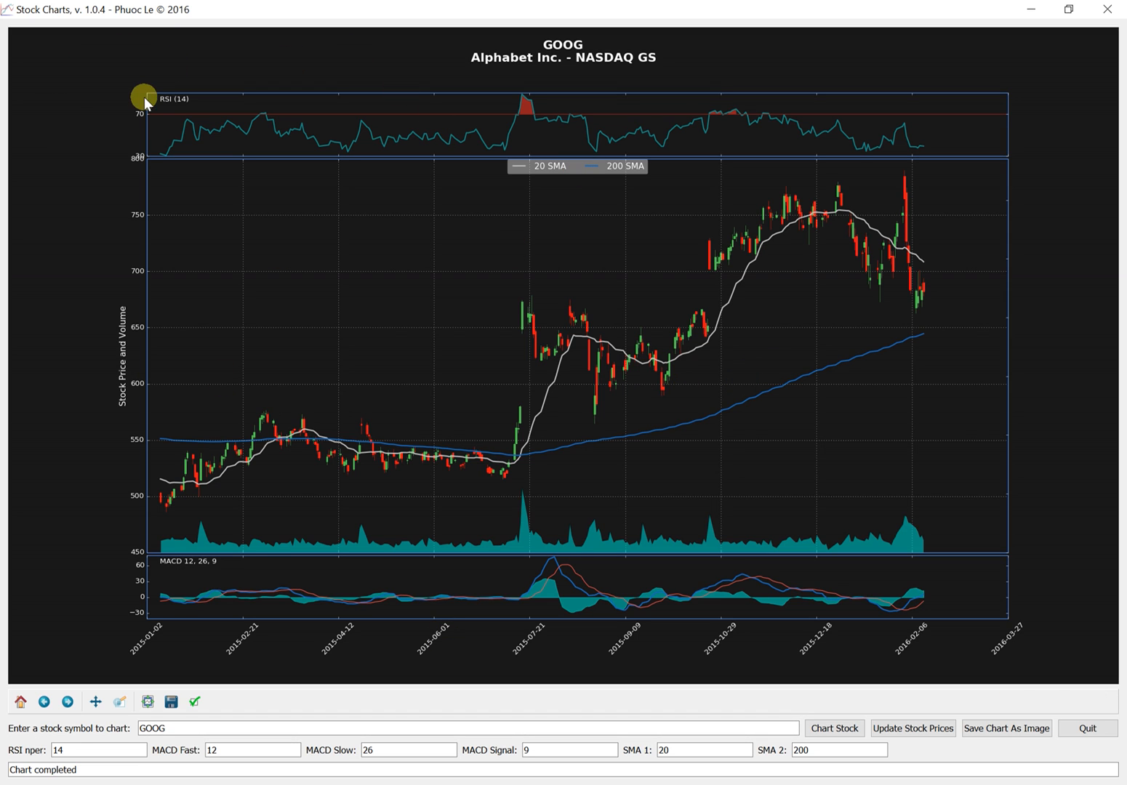
mouse_move(719, 153)
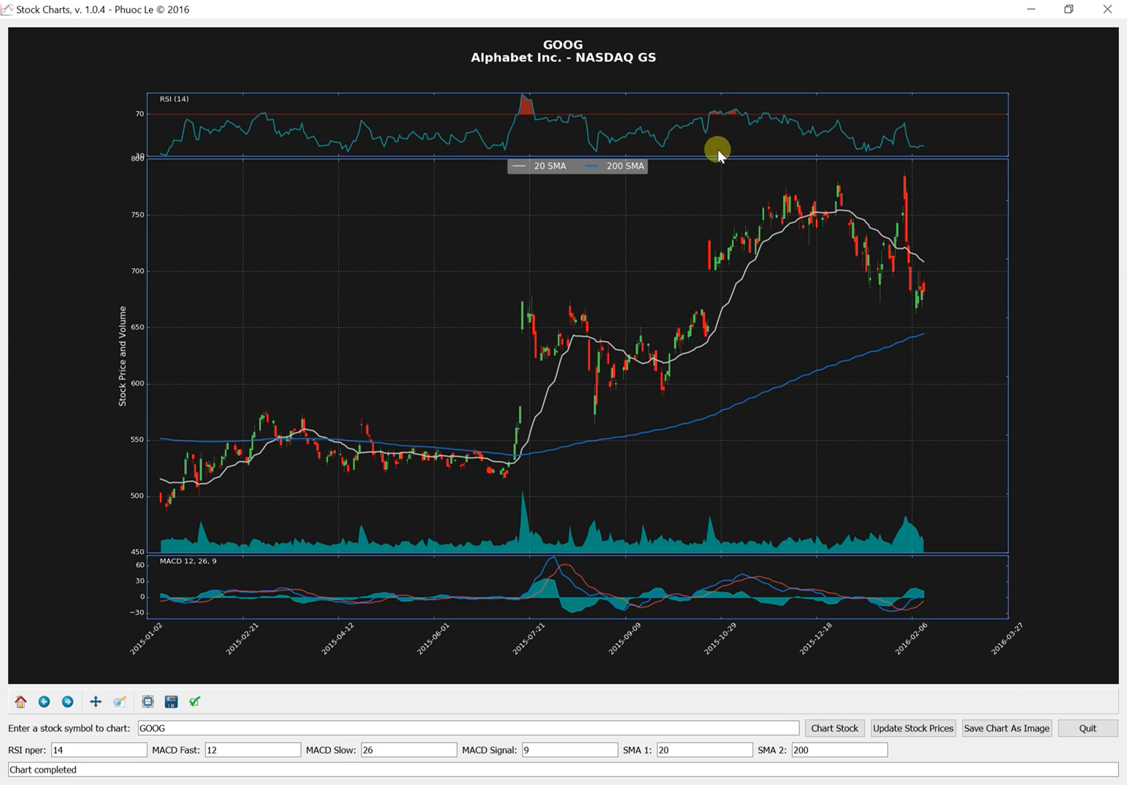
mouse_move(640, 181)
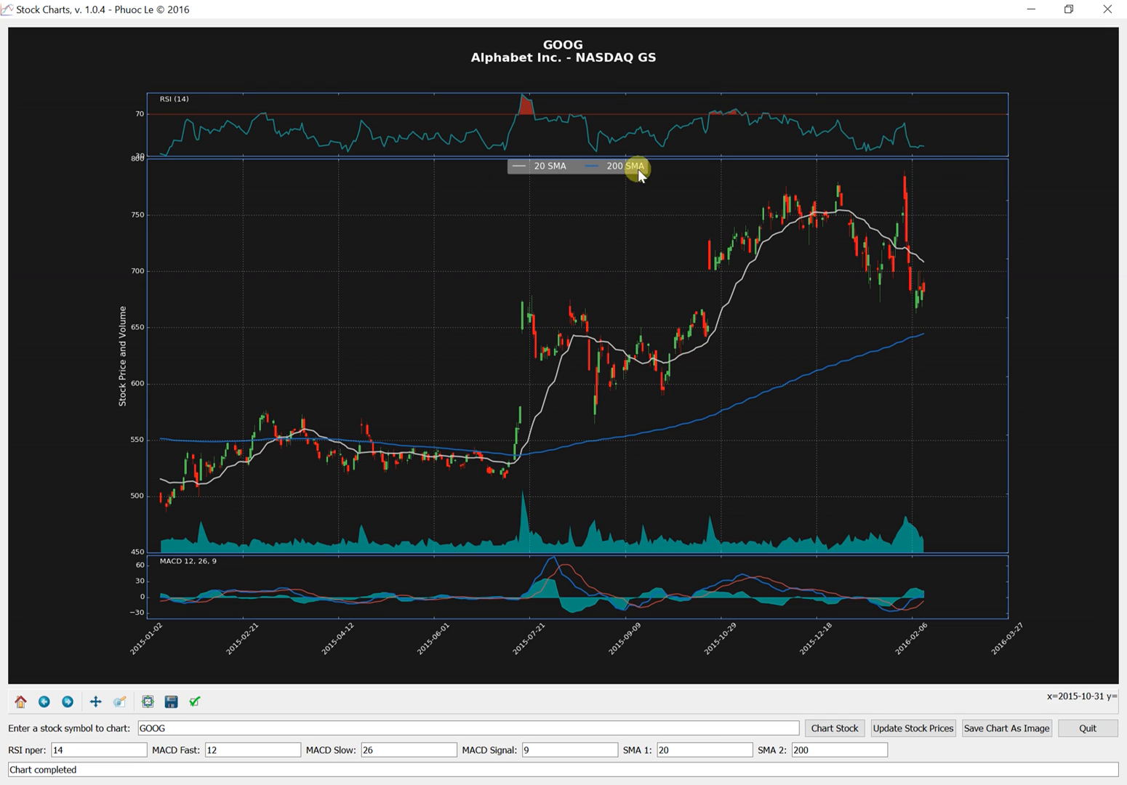
mouse_move(1051, 108)
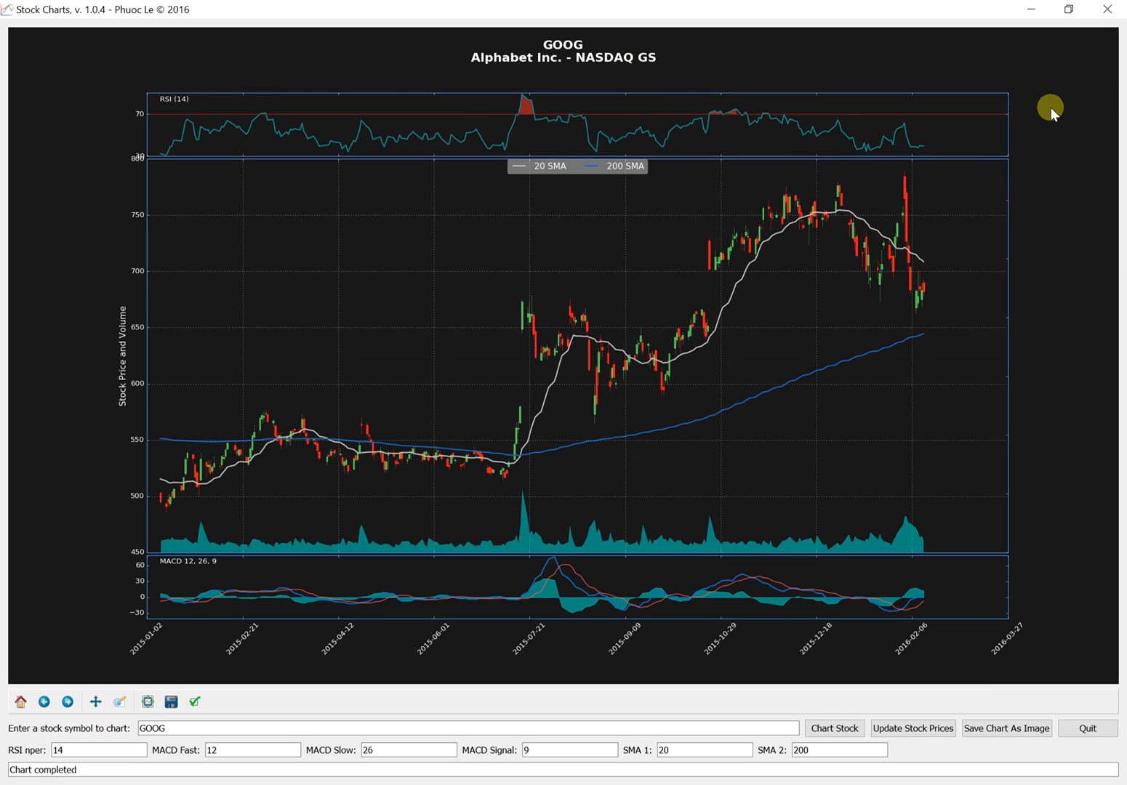
mouse_move(1027, 656)
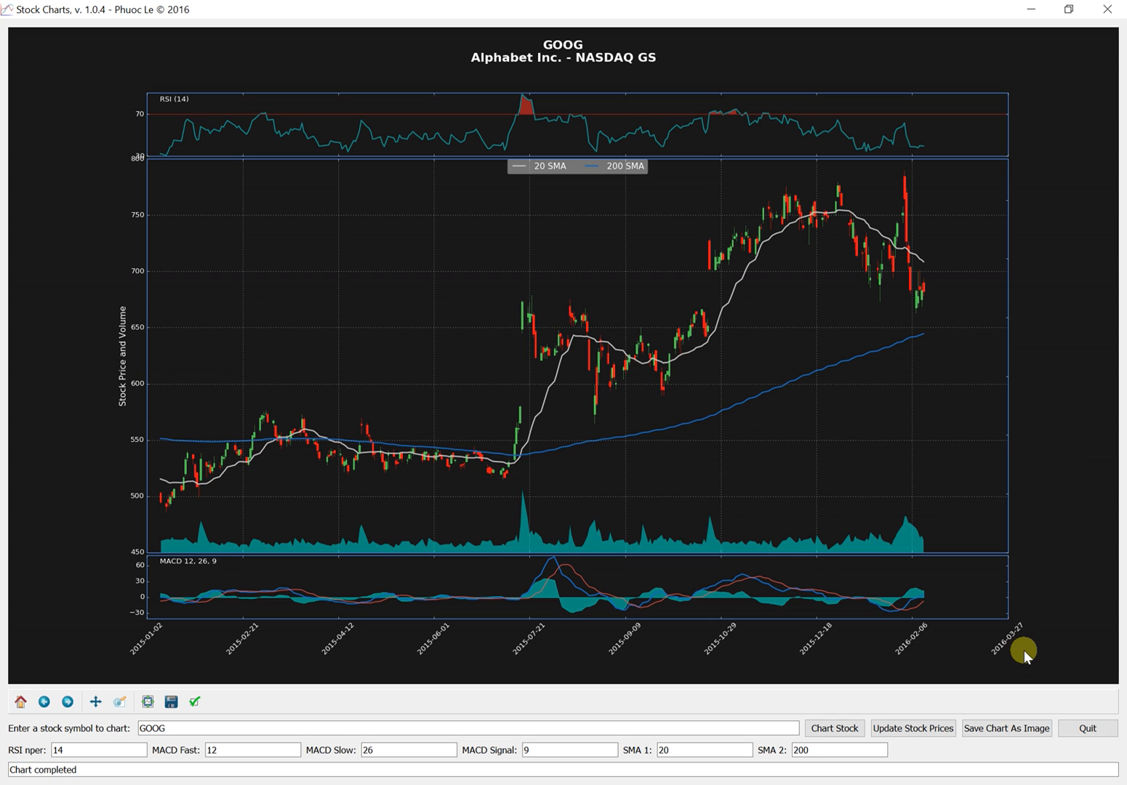
mouse_move(347, 52)
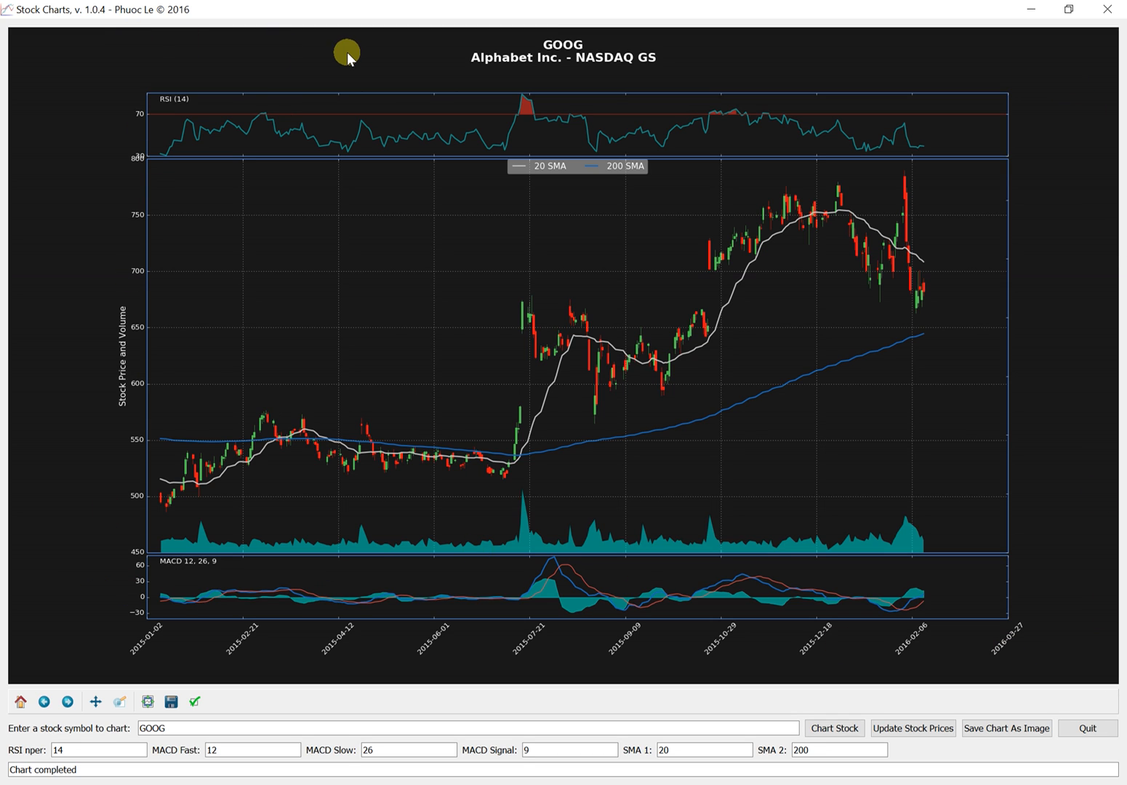
mouse_move(357, 61)
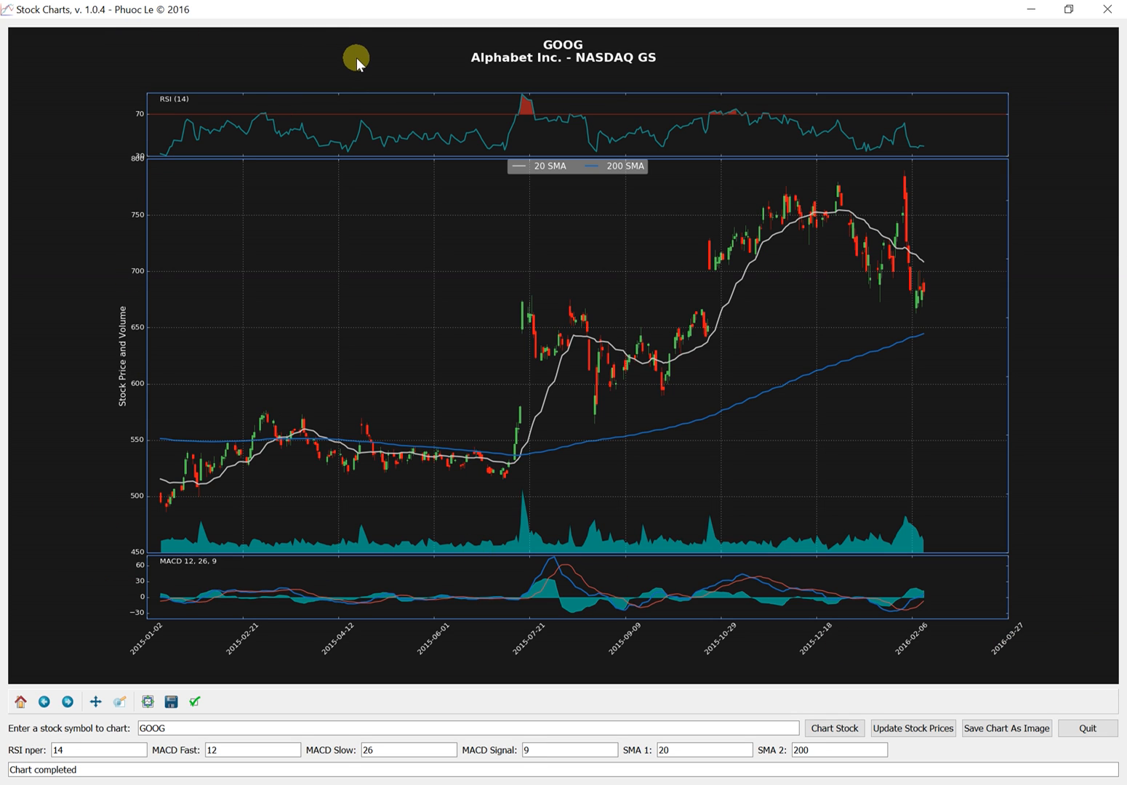
mouse_move(358, 75)
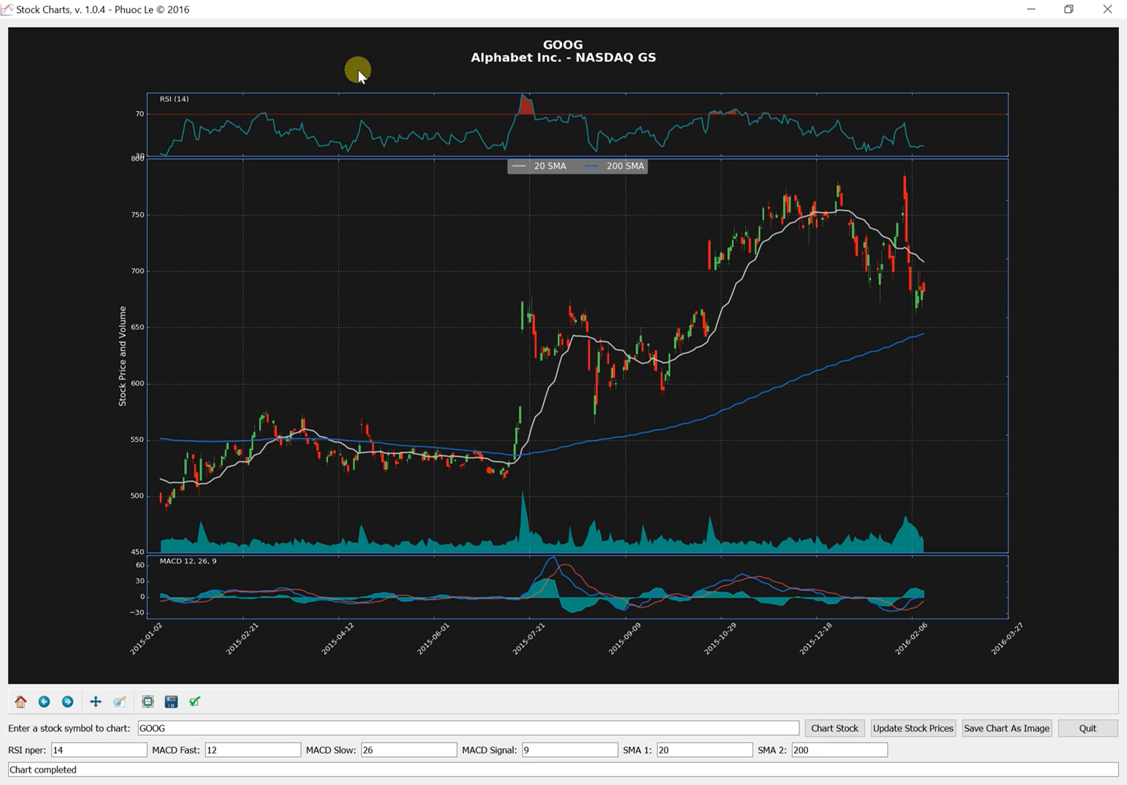
mouse_move(134, 217)
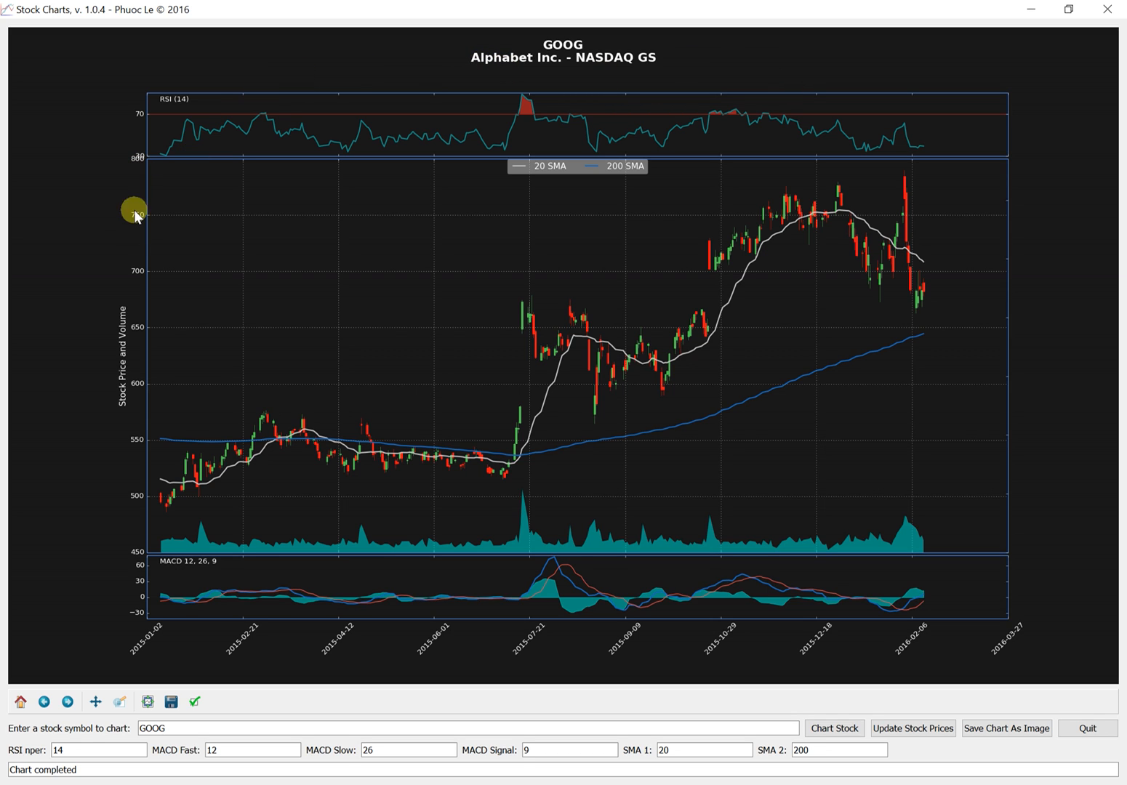
mouse_move(158, 425)
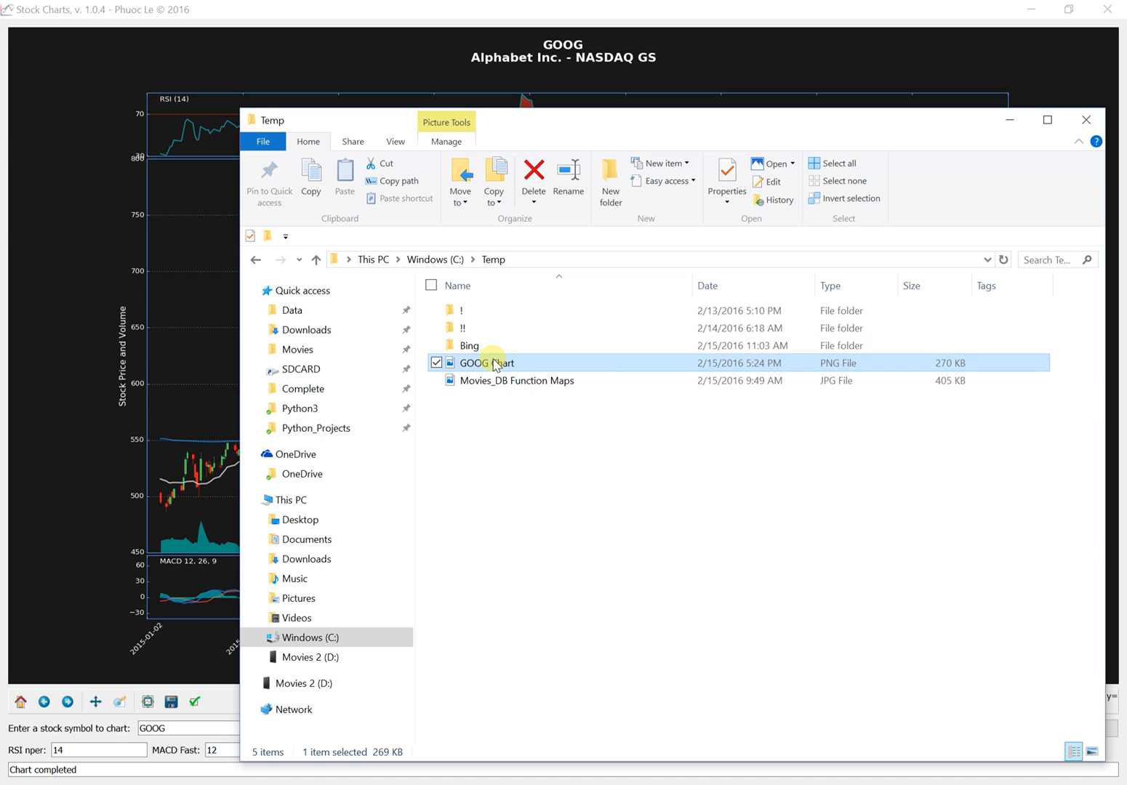
- Open GOOG Chart.png from C:\Temp in Photos to verify the RSI, SMA and MACD panels
double_click(486, 364)
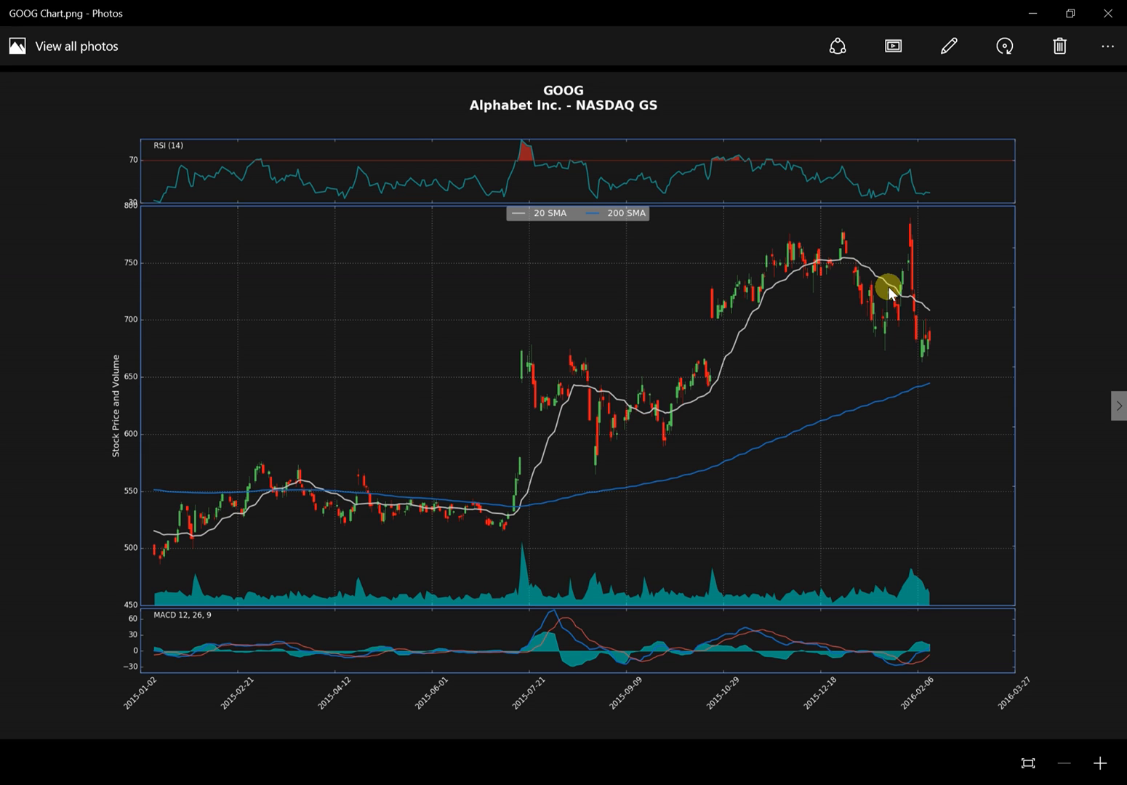
mouse_move(997, 215)
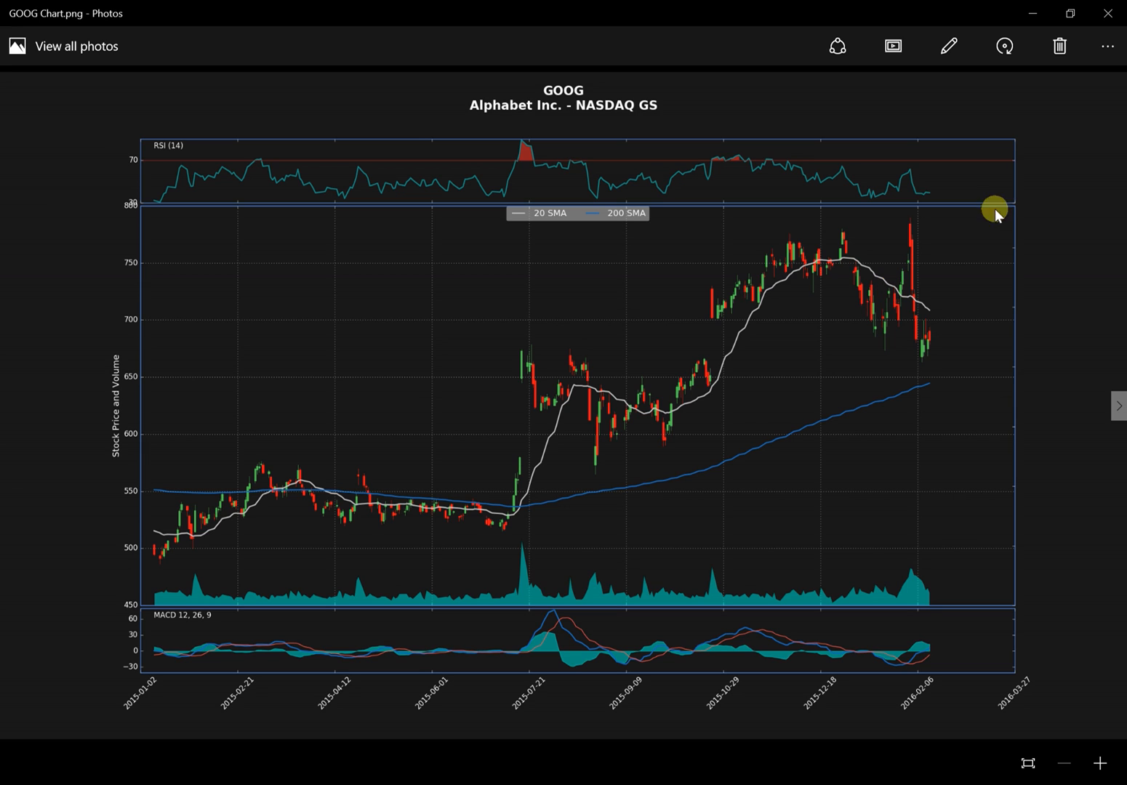
mouse_move(1108, 13)
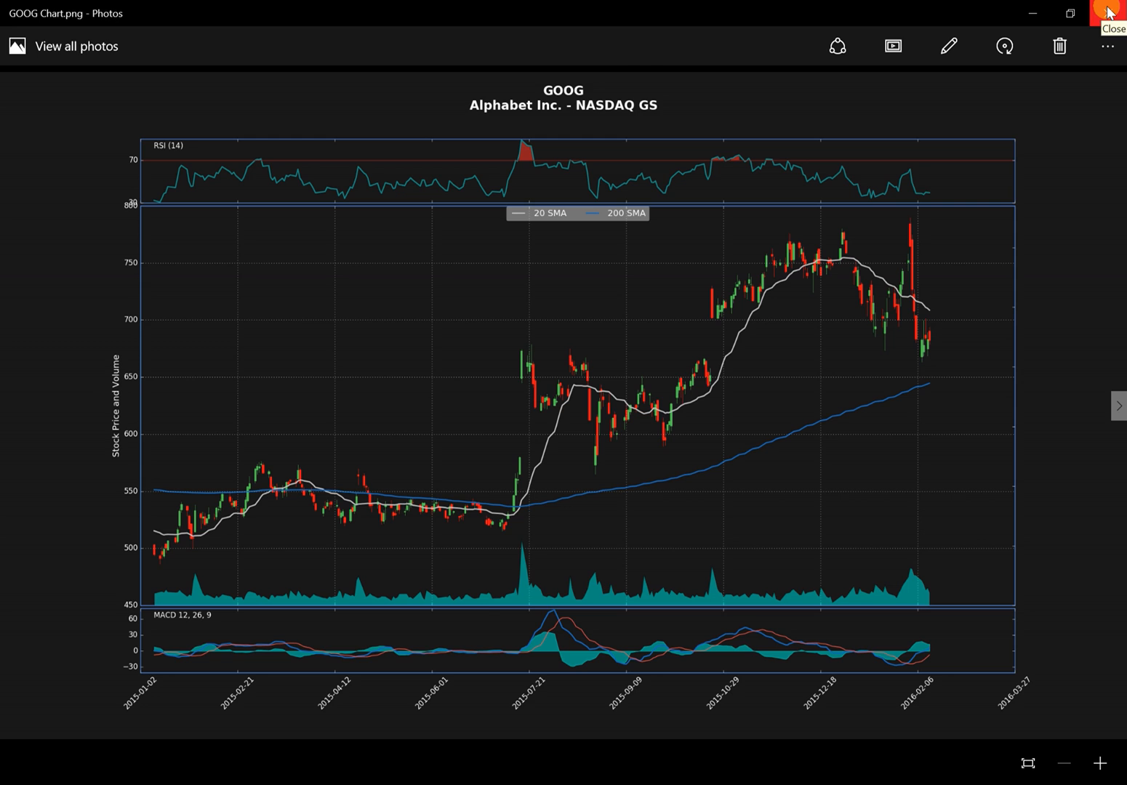
- Close Photos and redraw the GOOG chart with a 50-period SMA alongside the 200
left_click(1106, 13)
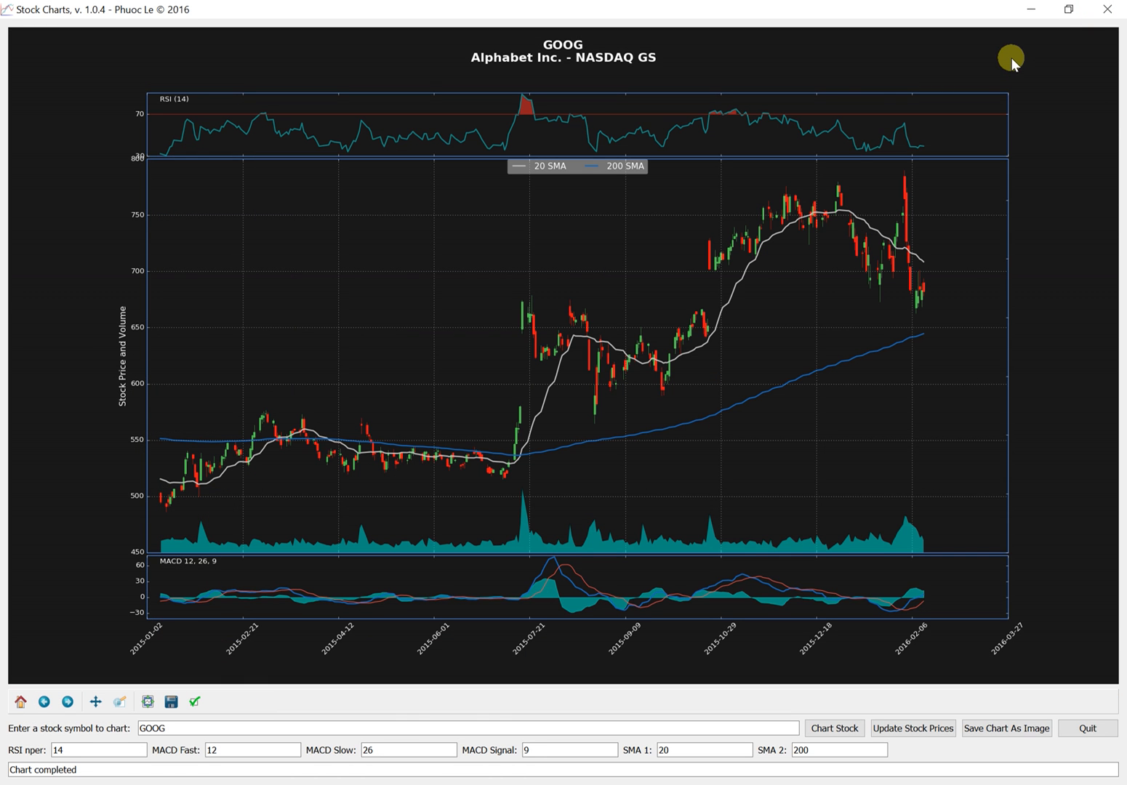
mouse_move(871, 91)
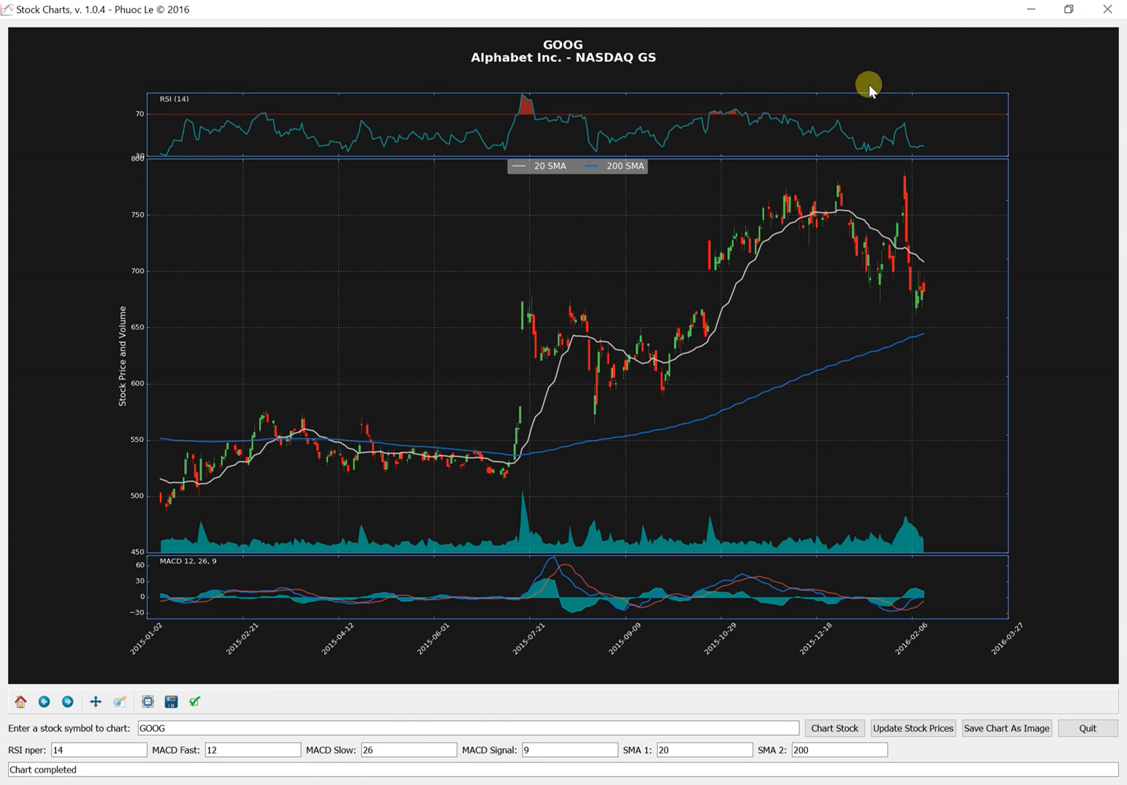
mouse_move(832, 192)
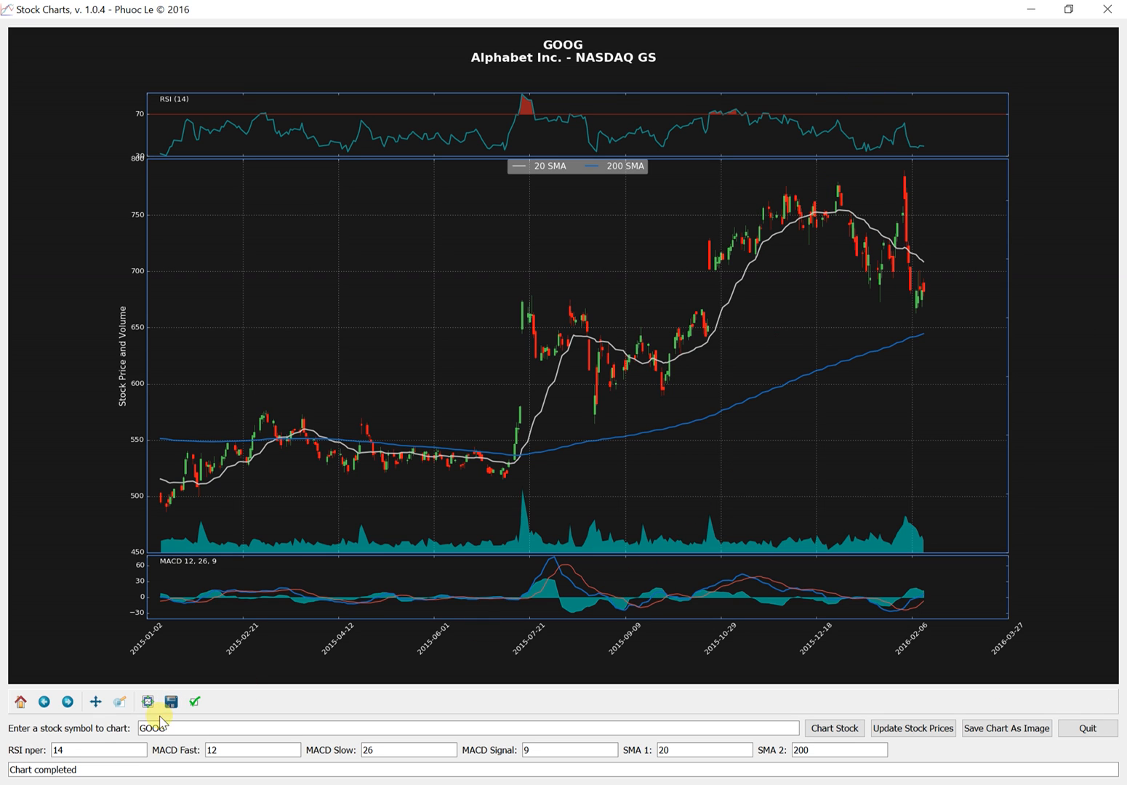
mouse_move(270, 750)
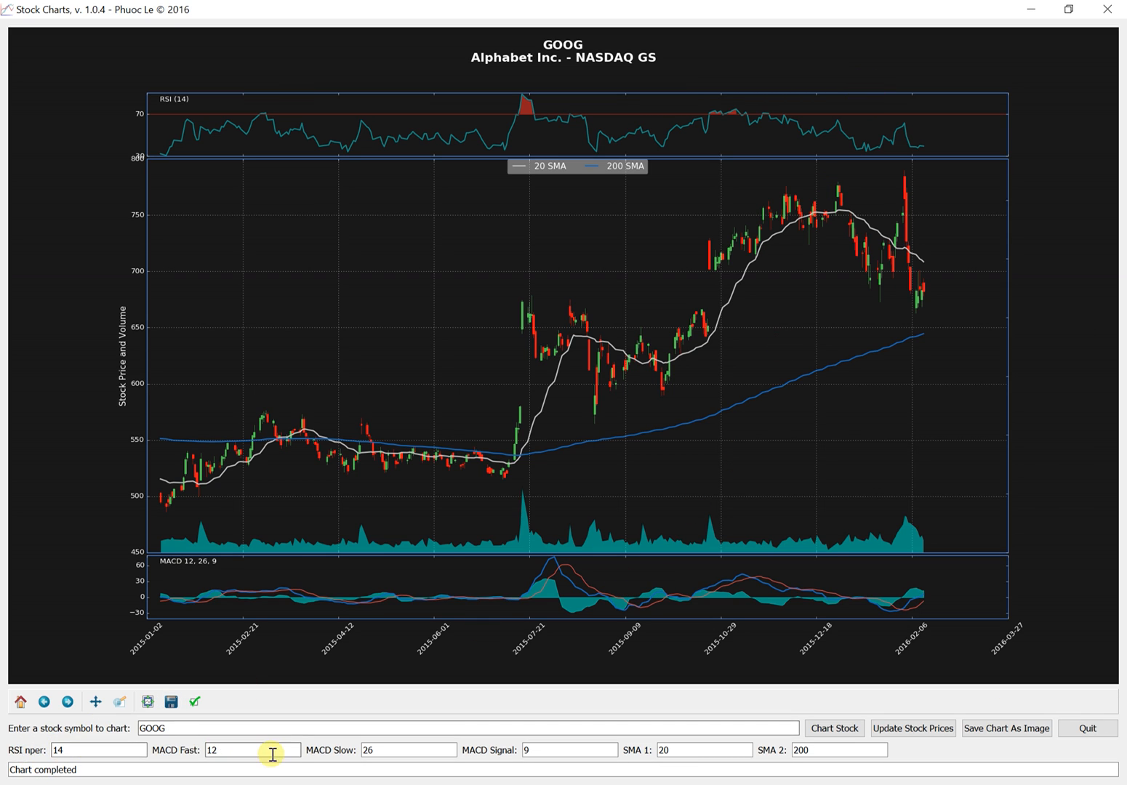
mouse_move(783, 762)
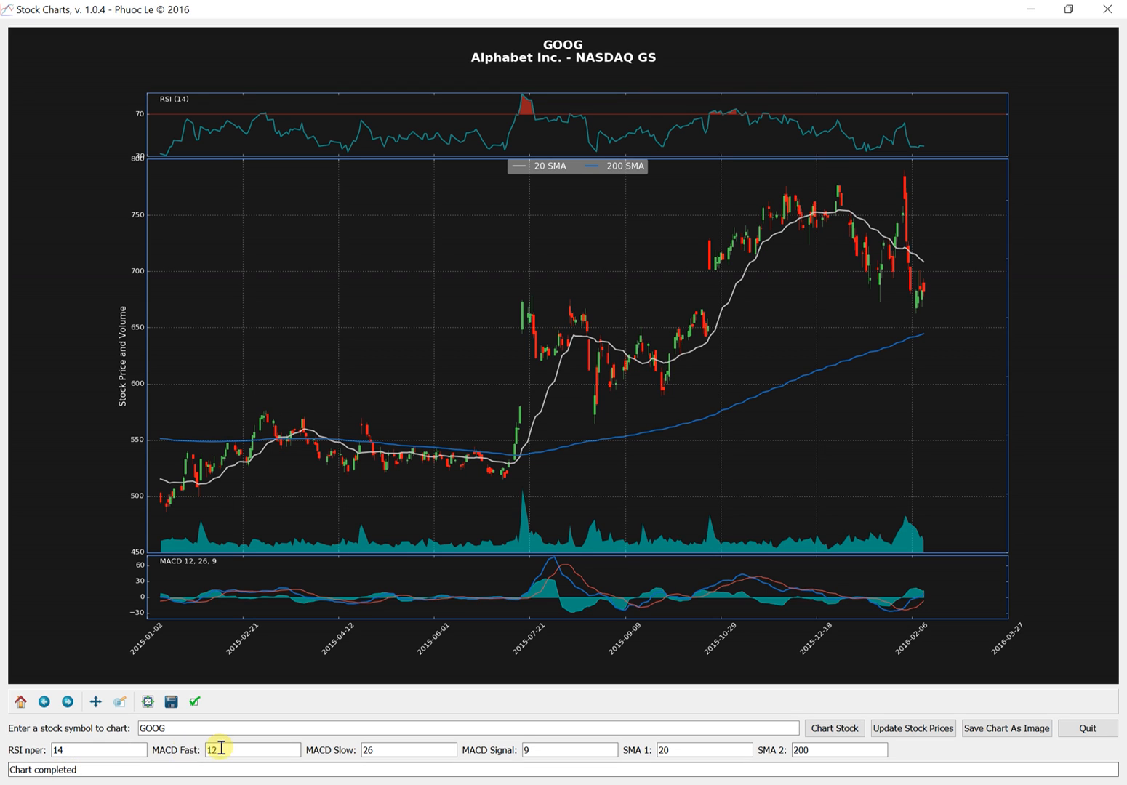
mouse_move(248, 750)
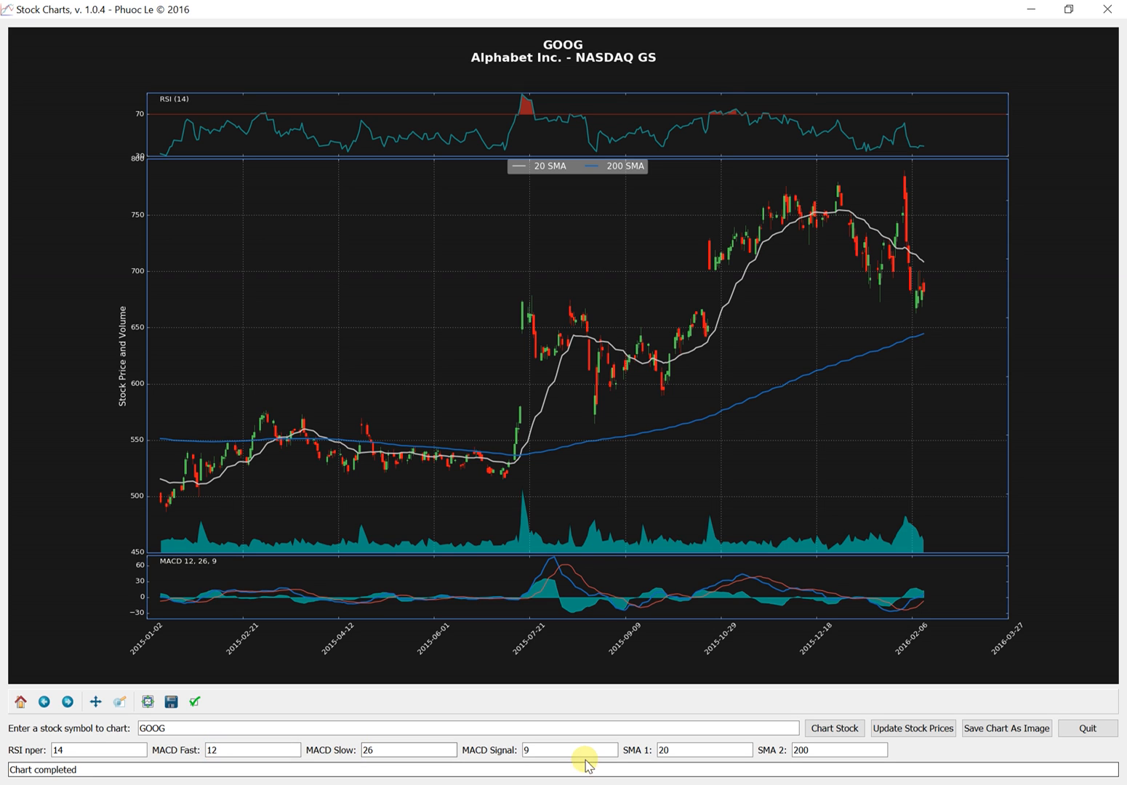
mouse_move(261, 763)
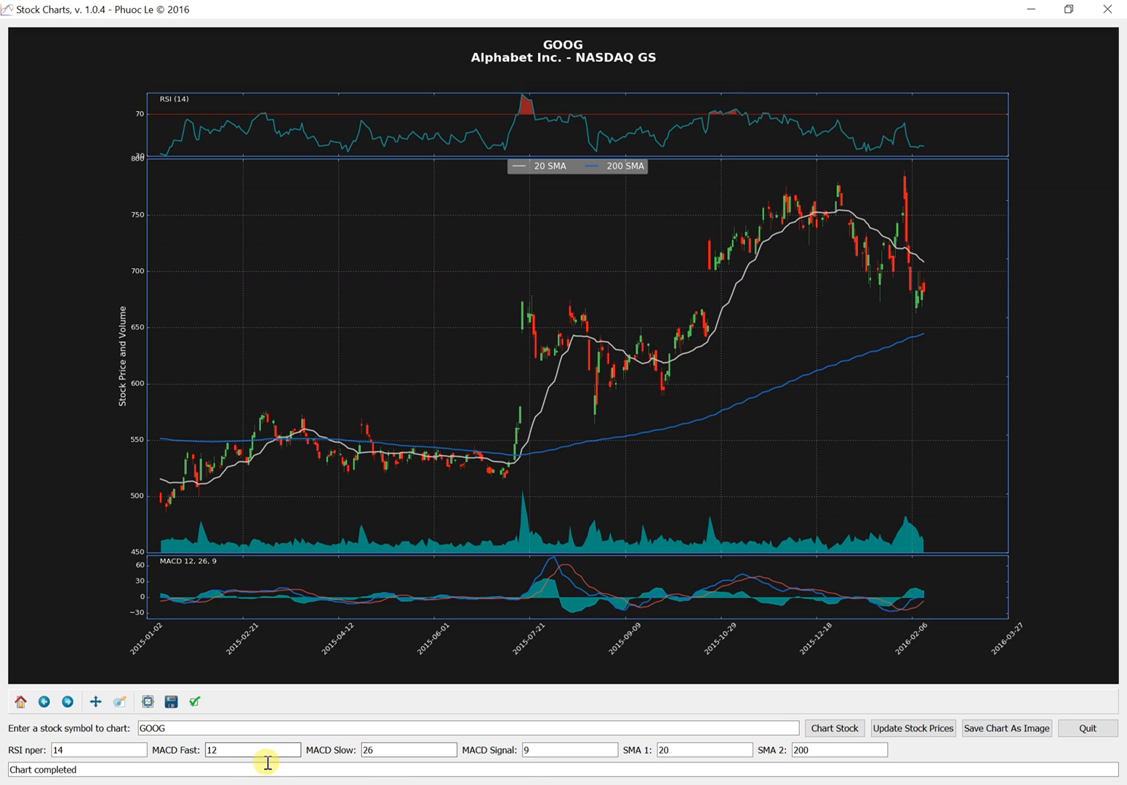
mouse_move(750, 765)
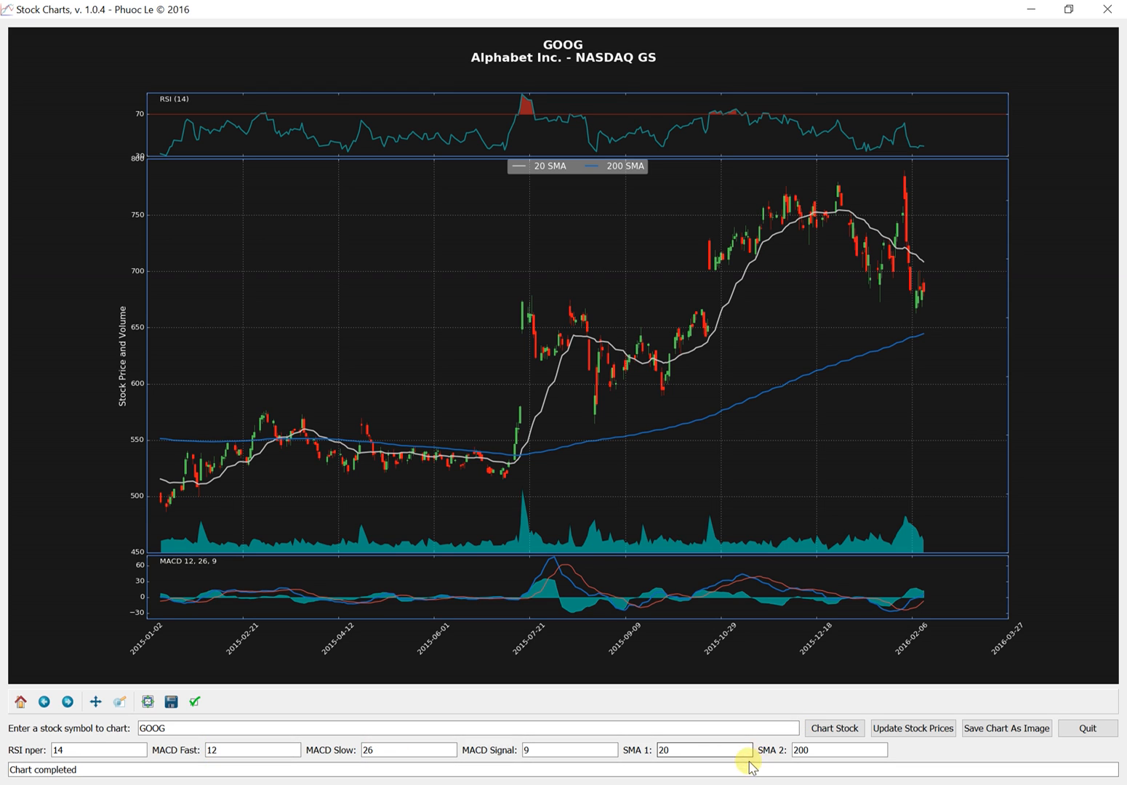
mouse_move(617, 184)
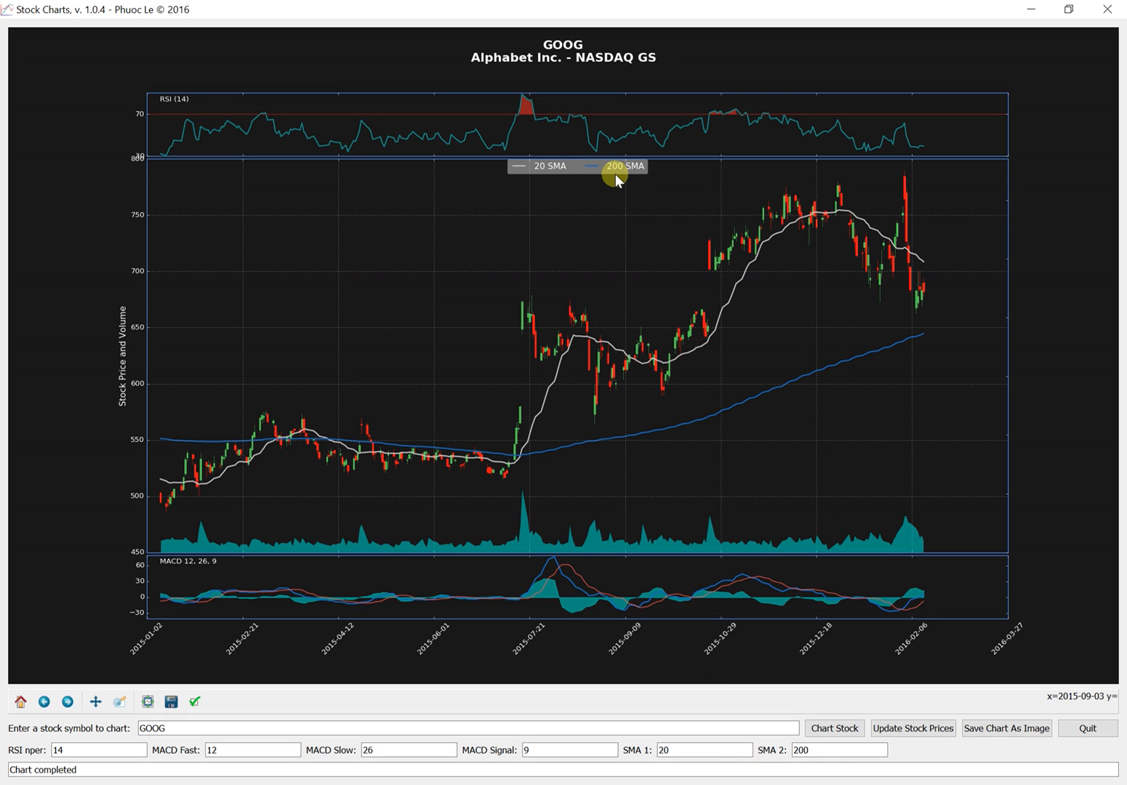
mouse_move(613, 743)
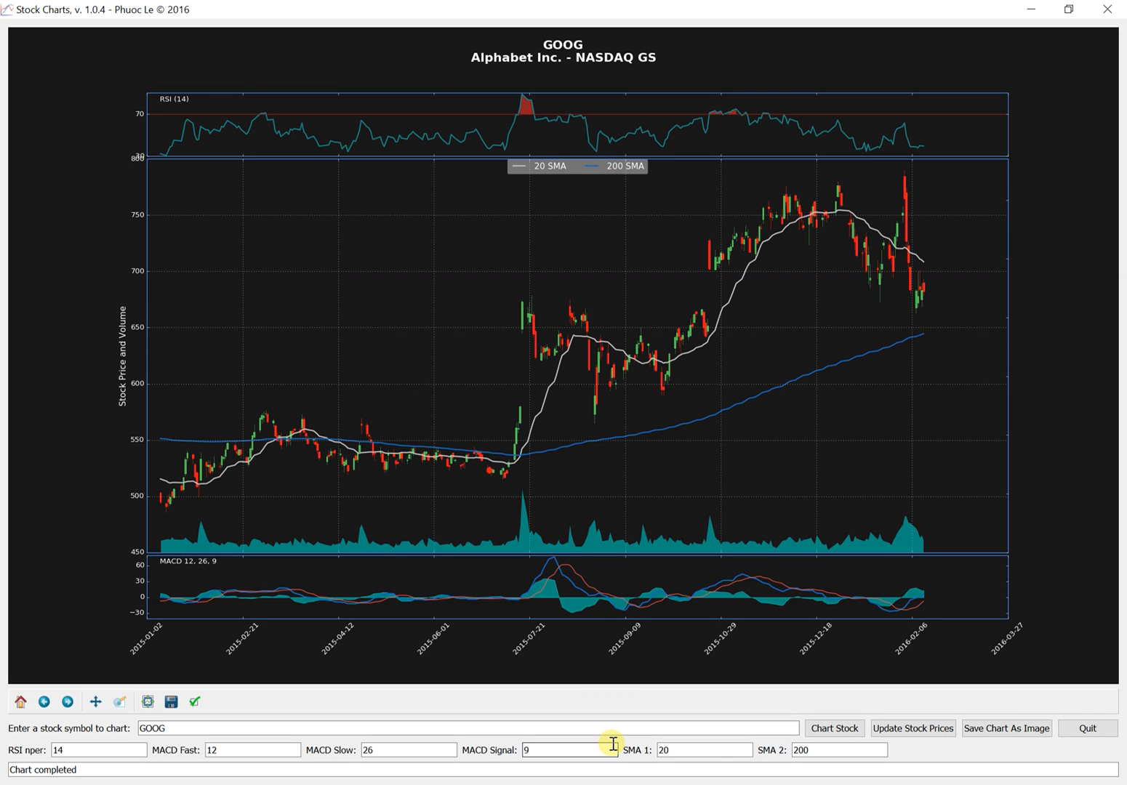
mouse_move(668, 725)
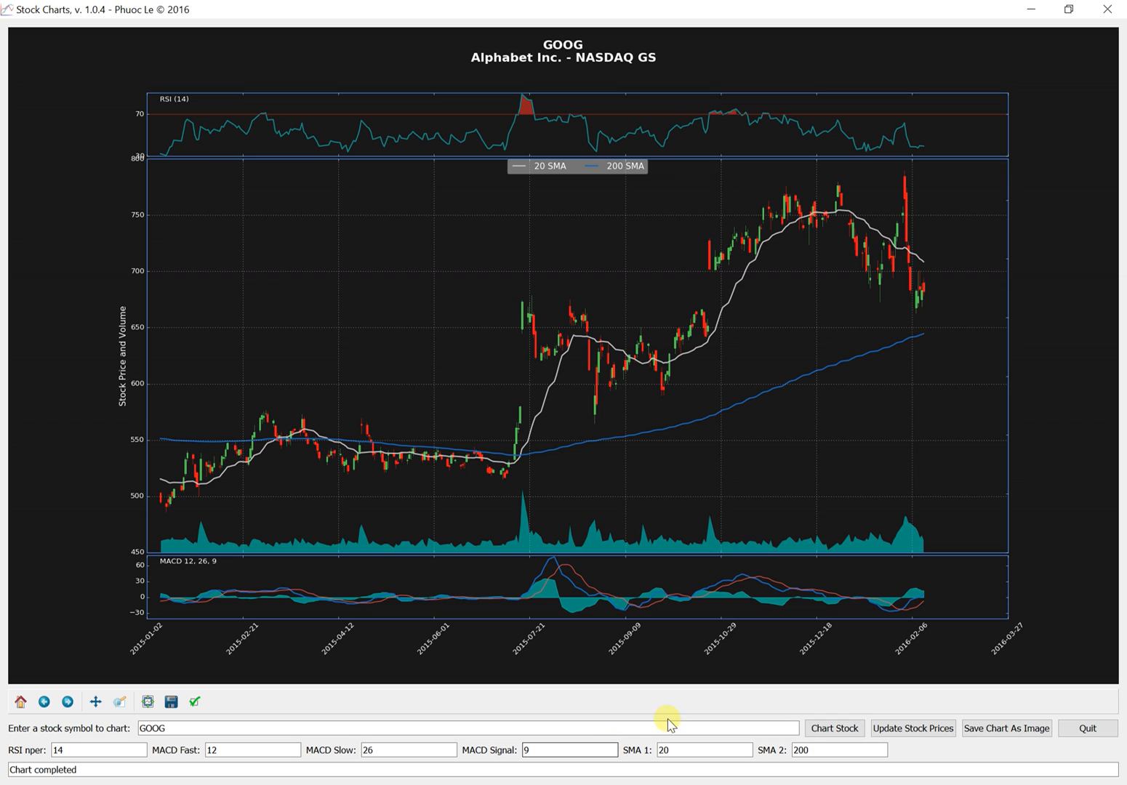
mouse_move(627, 757)
type("50")
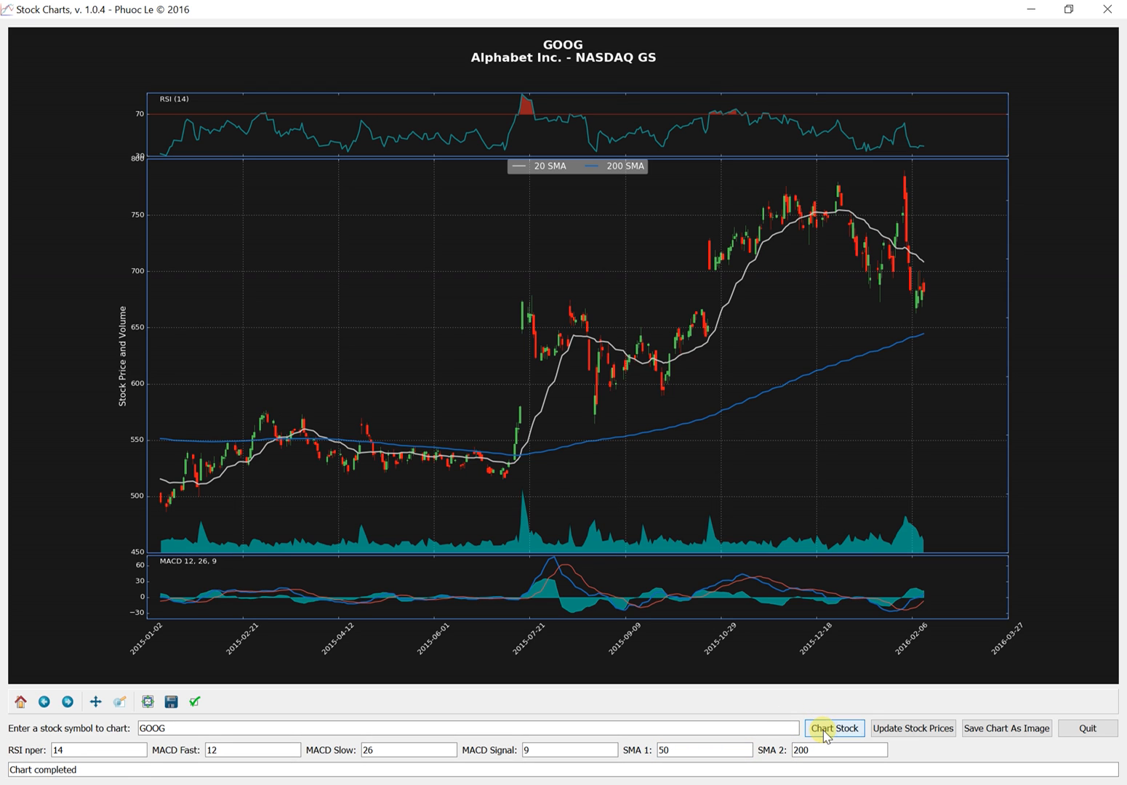
left_click(835, 727)
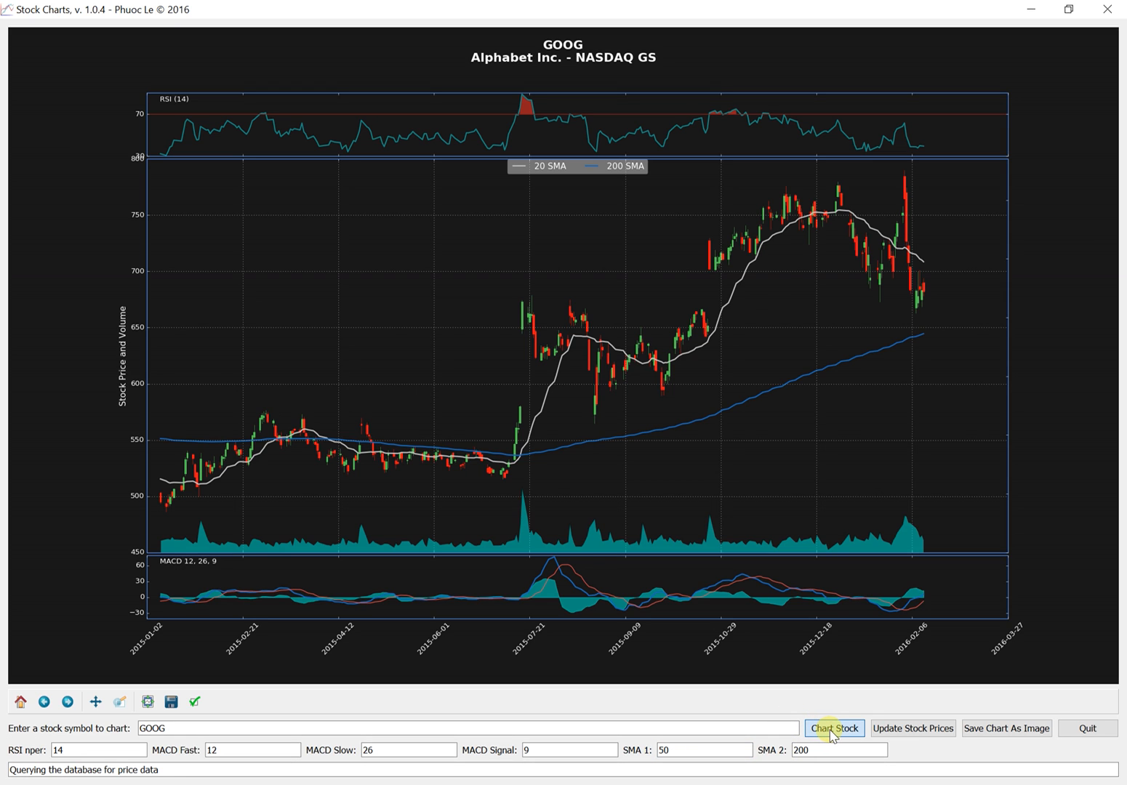
left_click(833, 729)
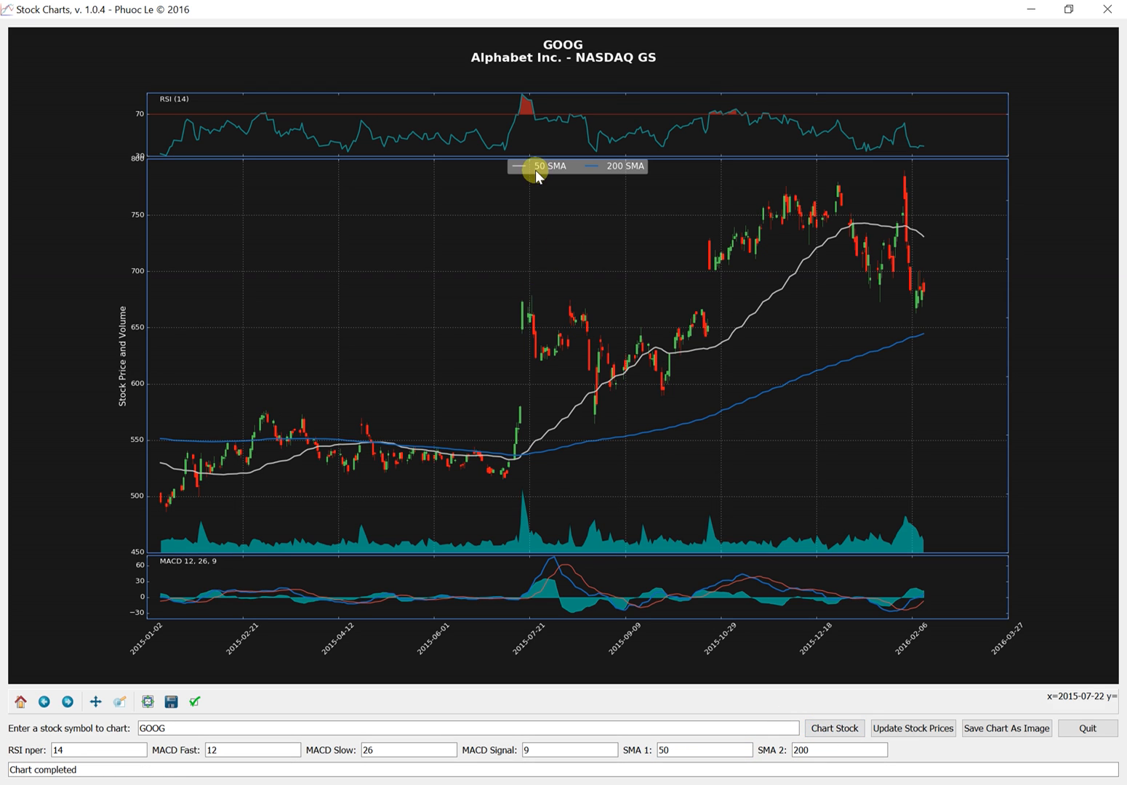
mouse_move(768, 377)
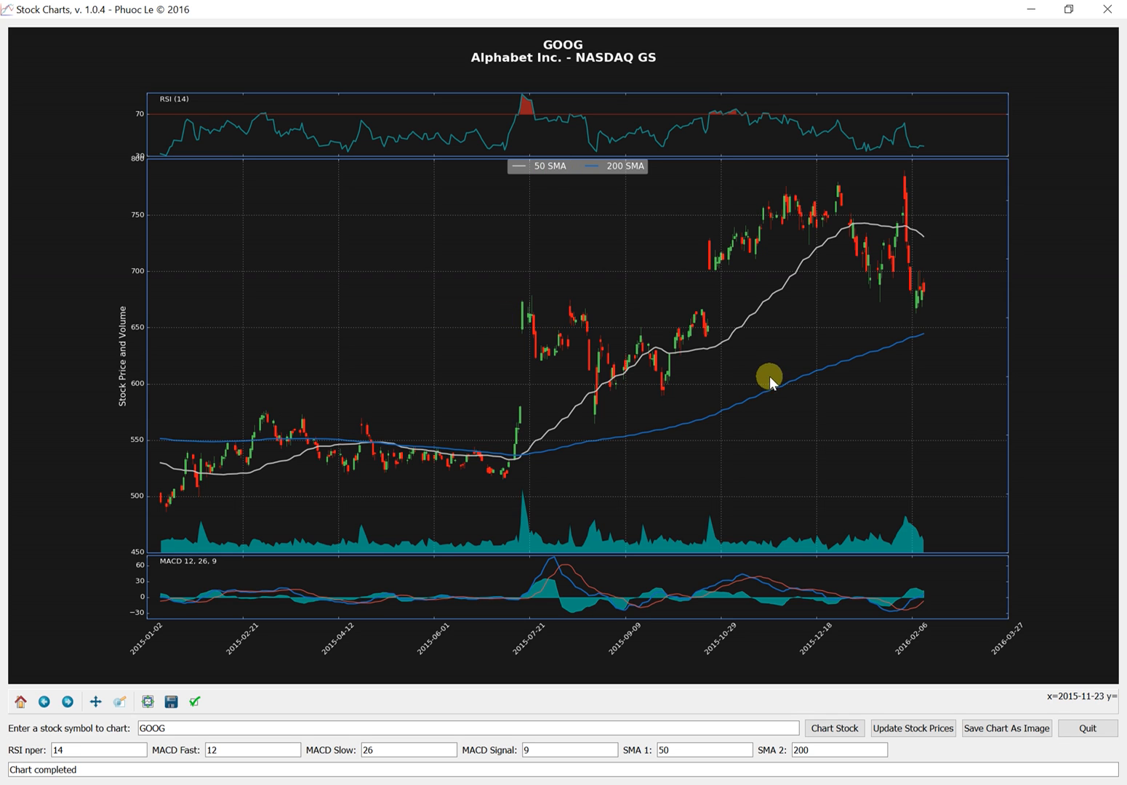
mouse_move(375, 719)
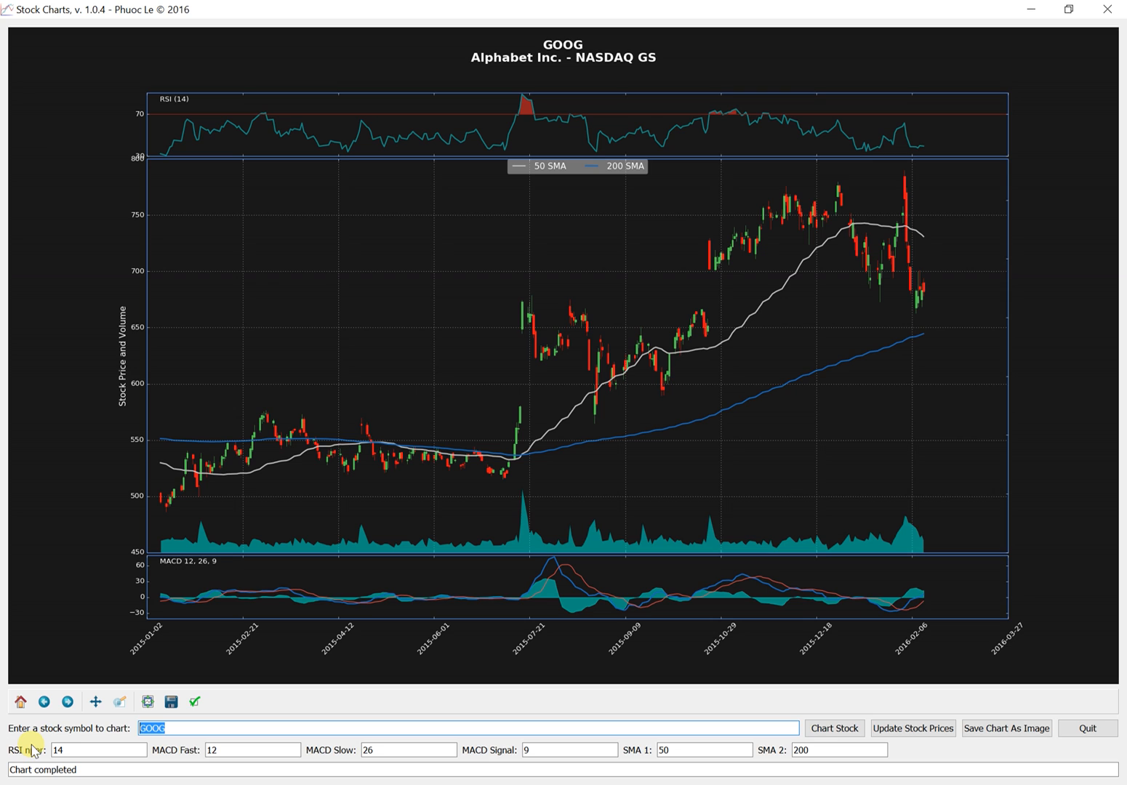
- Chart symbol CMG with SMA periods 15 and 100, keeping the RSI and MACD panels
type("cmg")
left_click(703, 750)
type("15")
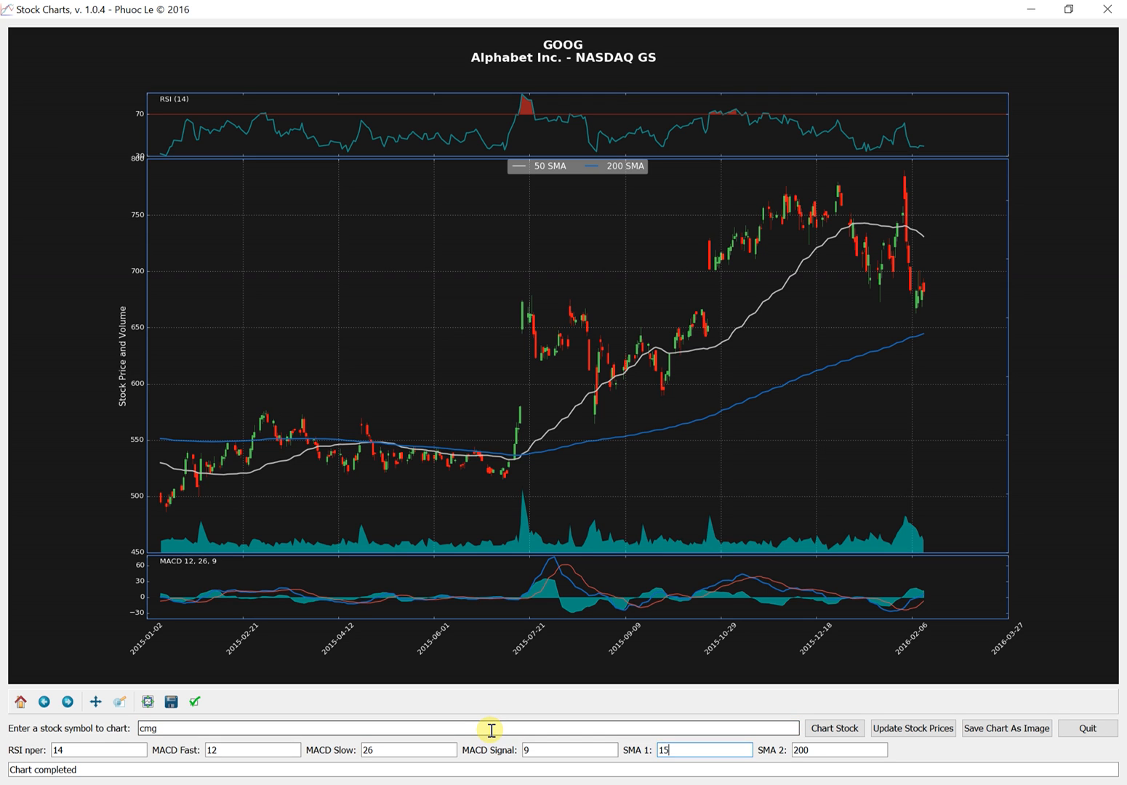
triple_click(839, 751)
type("100")
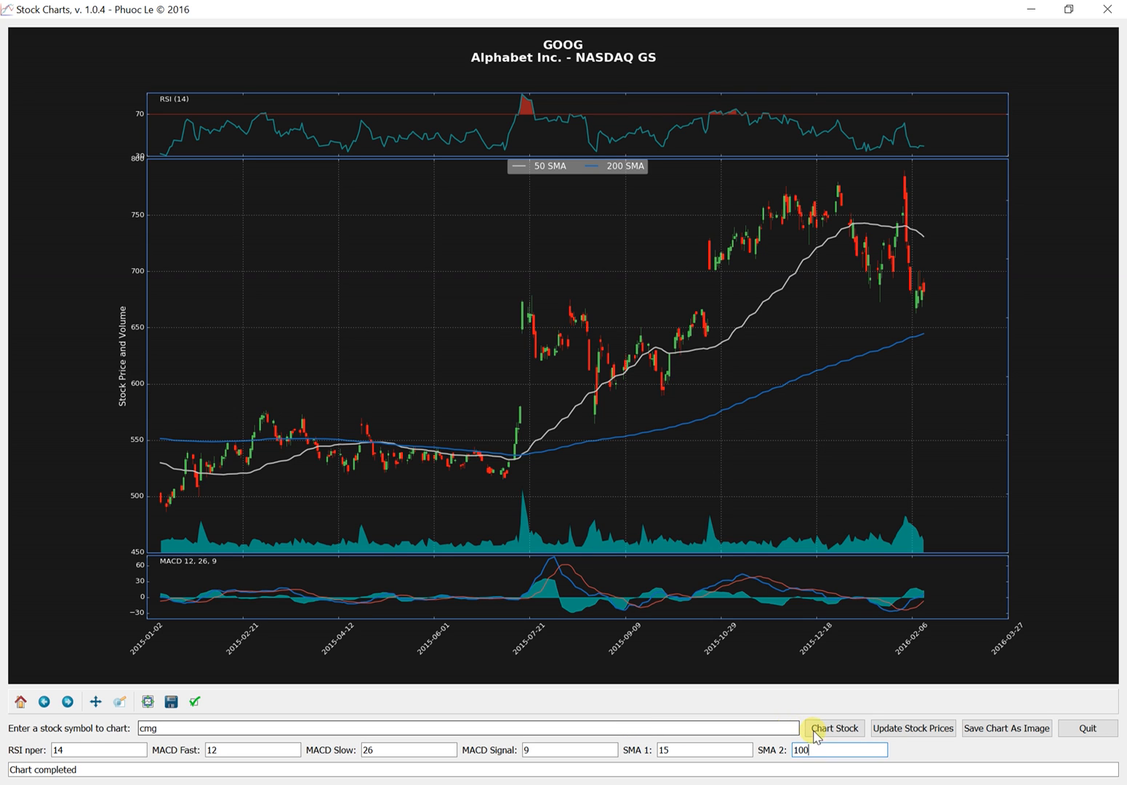
left_click(835, 729)
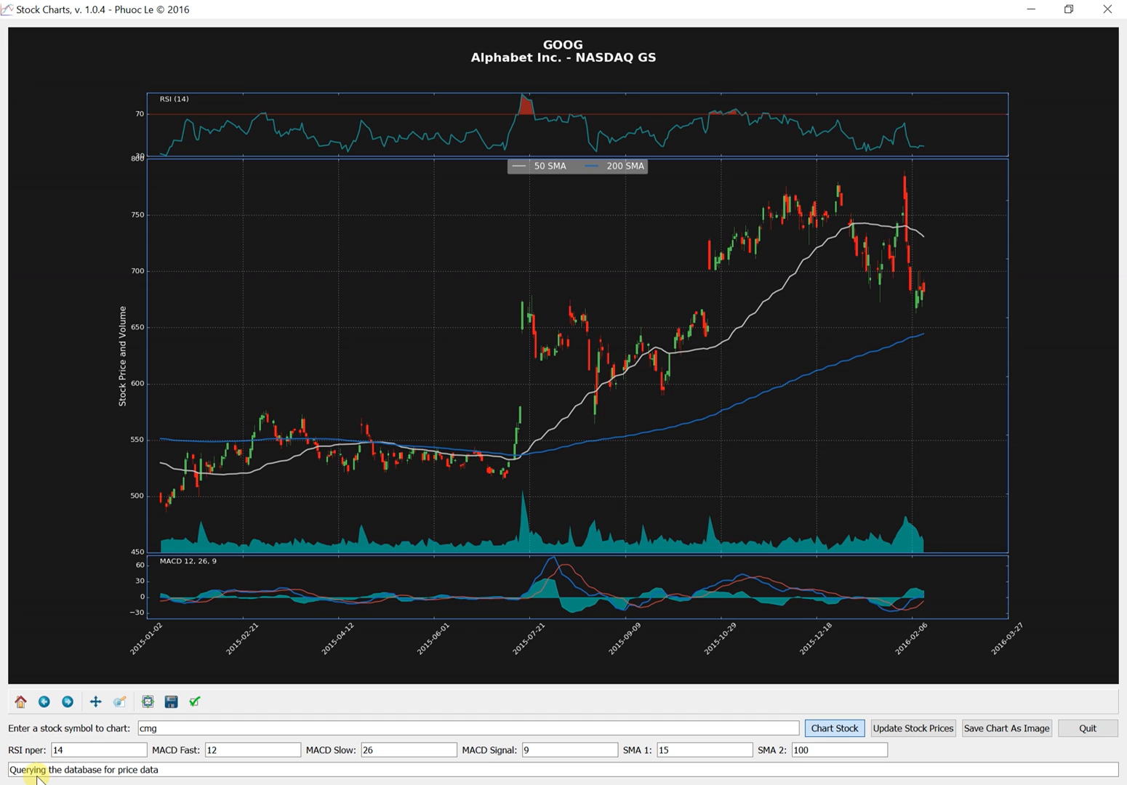
left_click(834, 727)
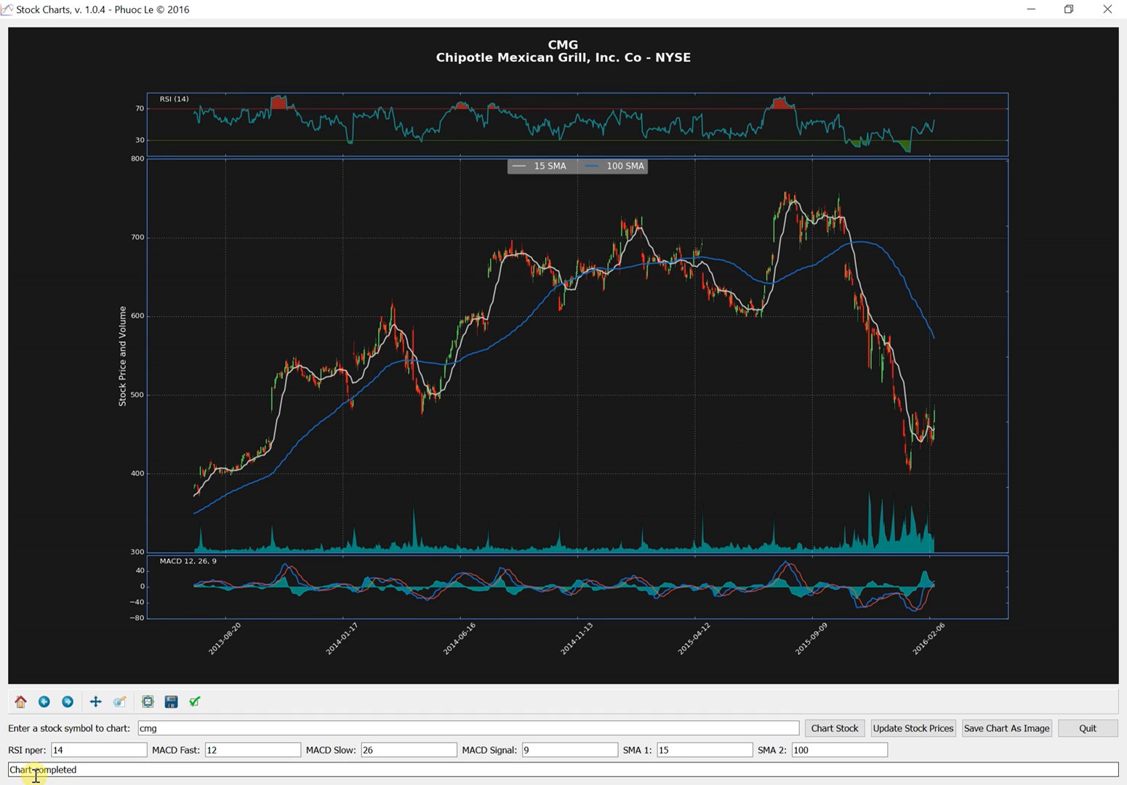
mouse_move(480, 343)
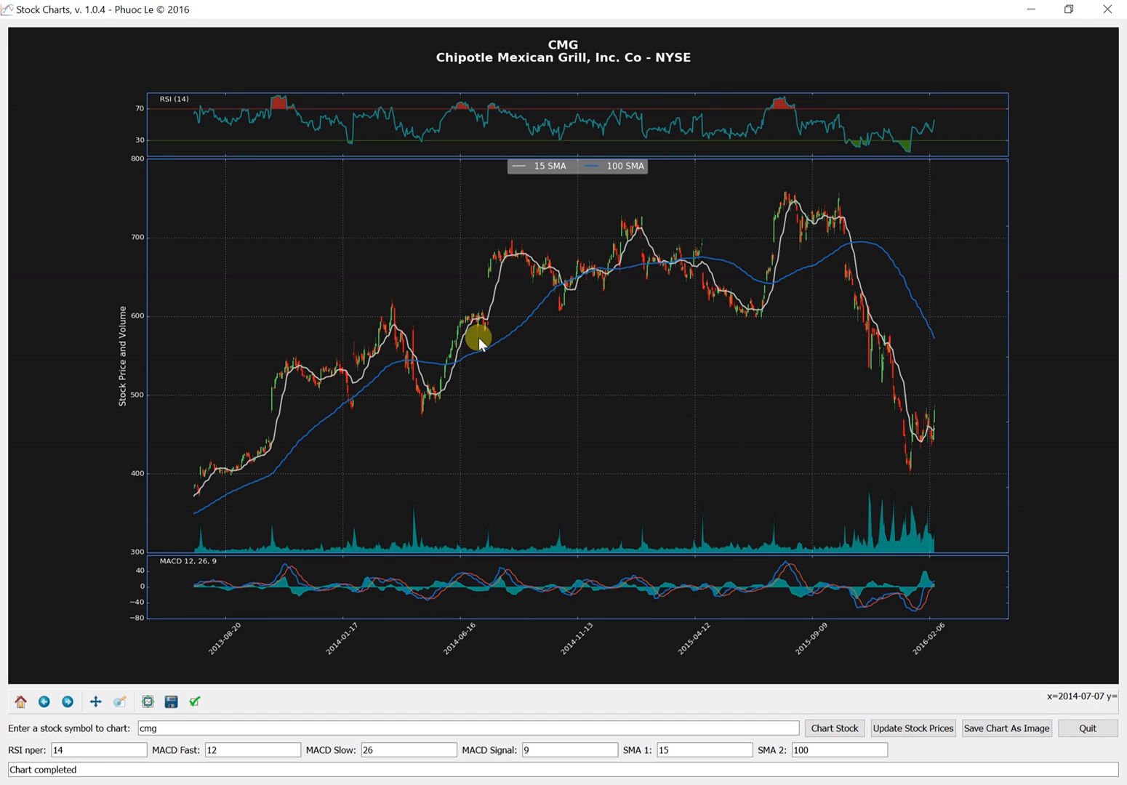
mouse_move(535, 273)
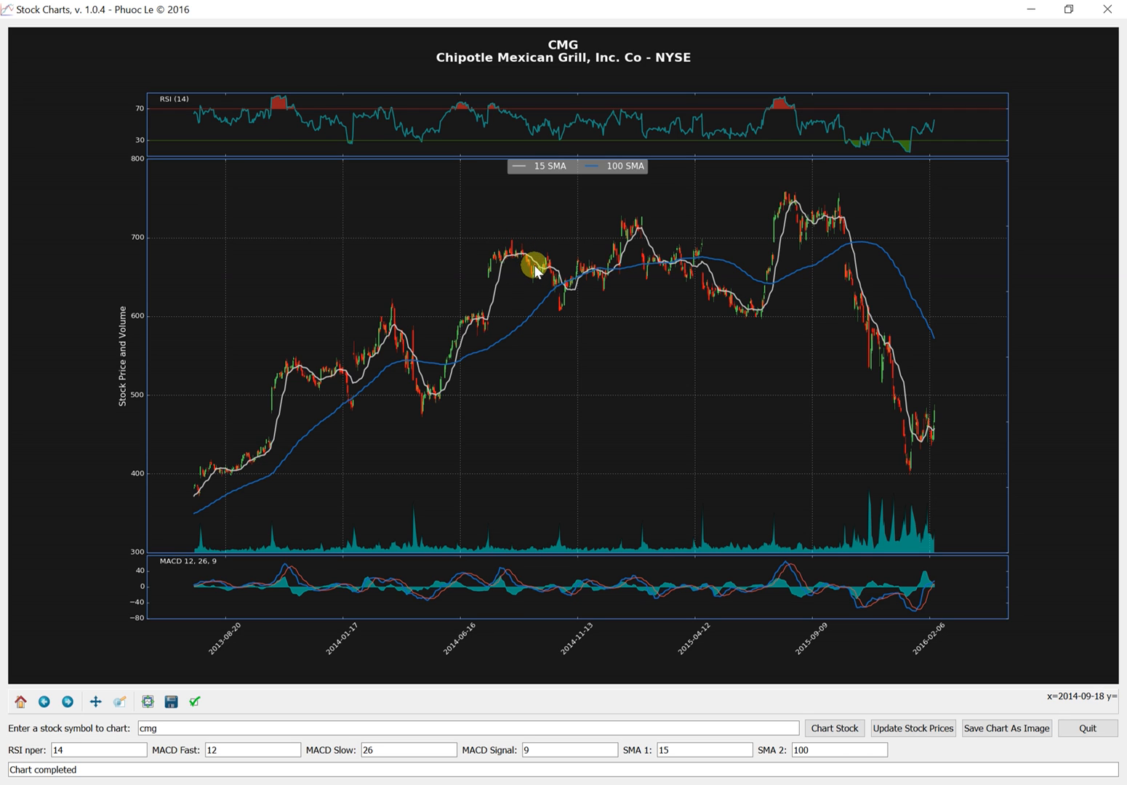
mouse_move(526, 335)
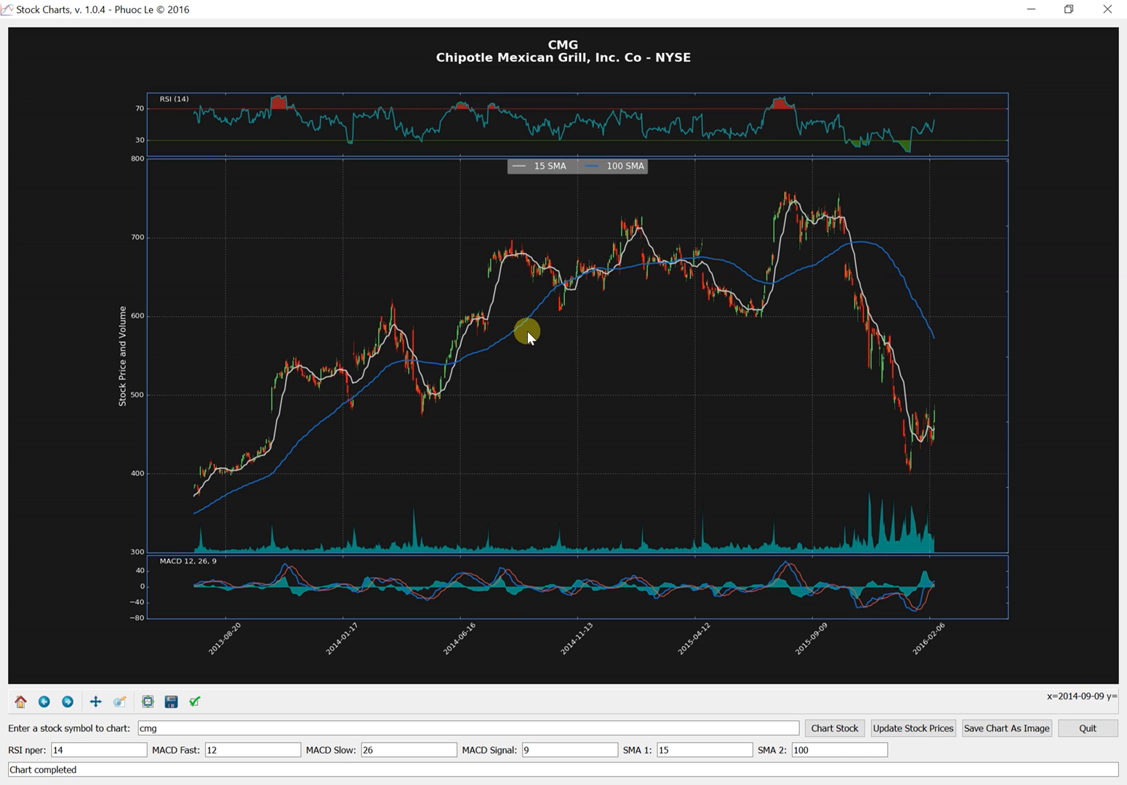
mouse_move(442, 355)
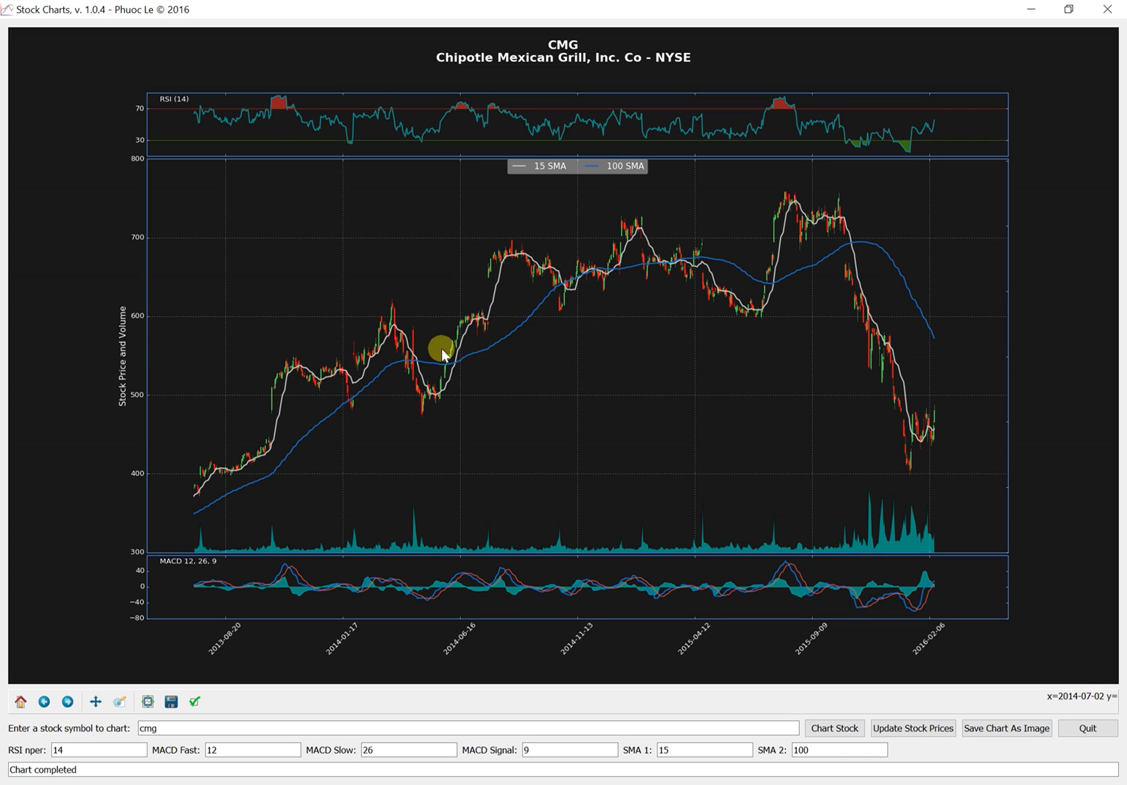
mouse_move(330, 448)
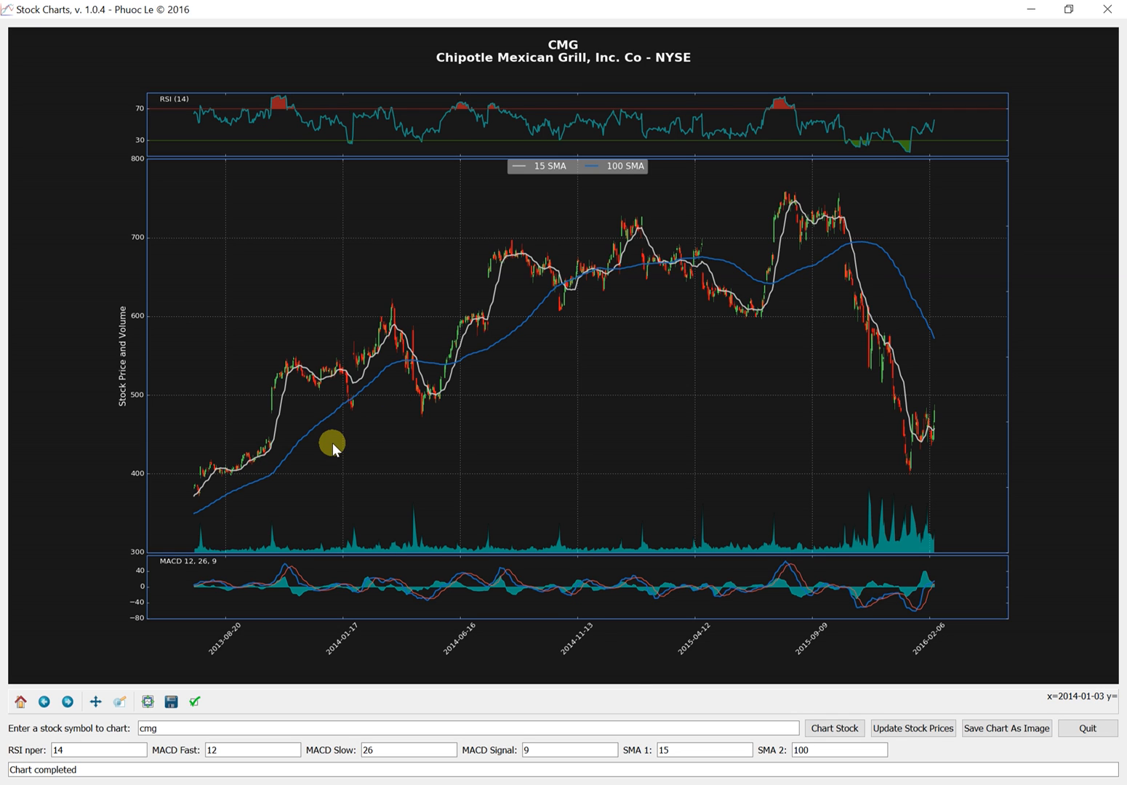